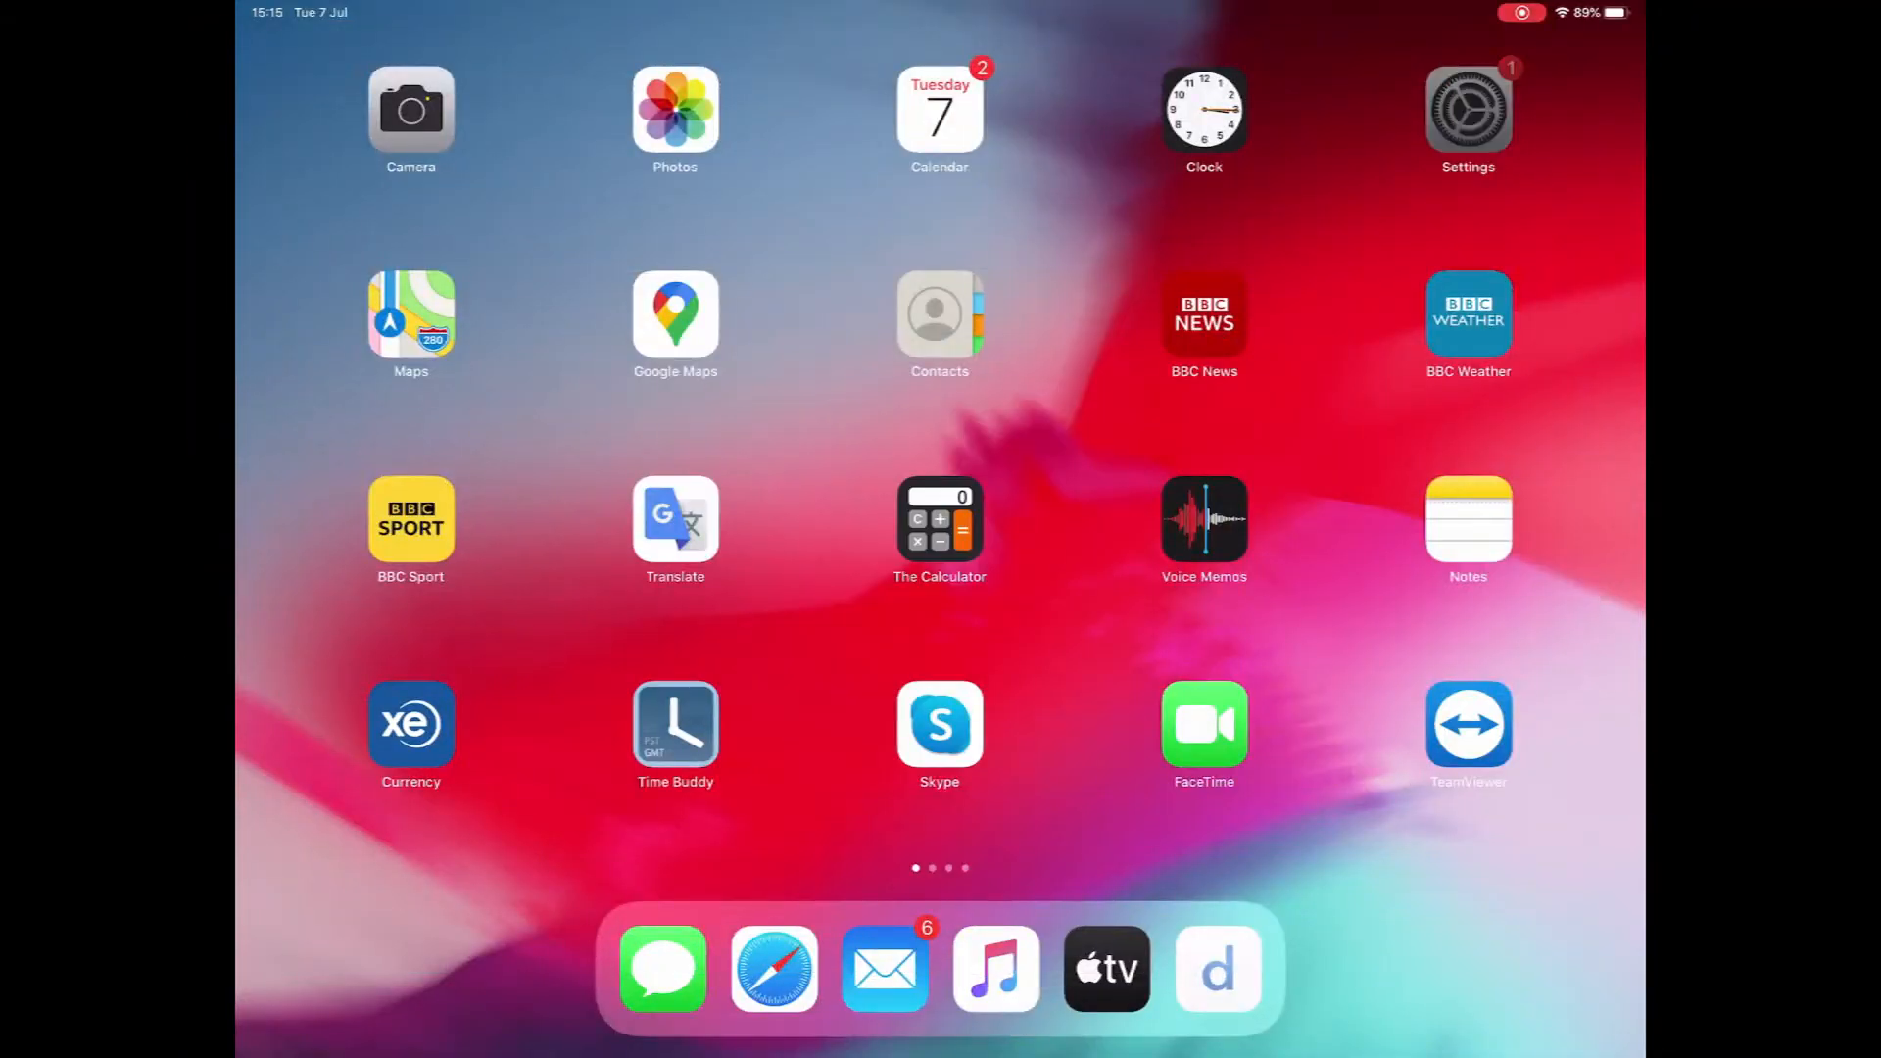
Step: Launch the ARTS app to show the offline Communications Interface Test with five unchecked steps
{"action": "left_click", "coordinate": [1465, 114]}
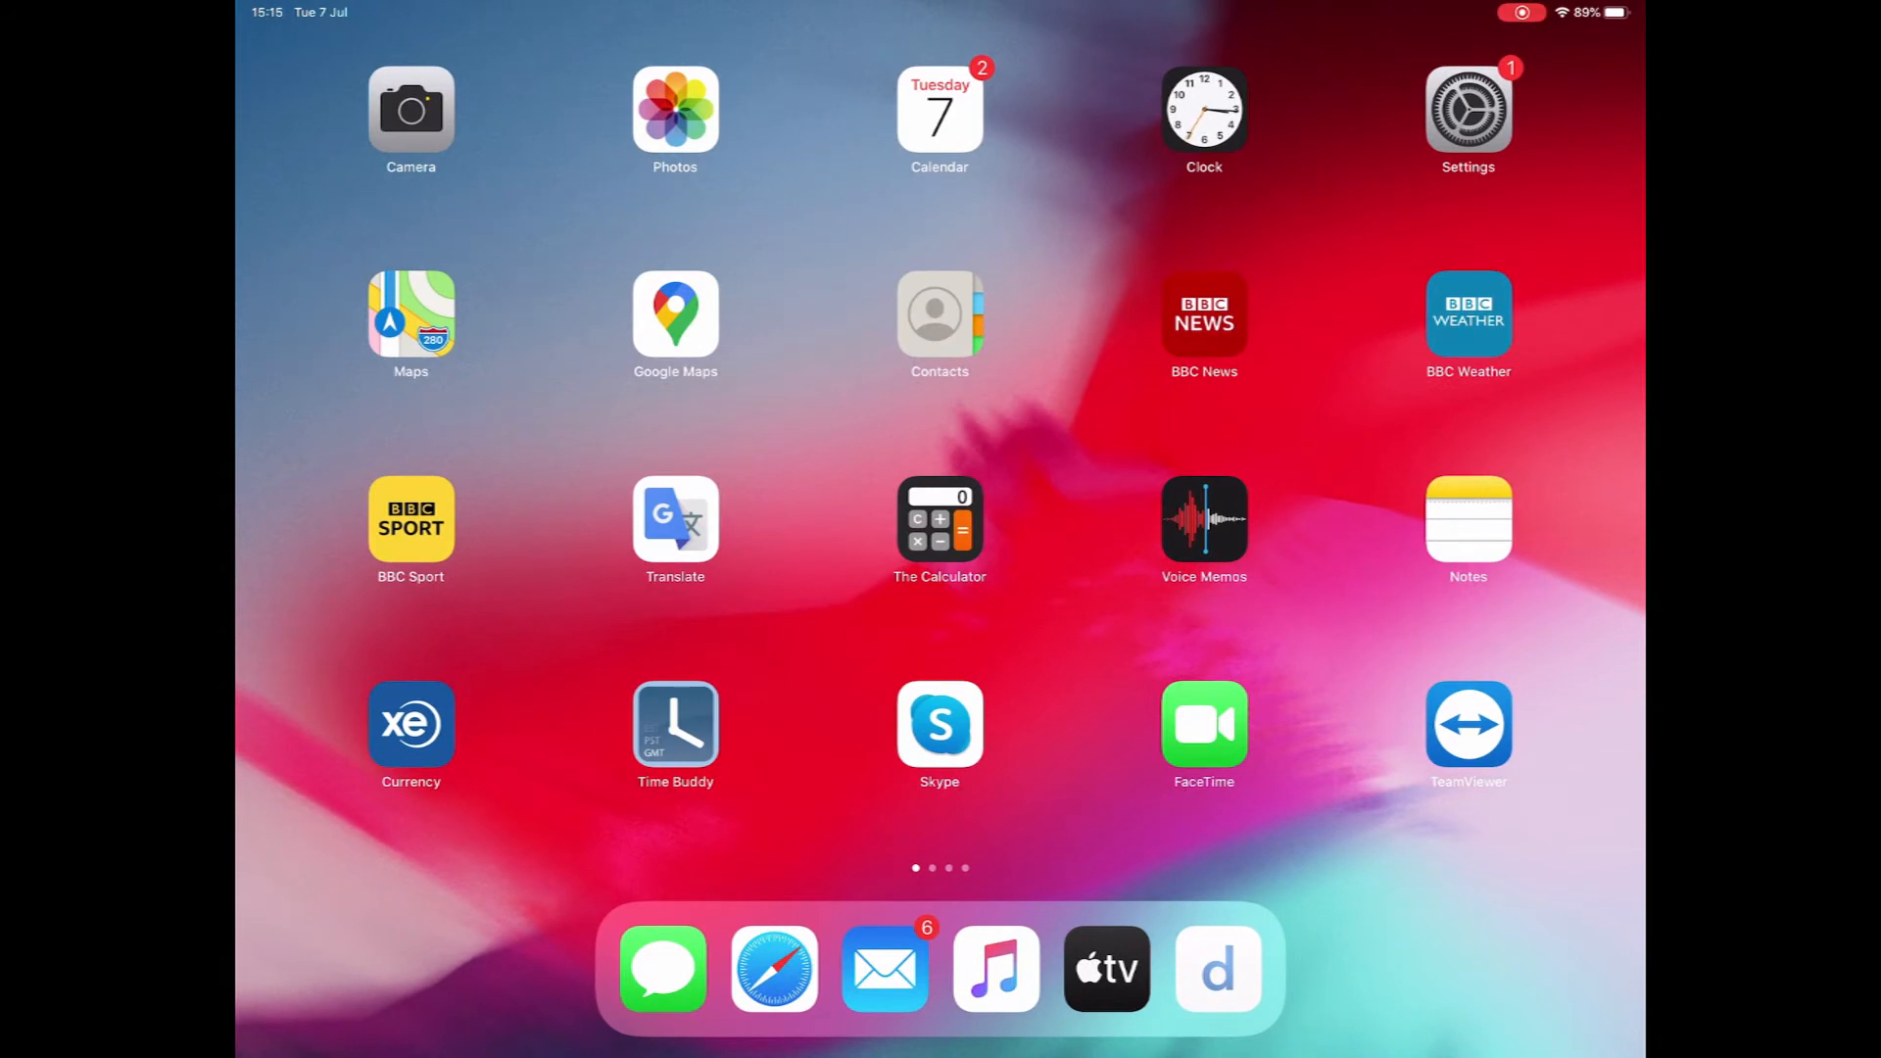
{"action": "scroll", "scroll_direction": "left", "scroll_amount": 3}
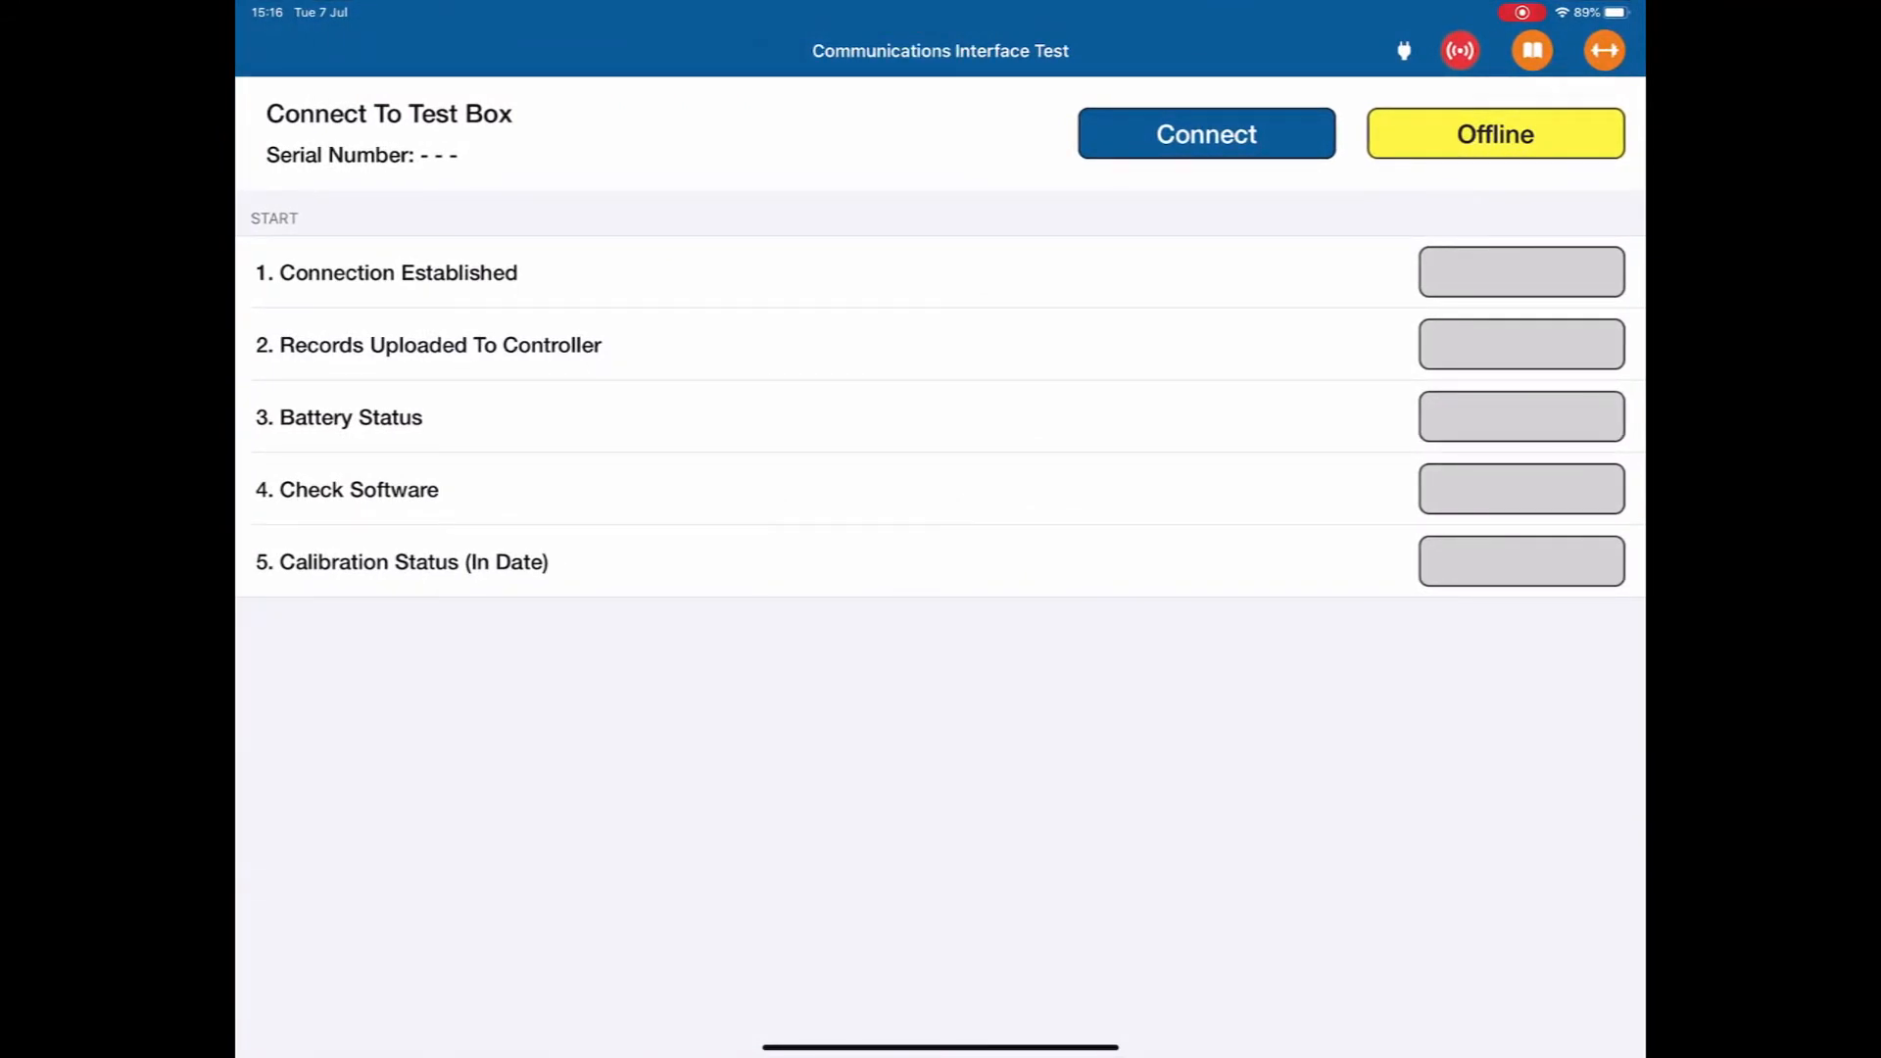
Step: Tick the connection checklist items and continue to the offline Main Menu
{"action": "left_click", "coordinate": [1206, 133]}
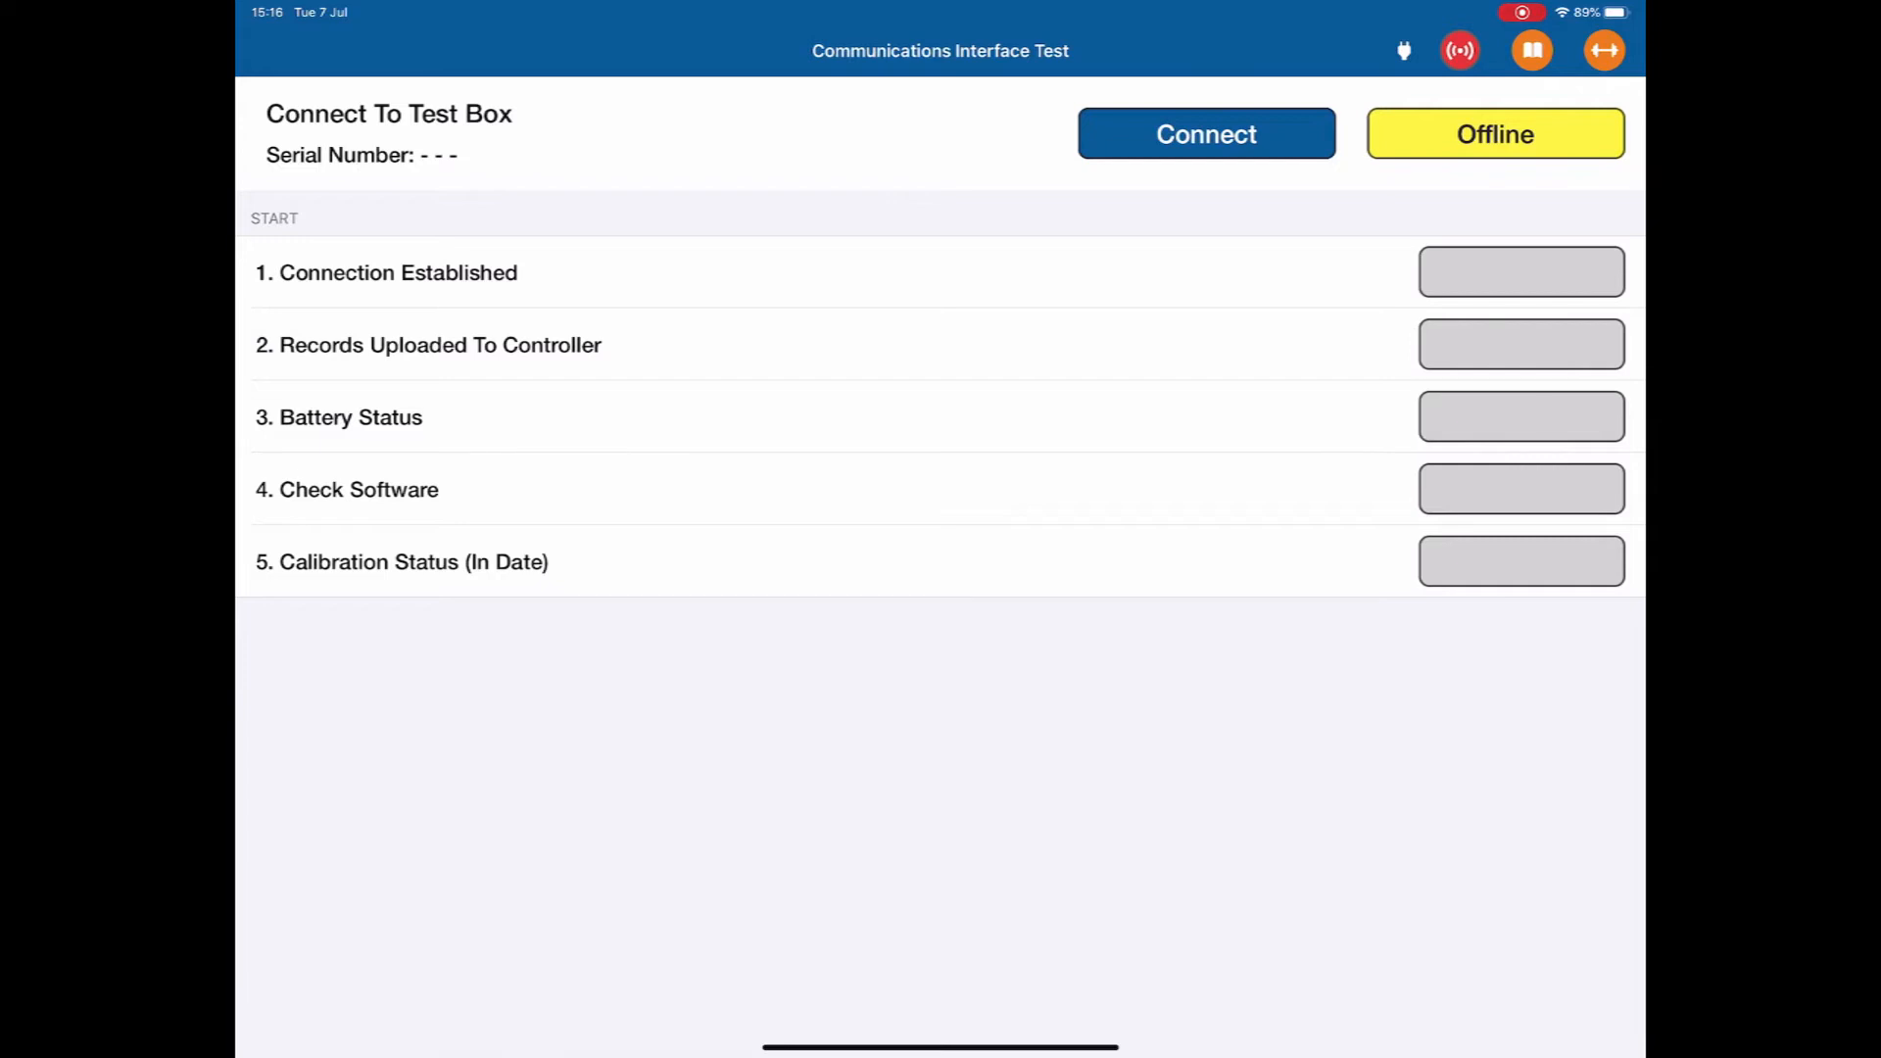
{"action": "left_click", "coordinate": [1519, 272]}
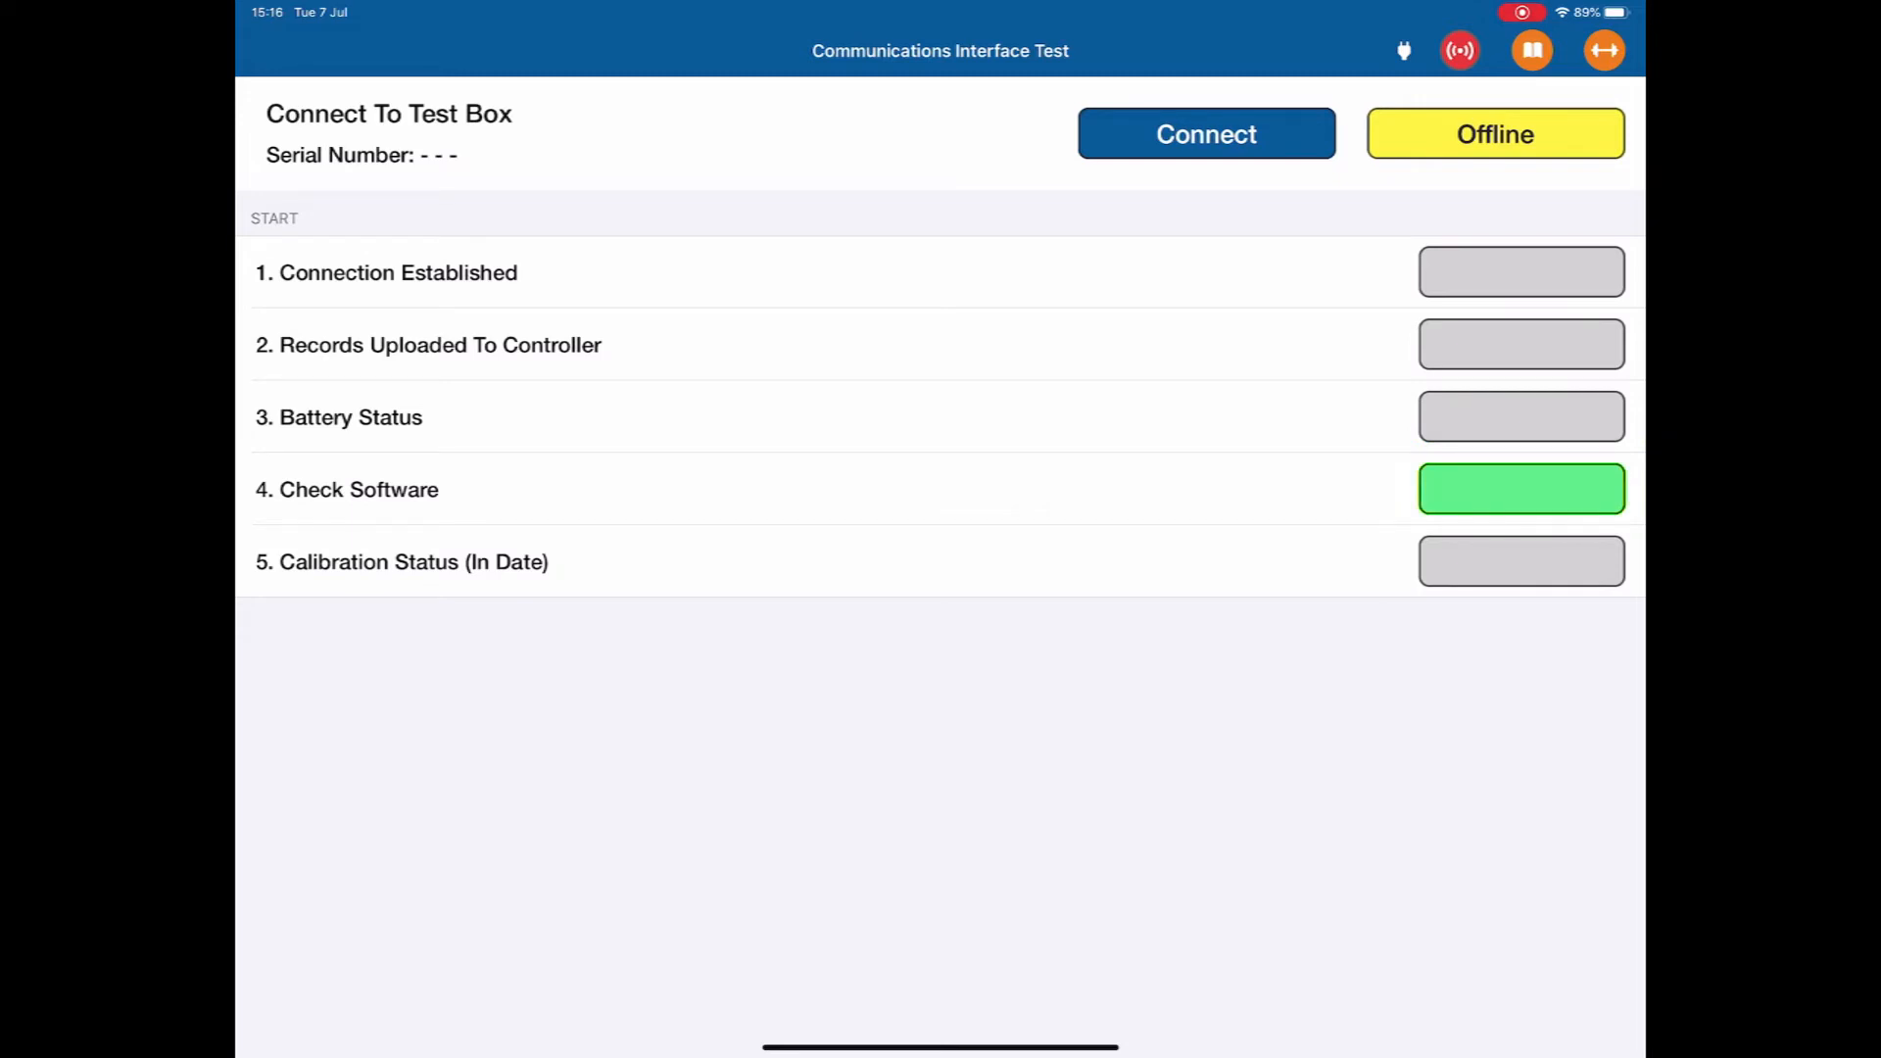
{"action": "left_click", "coordinate": [1519, 560]}
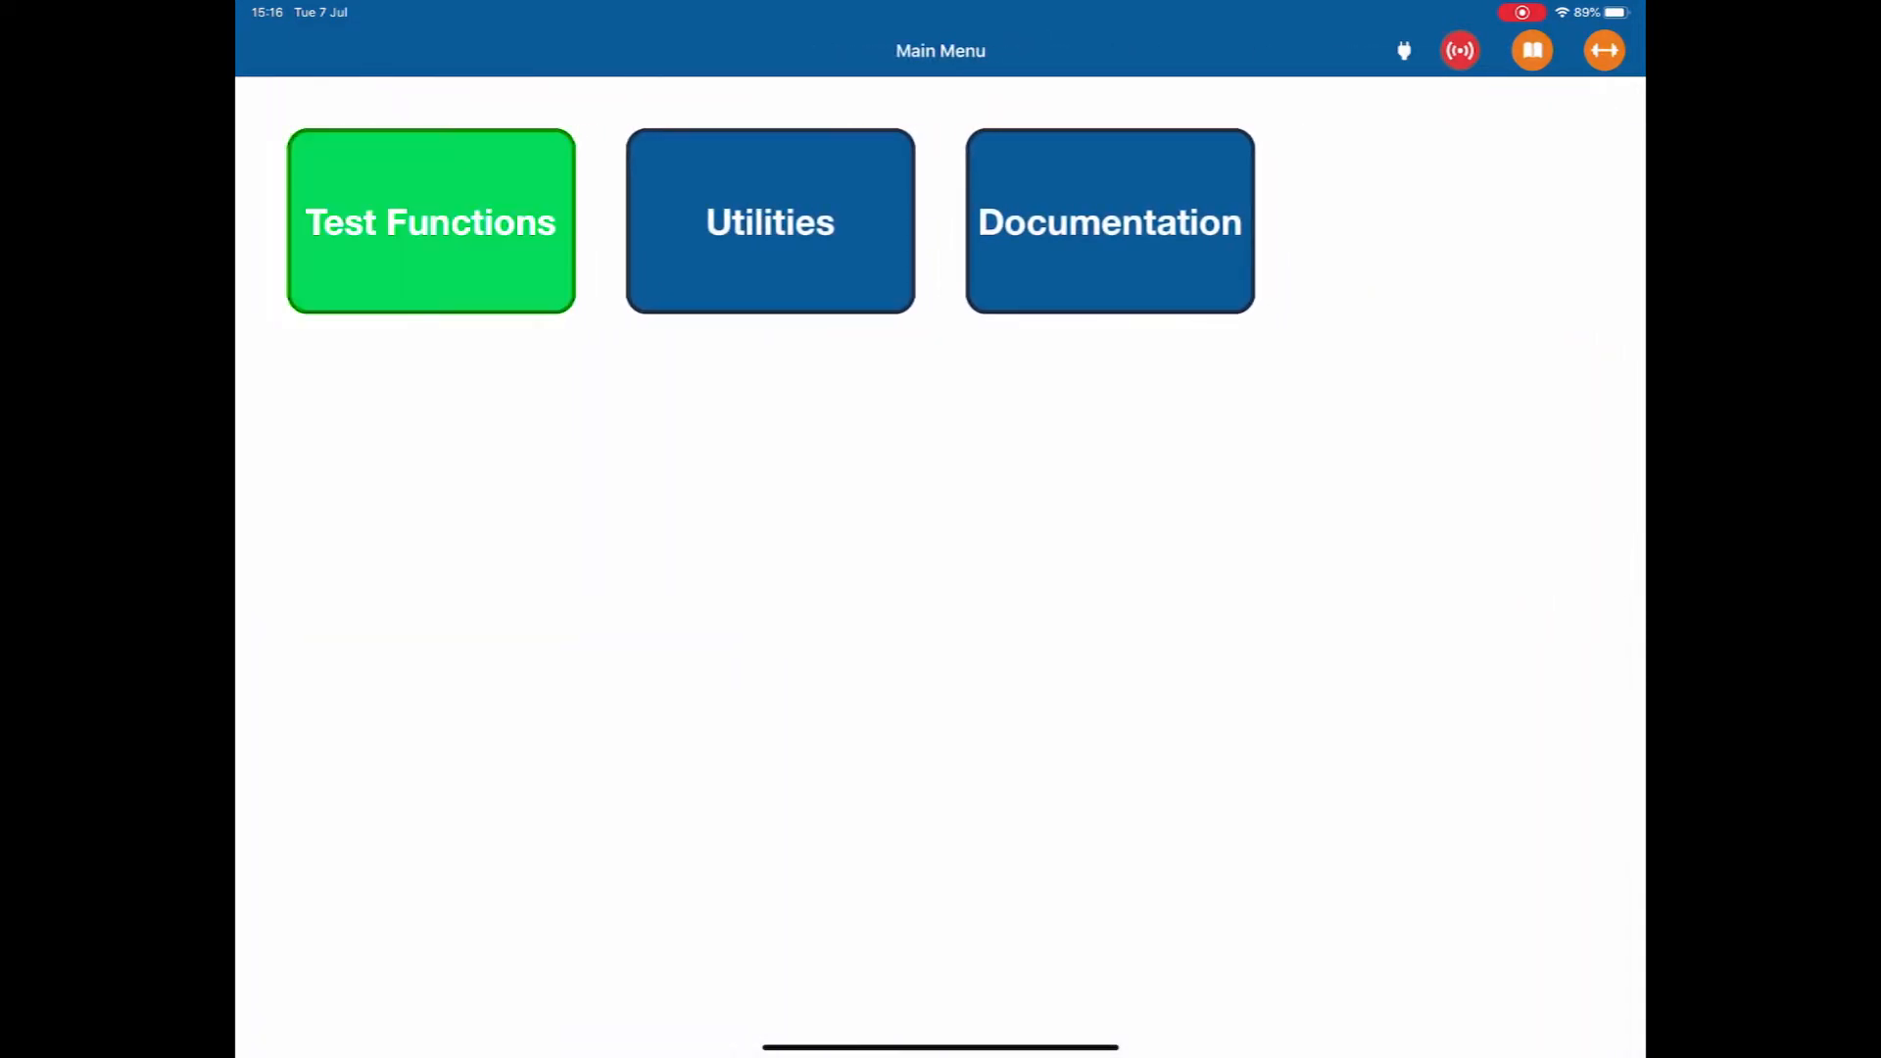
Step: Open Test Functions, view the NAV submenu, and go back
{"action": "left_click", "coordinate": [1107, 223]}
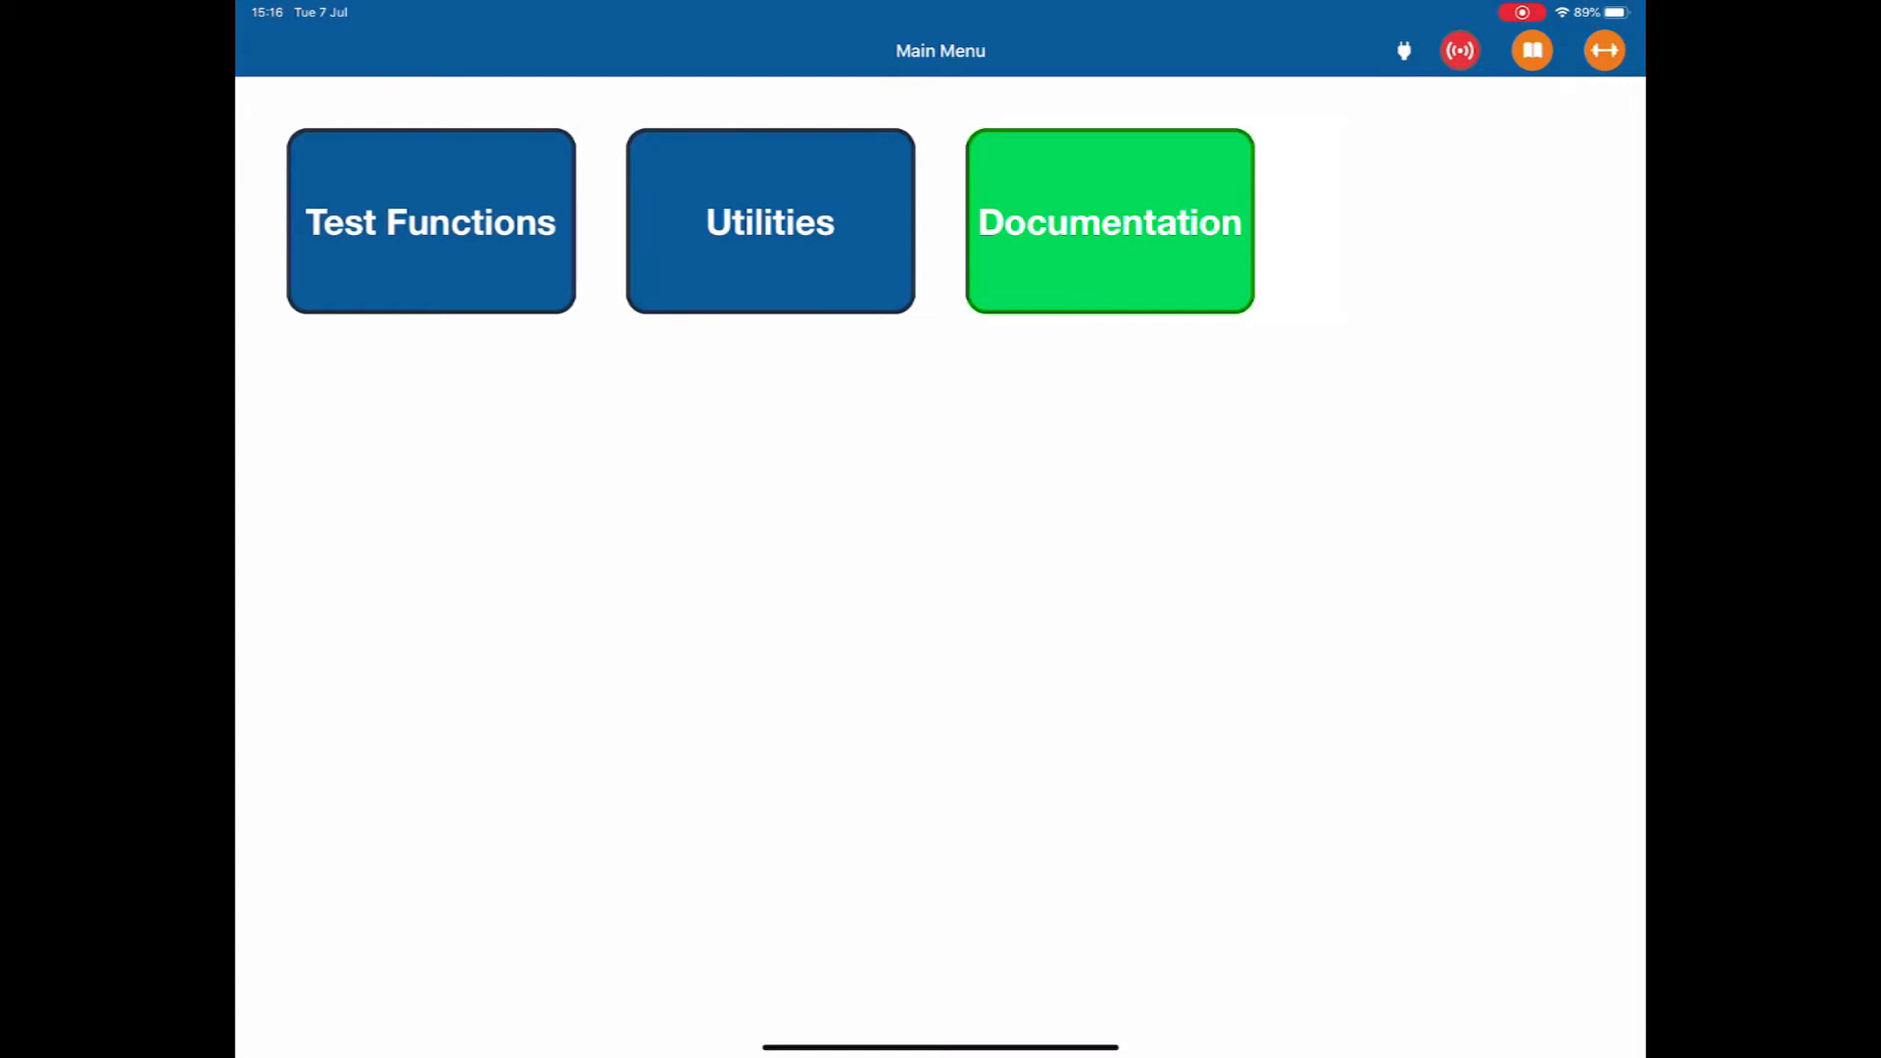
{"action": "left_click", "coordinate": [429, 222]}
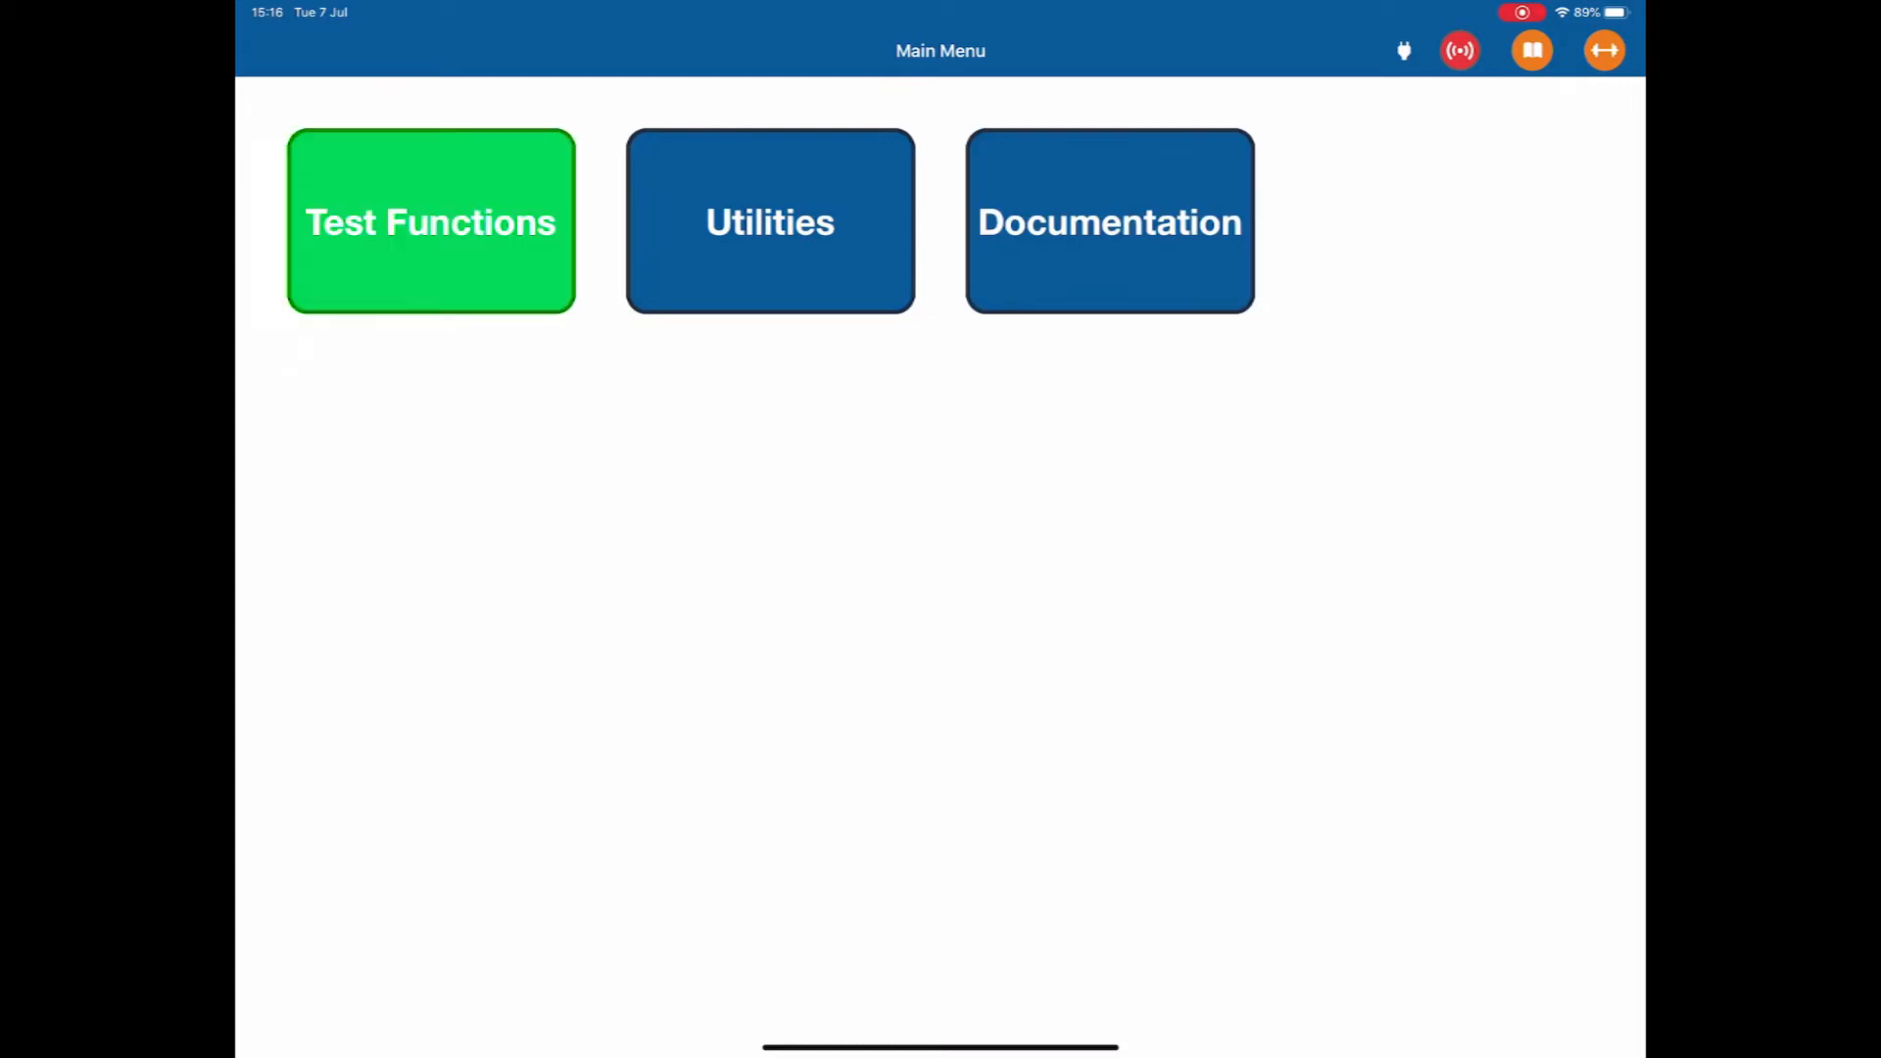
{"action": "left_click", "coordinate": [429, 220]}
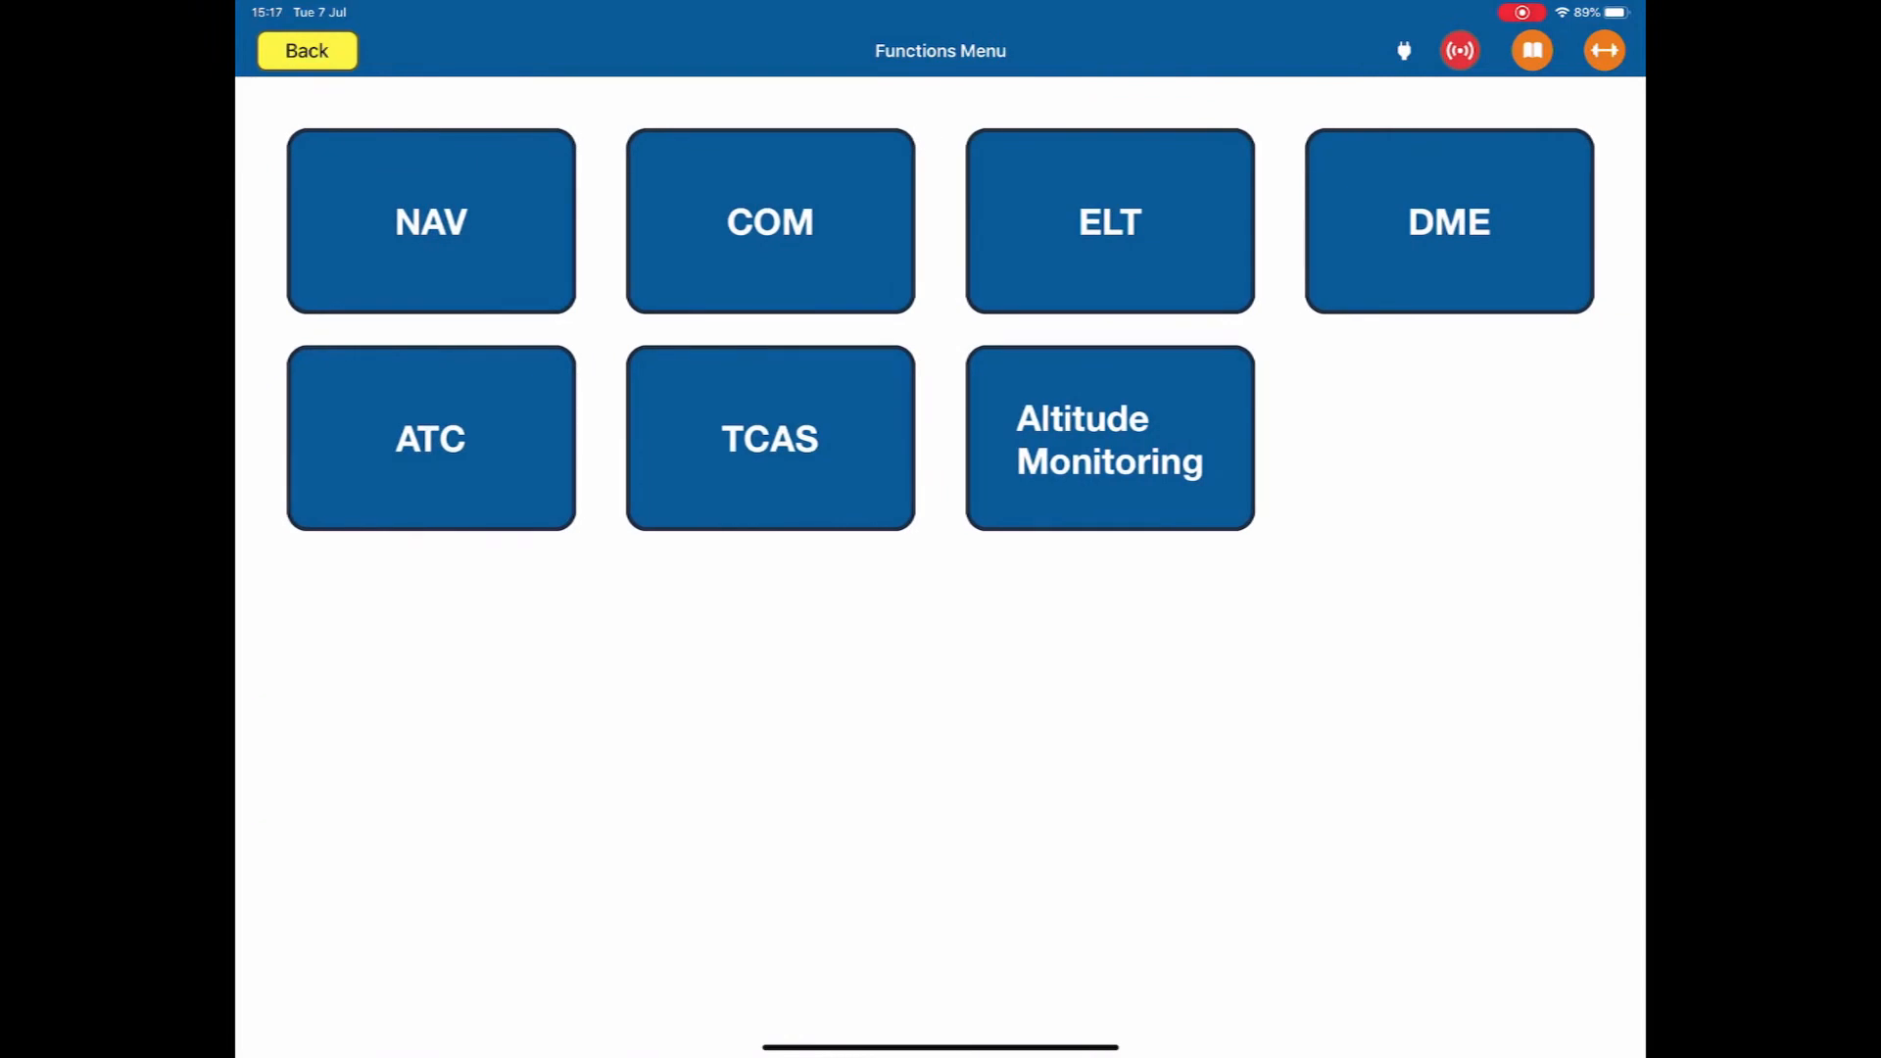
{"action": "left_click", "coordinate": [429, 221]}
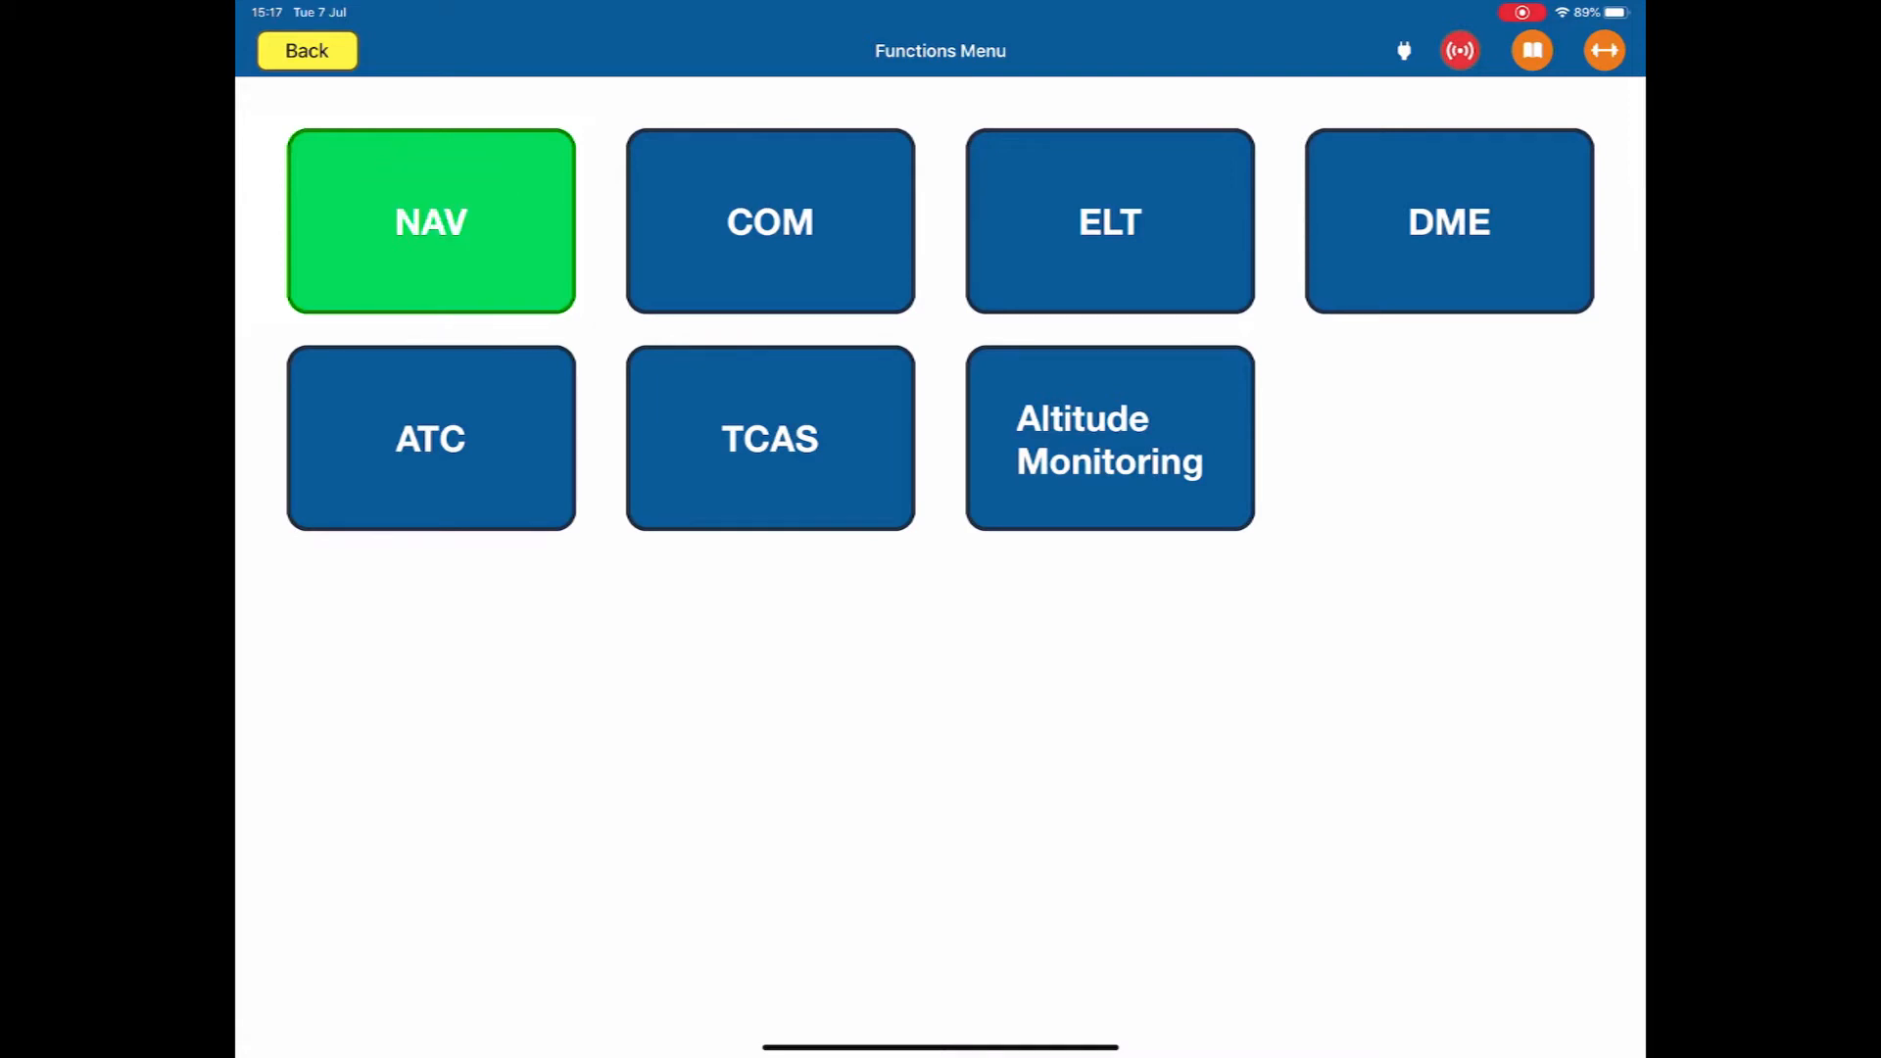
{"action": "left_click", "coordinate": [429, 220]}
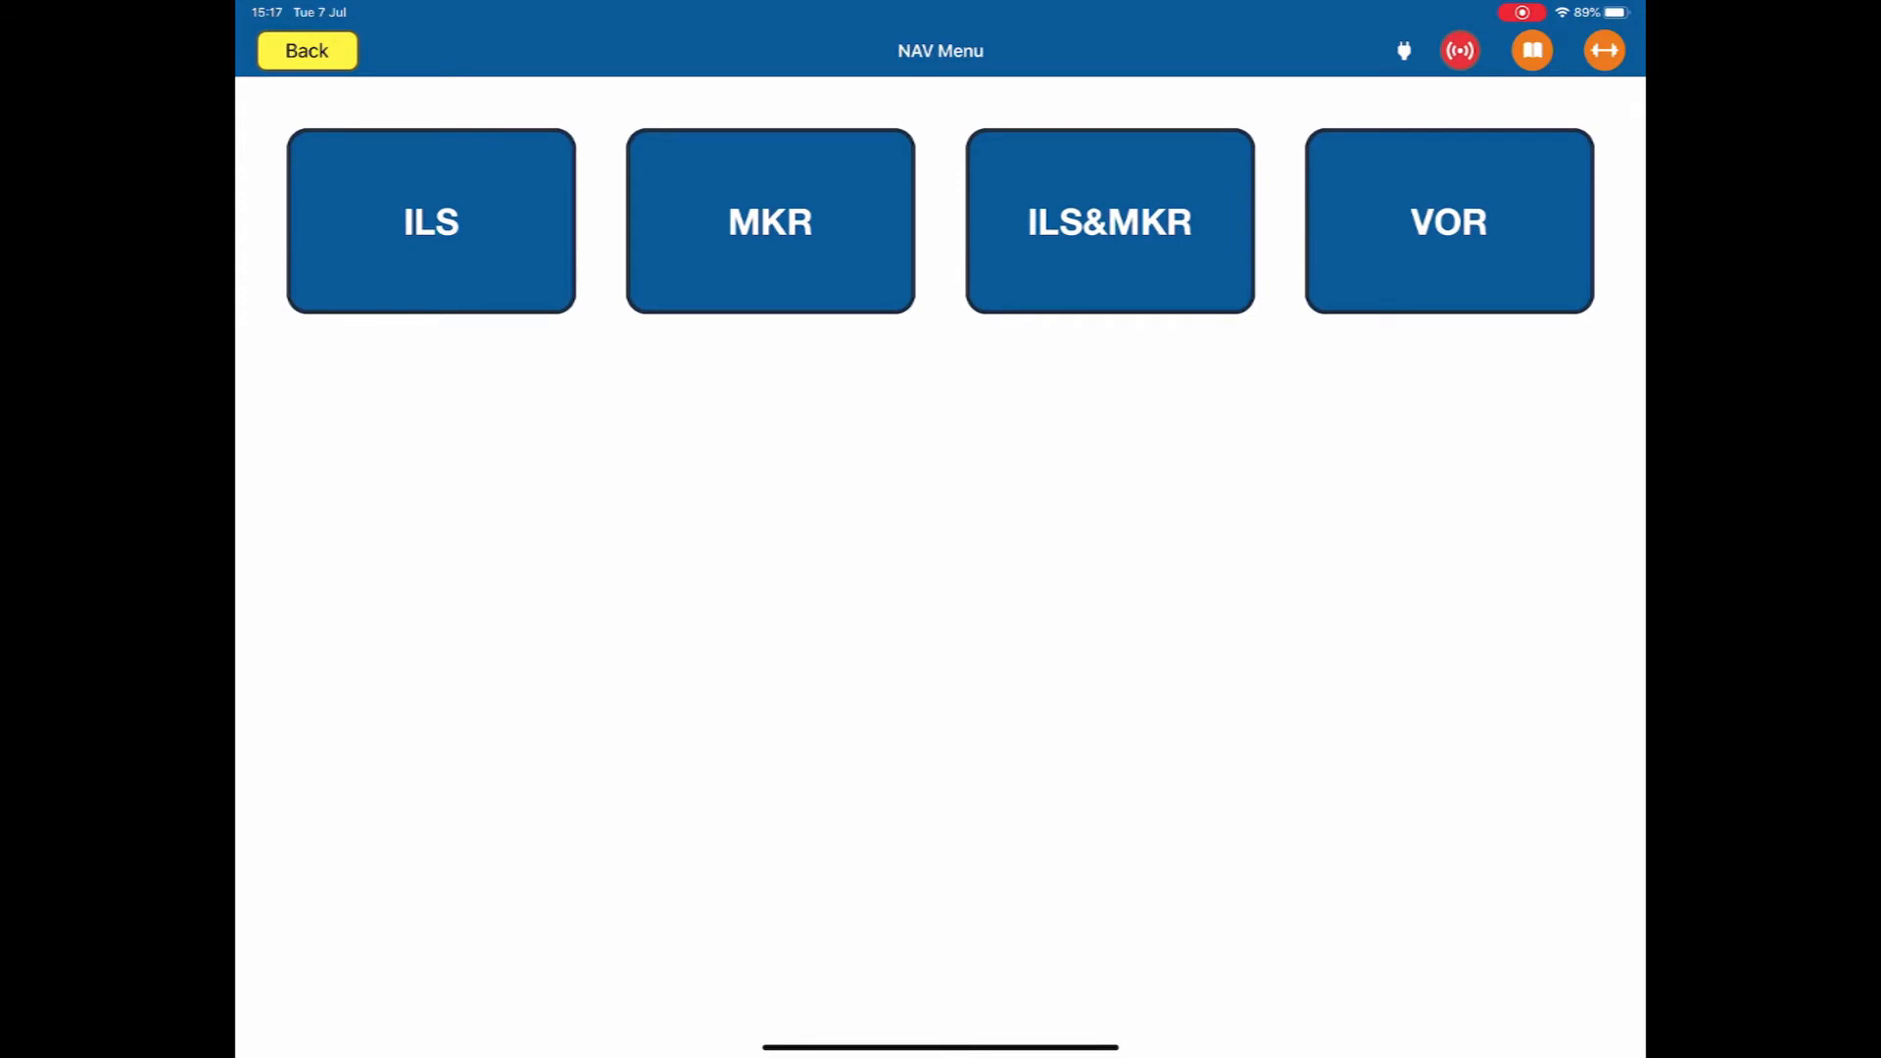
{"action": "left_click", "coordinate": [305, 50]}
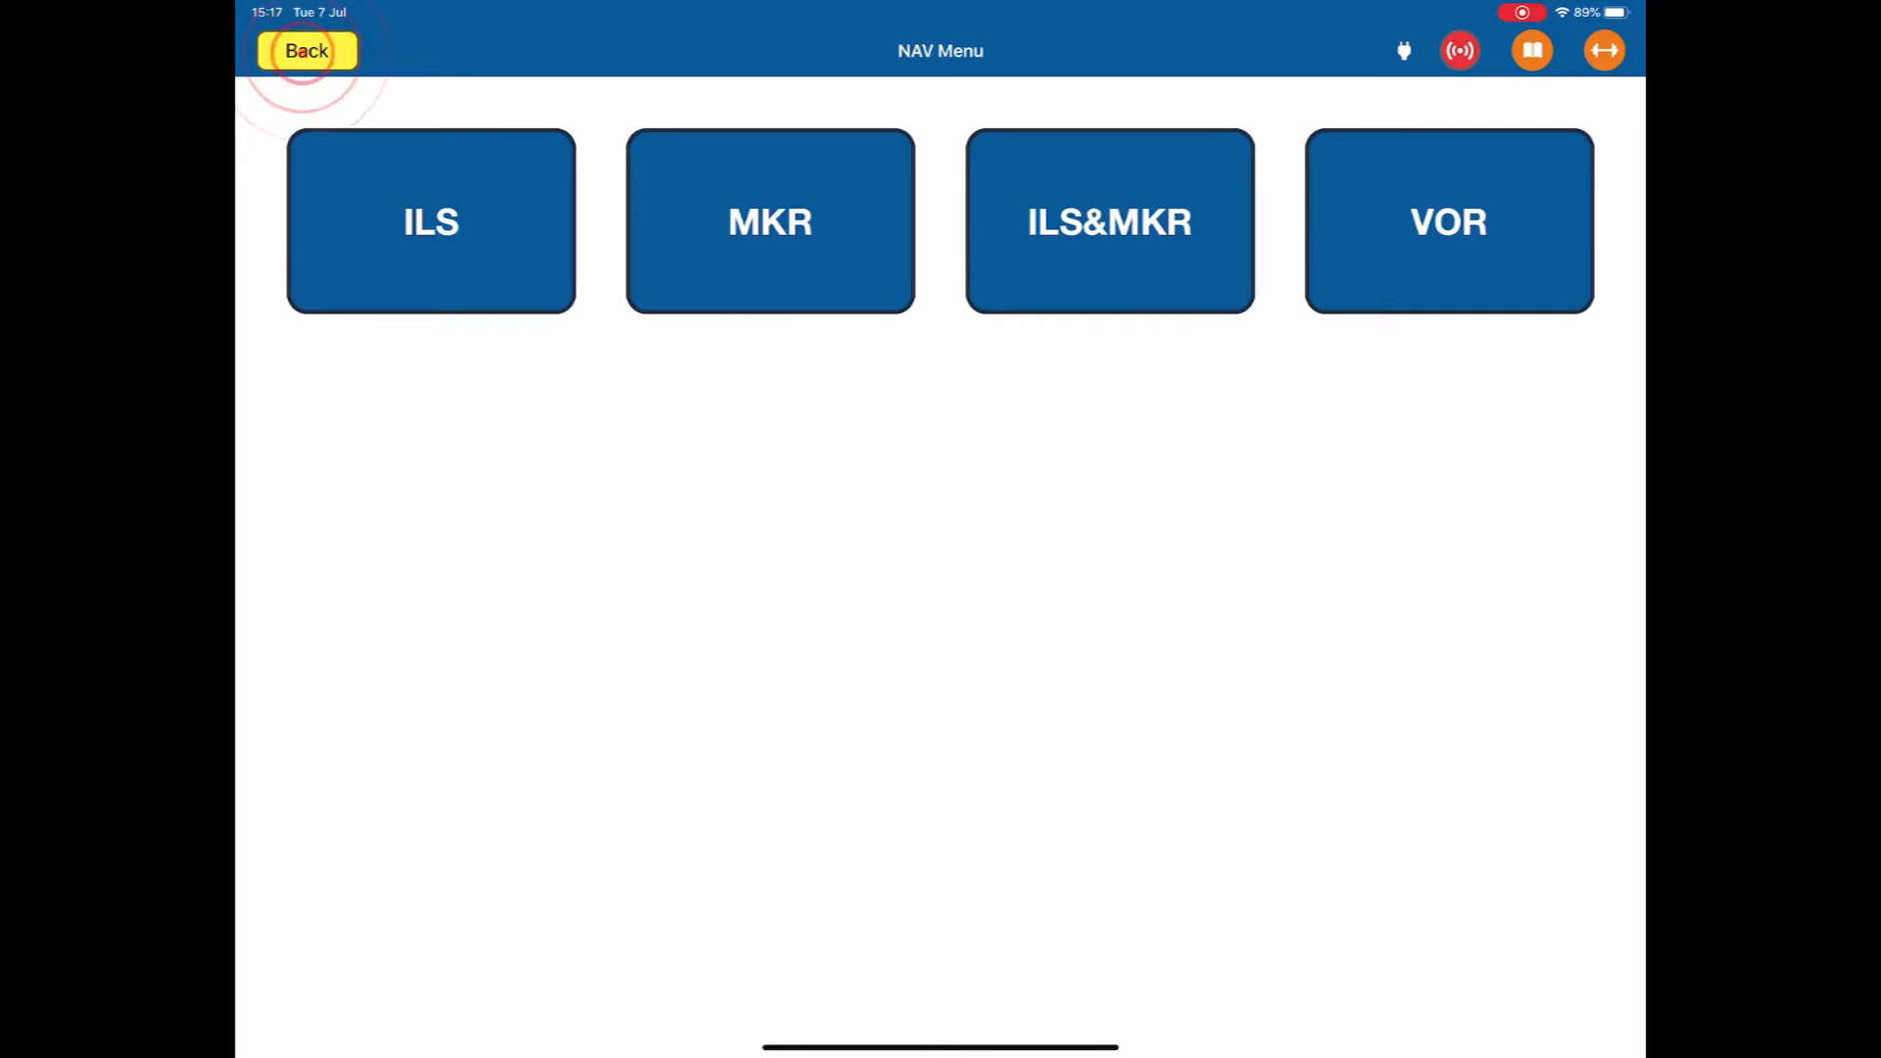
Step: View the COM submenu and return to the Functions Menu
{"action": "left_click", "coordinate": [305, 50]}
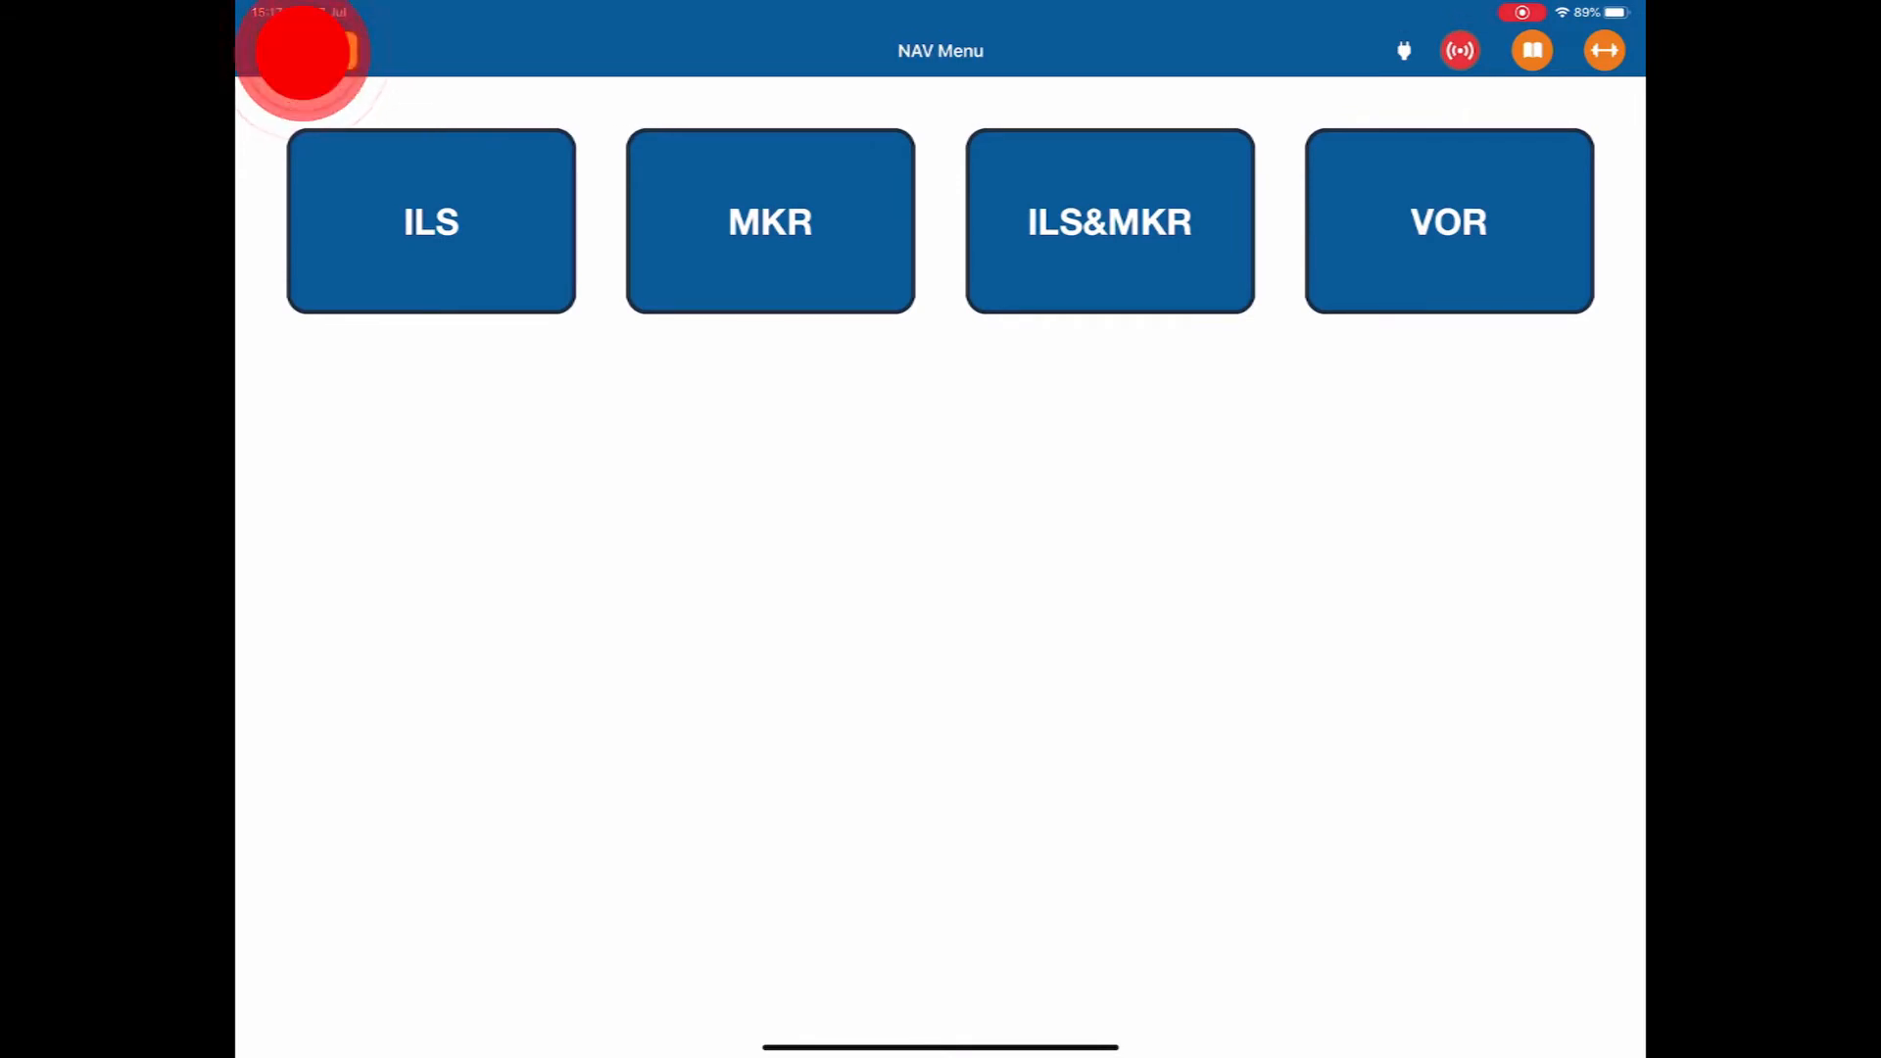
{"action": "left_click", "coordinate": [305, 50]}
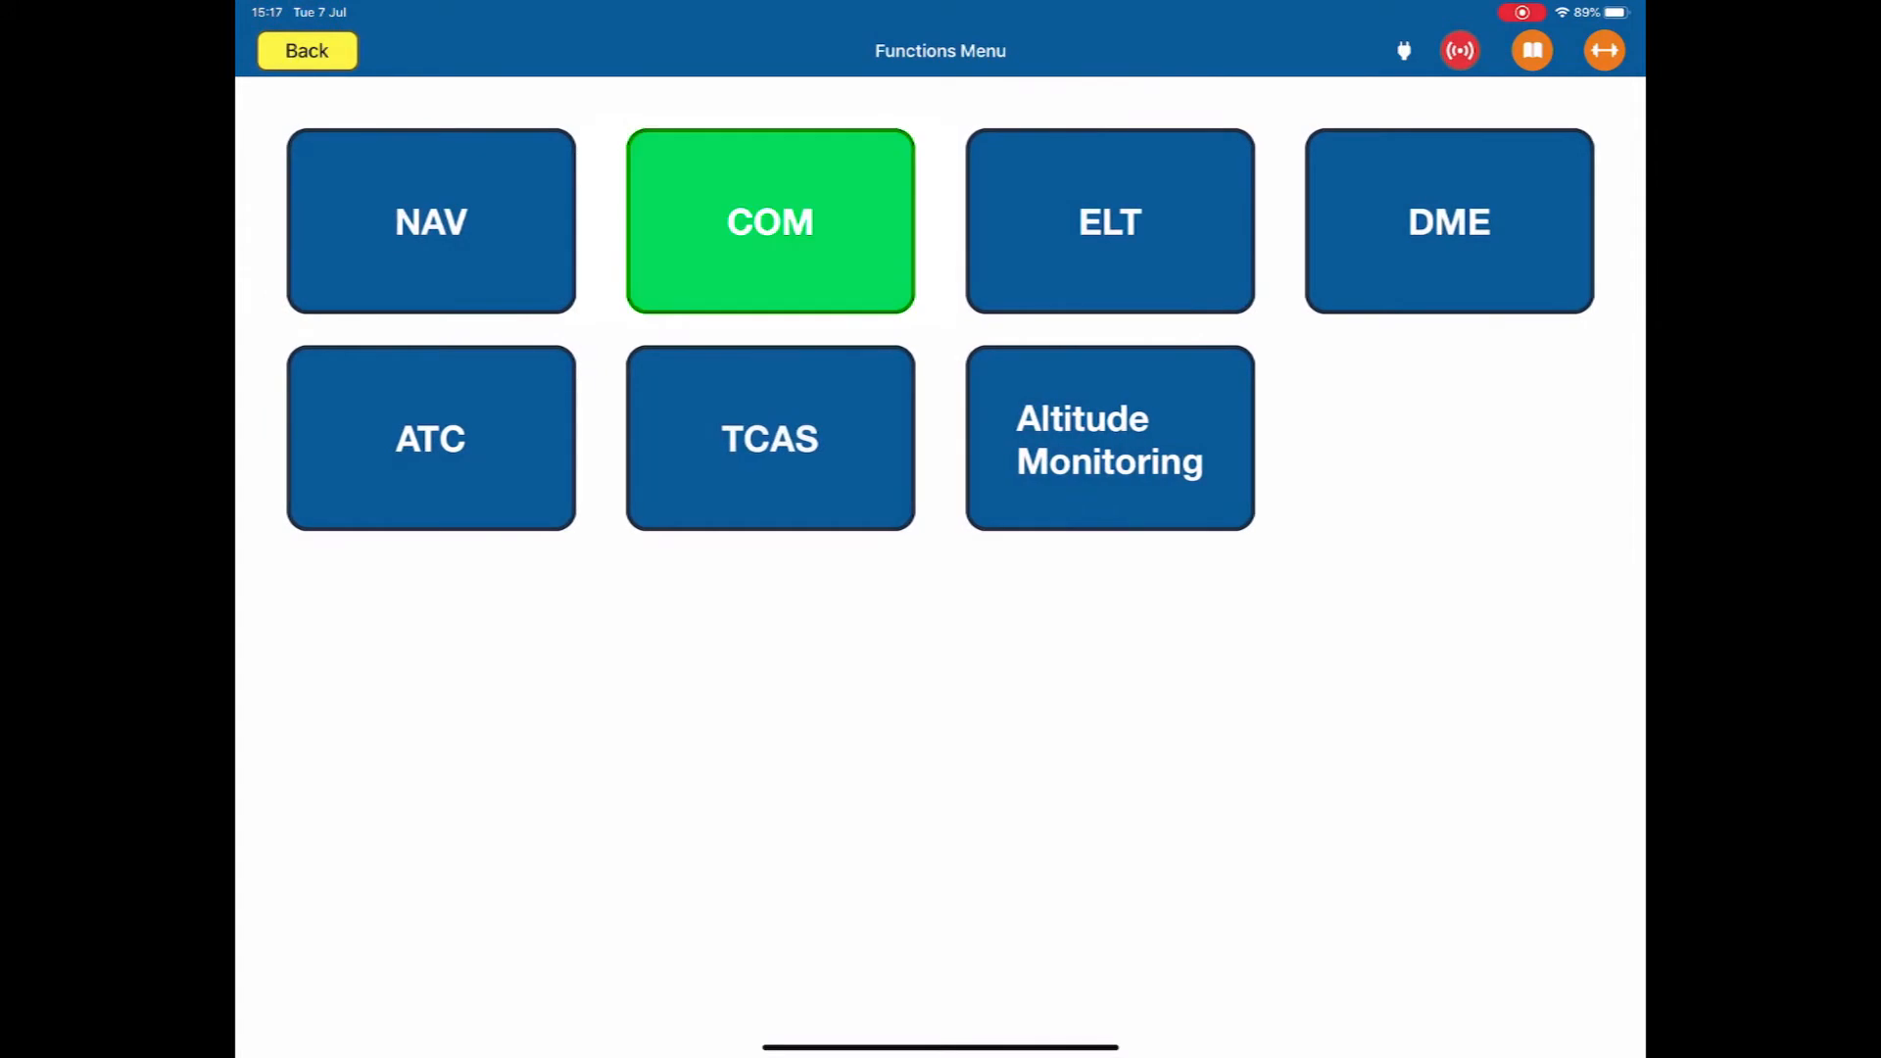
{"action": "left_click", "coordinate": [769, 220]}
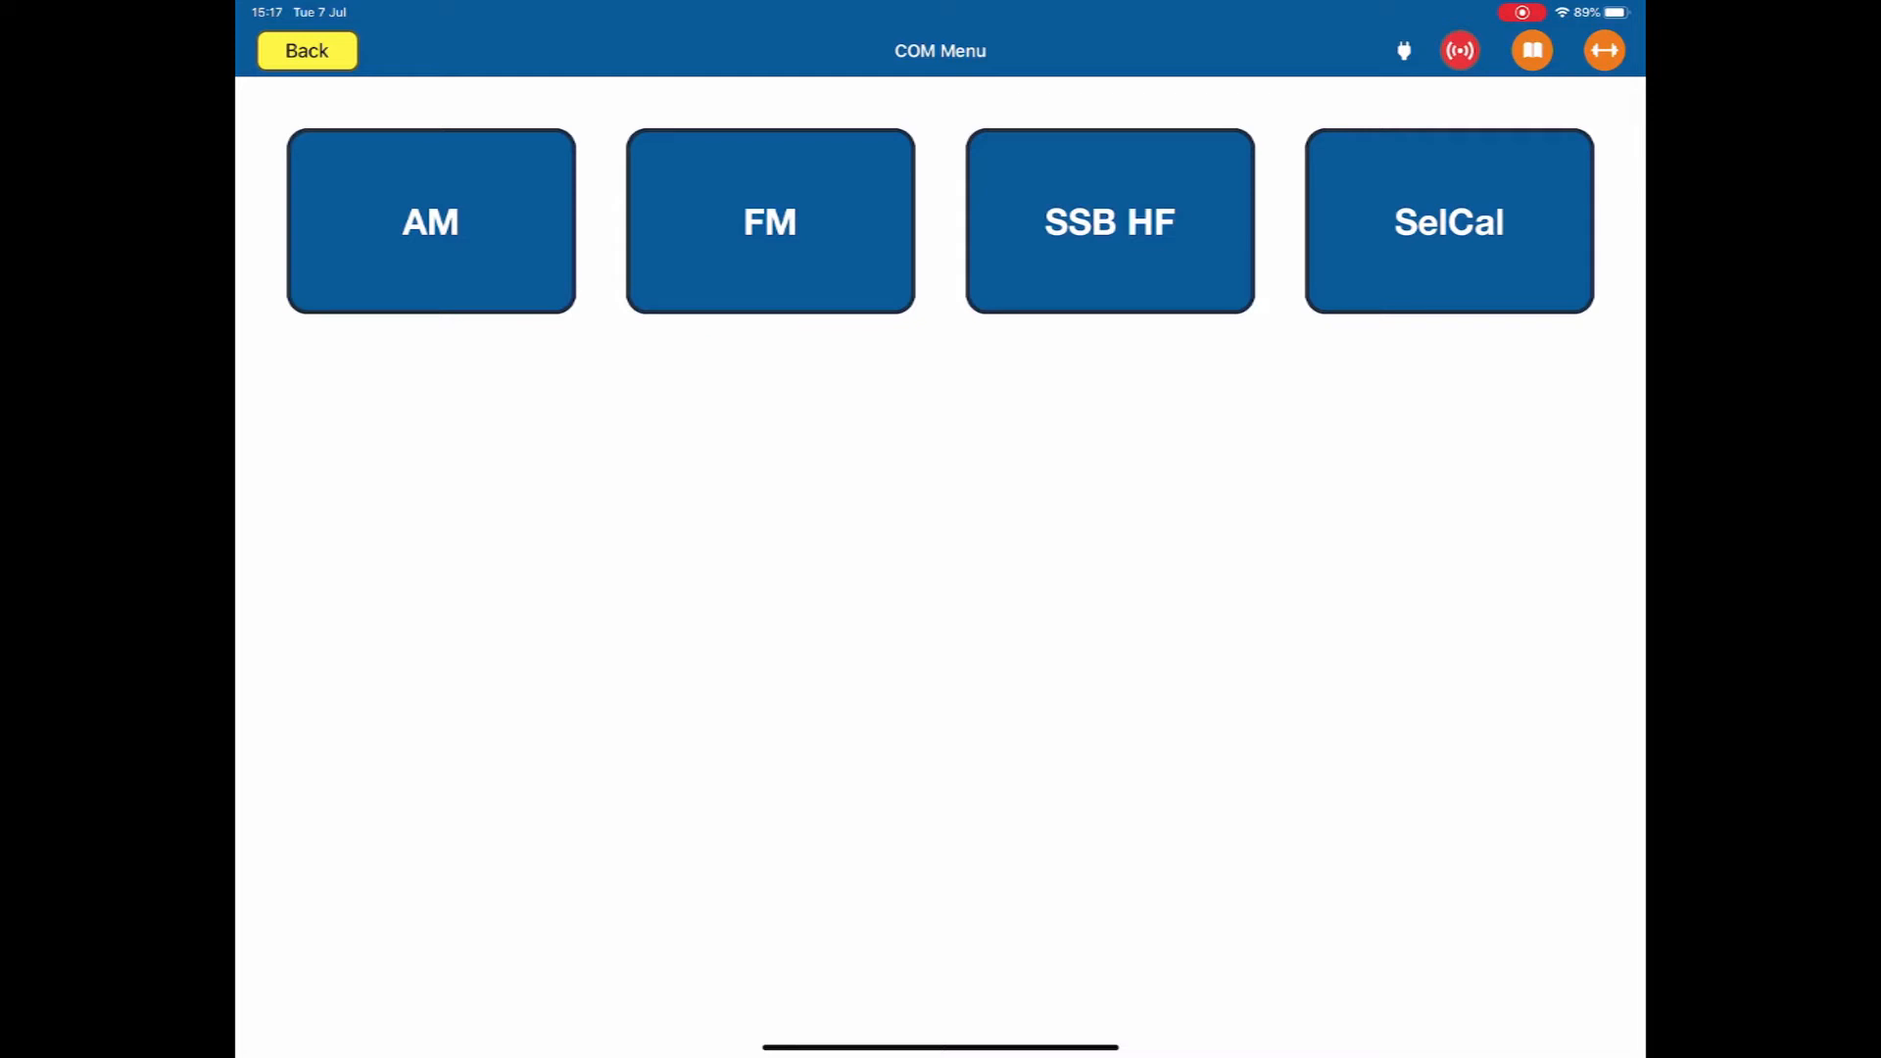
{"action": "left_click", "coordinate": [305, 50]}
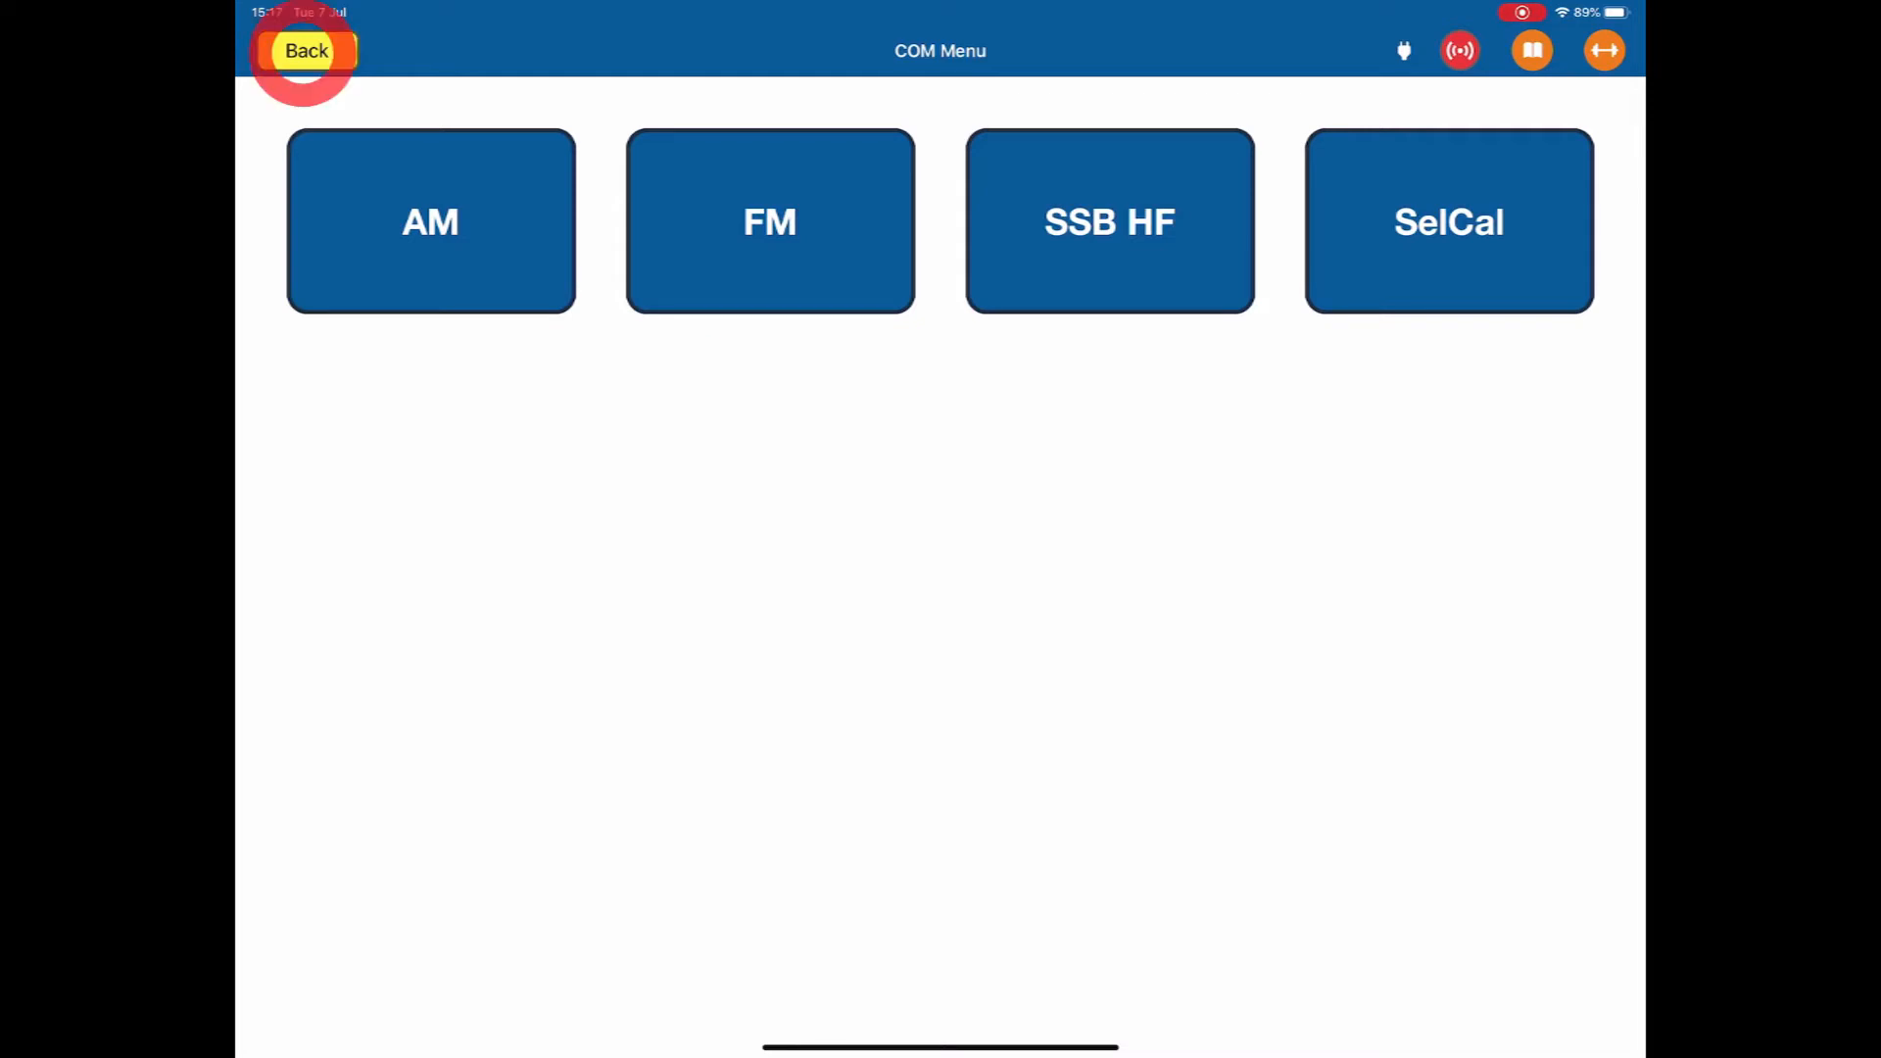
{"action": "left_click", "coordinate": [305, 50]}
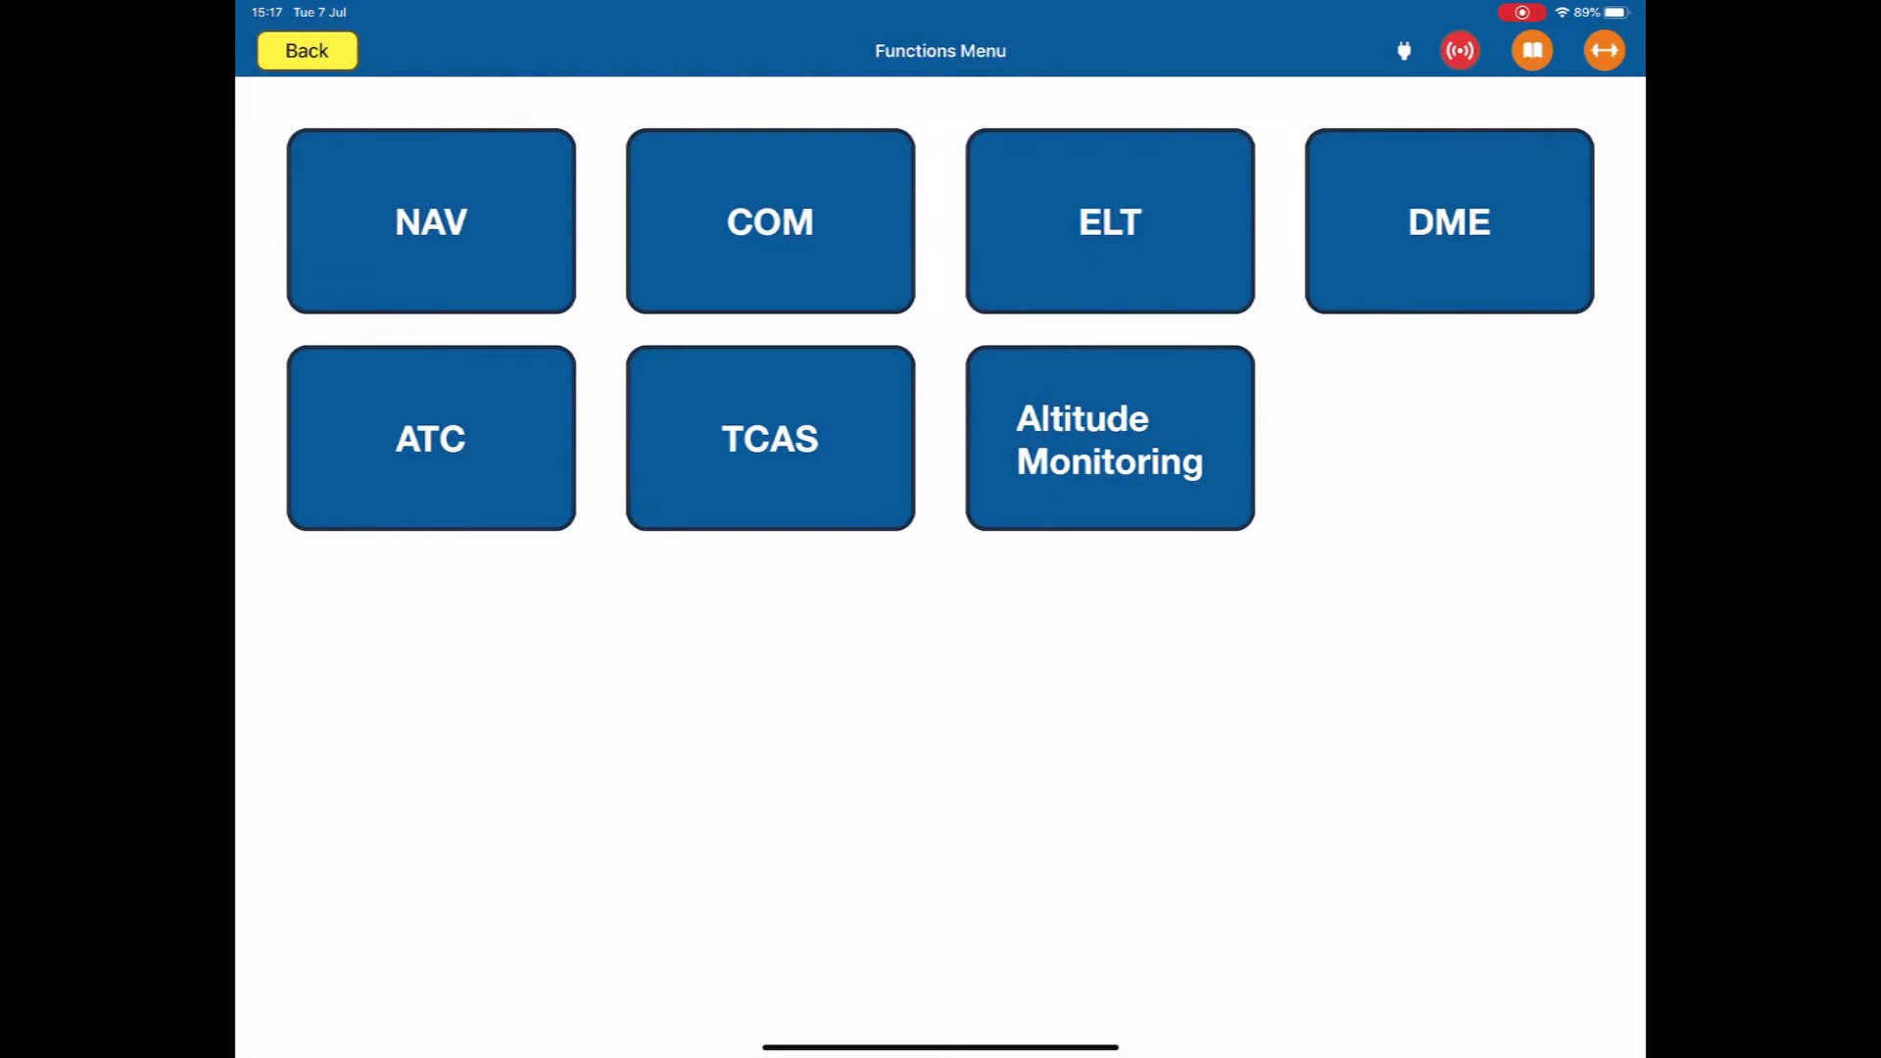
{"action": "left_click", "coordinate": [1108, 220]}
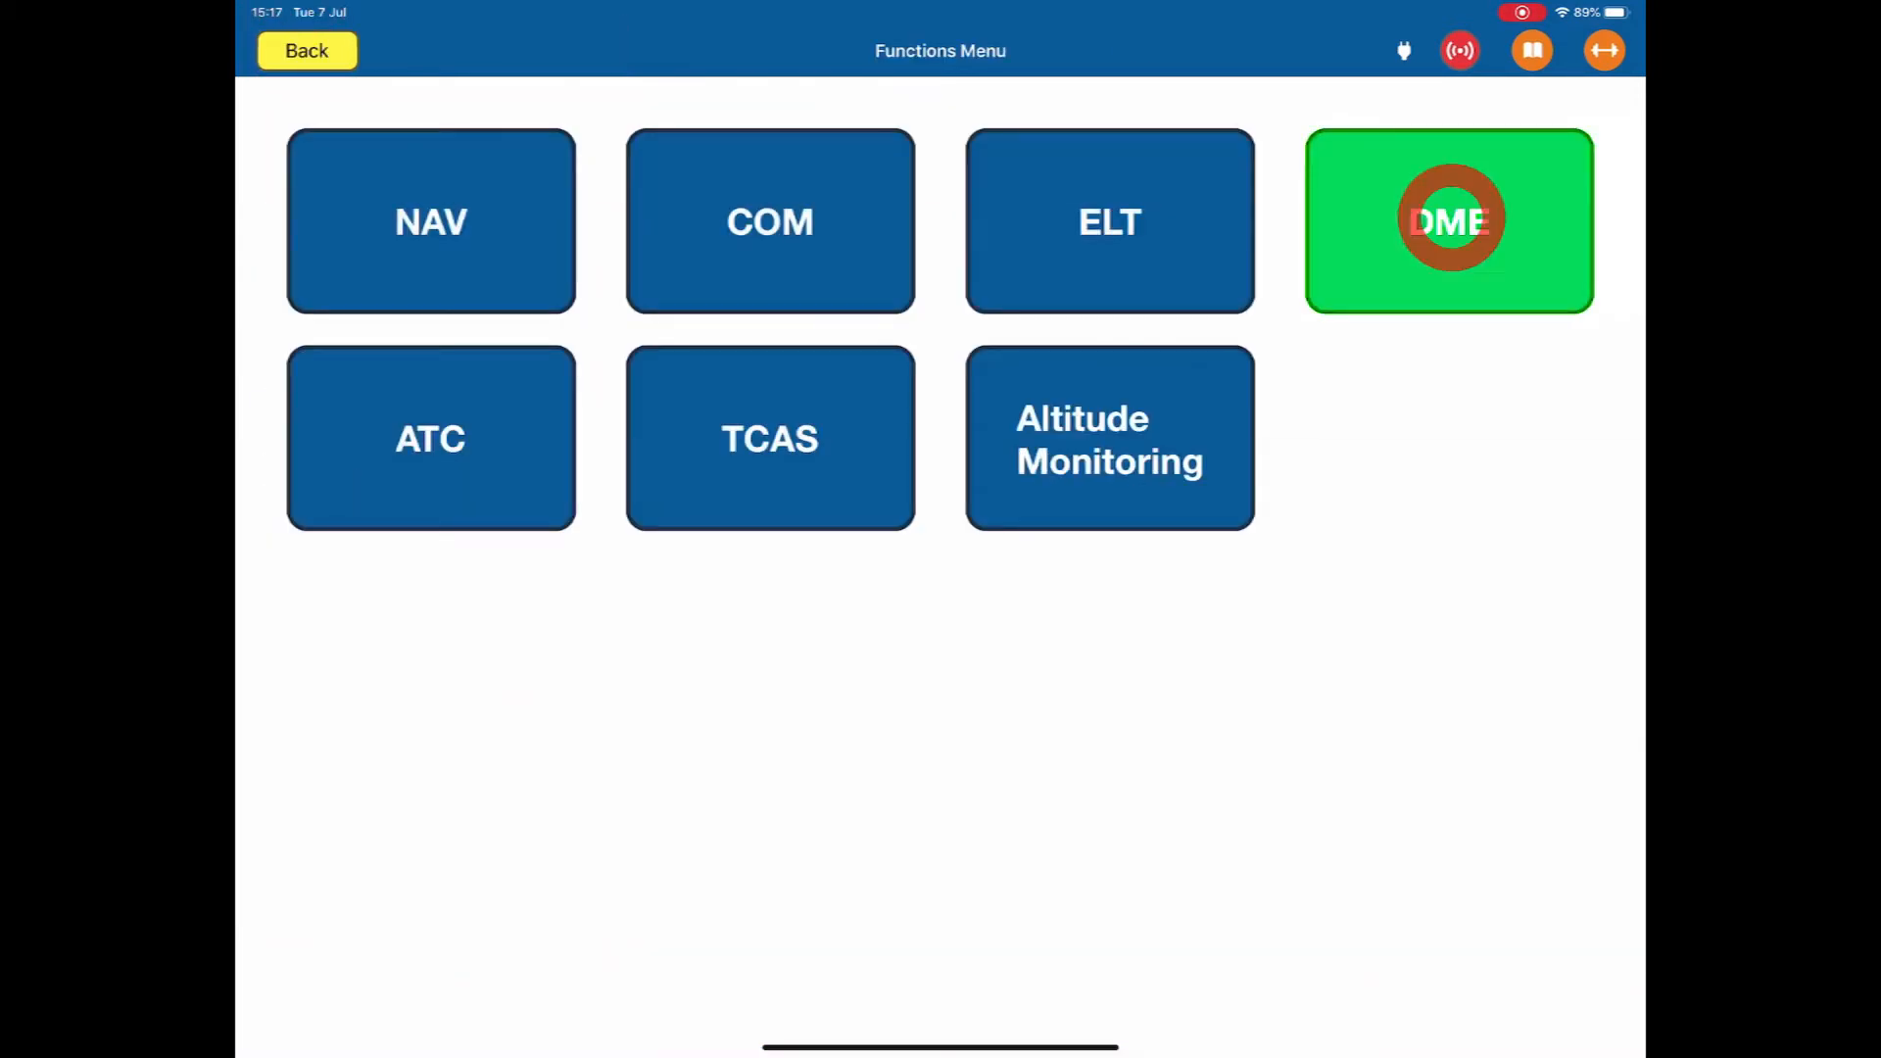
{"action": "left_click", "coordinate": [1449, 221]}
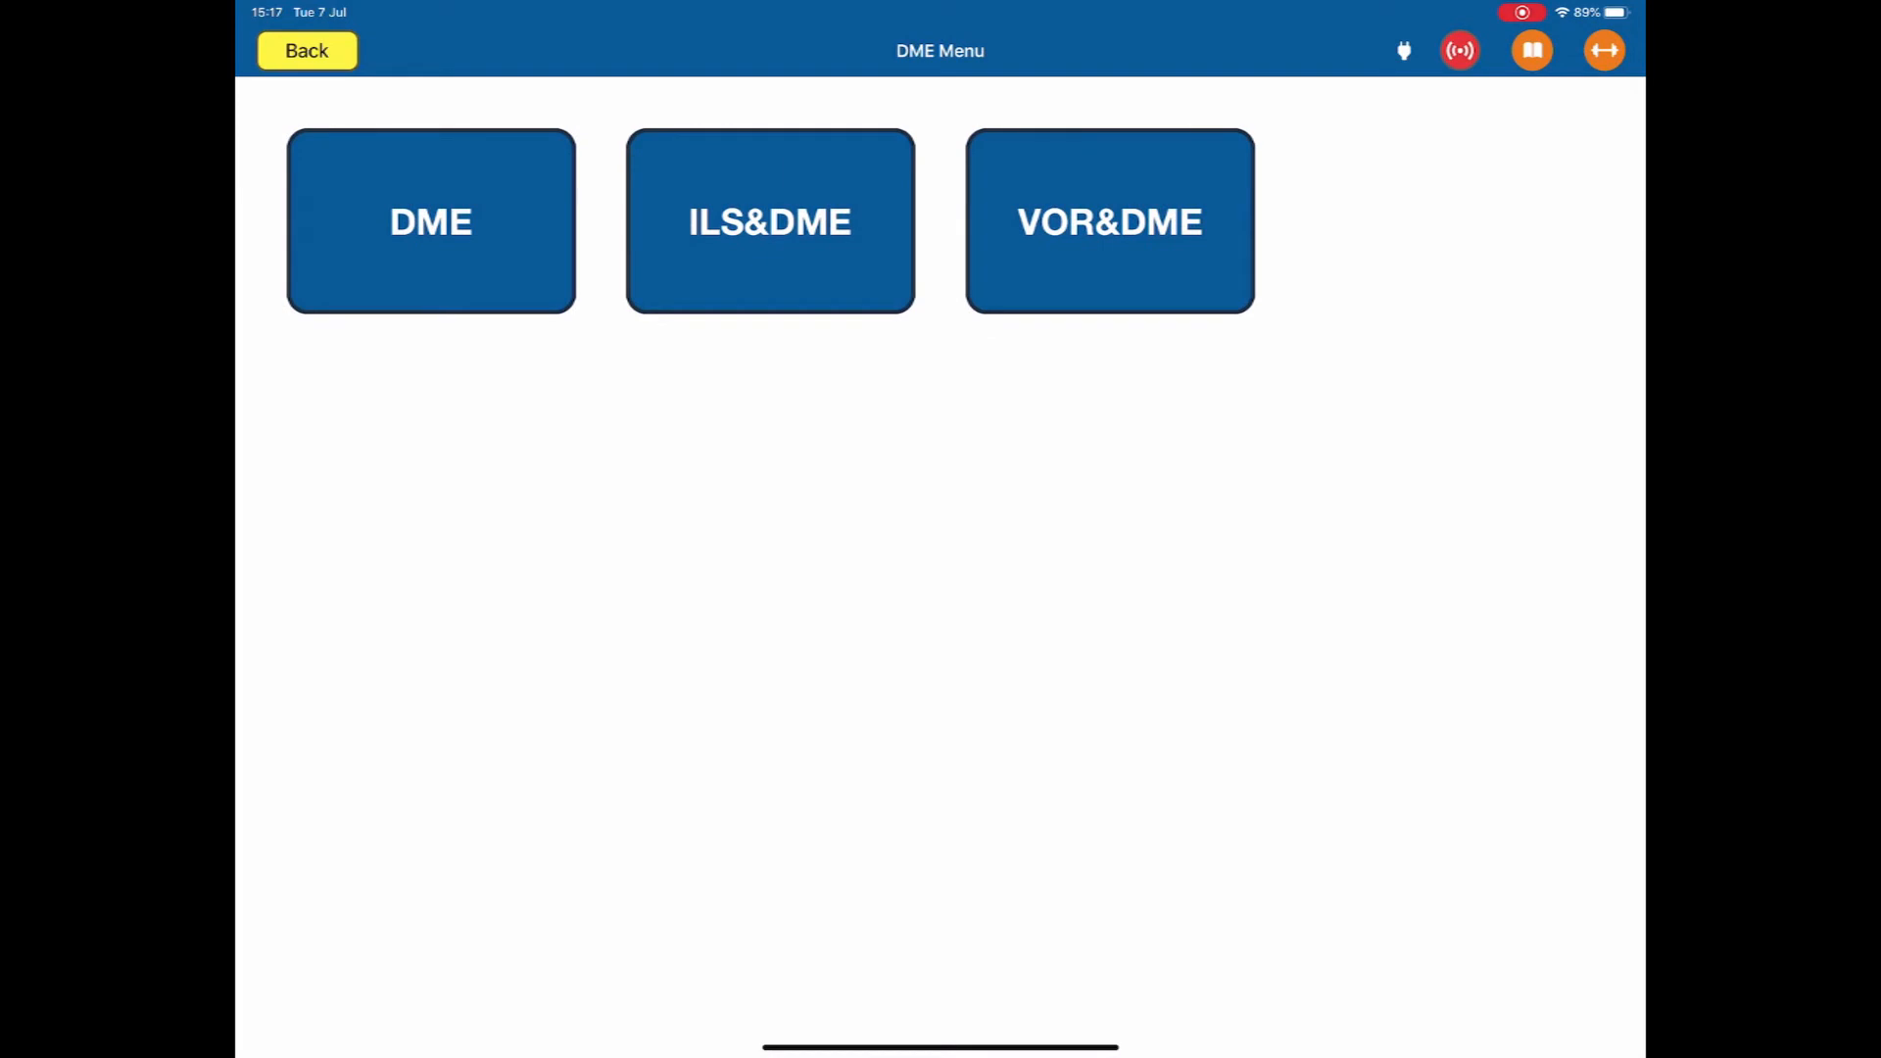
{"action": "left_click", "coordinate": [305, 50]}
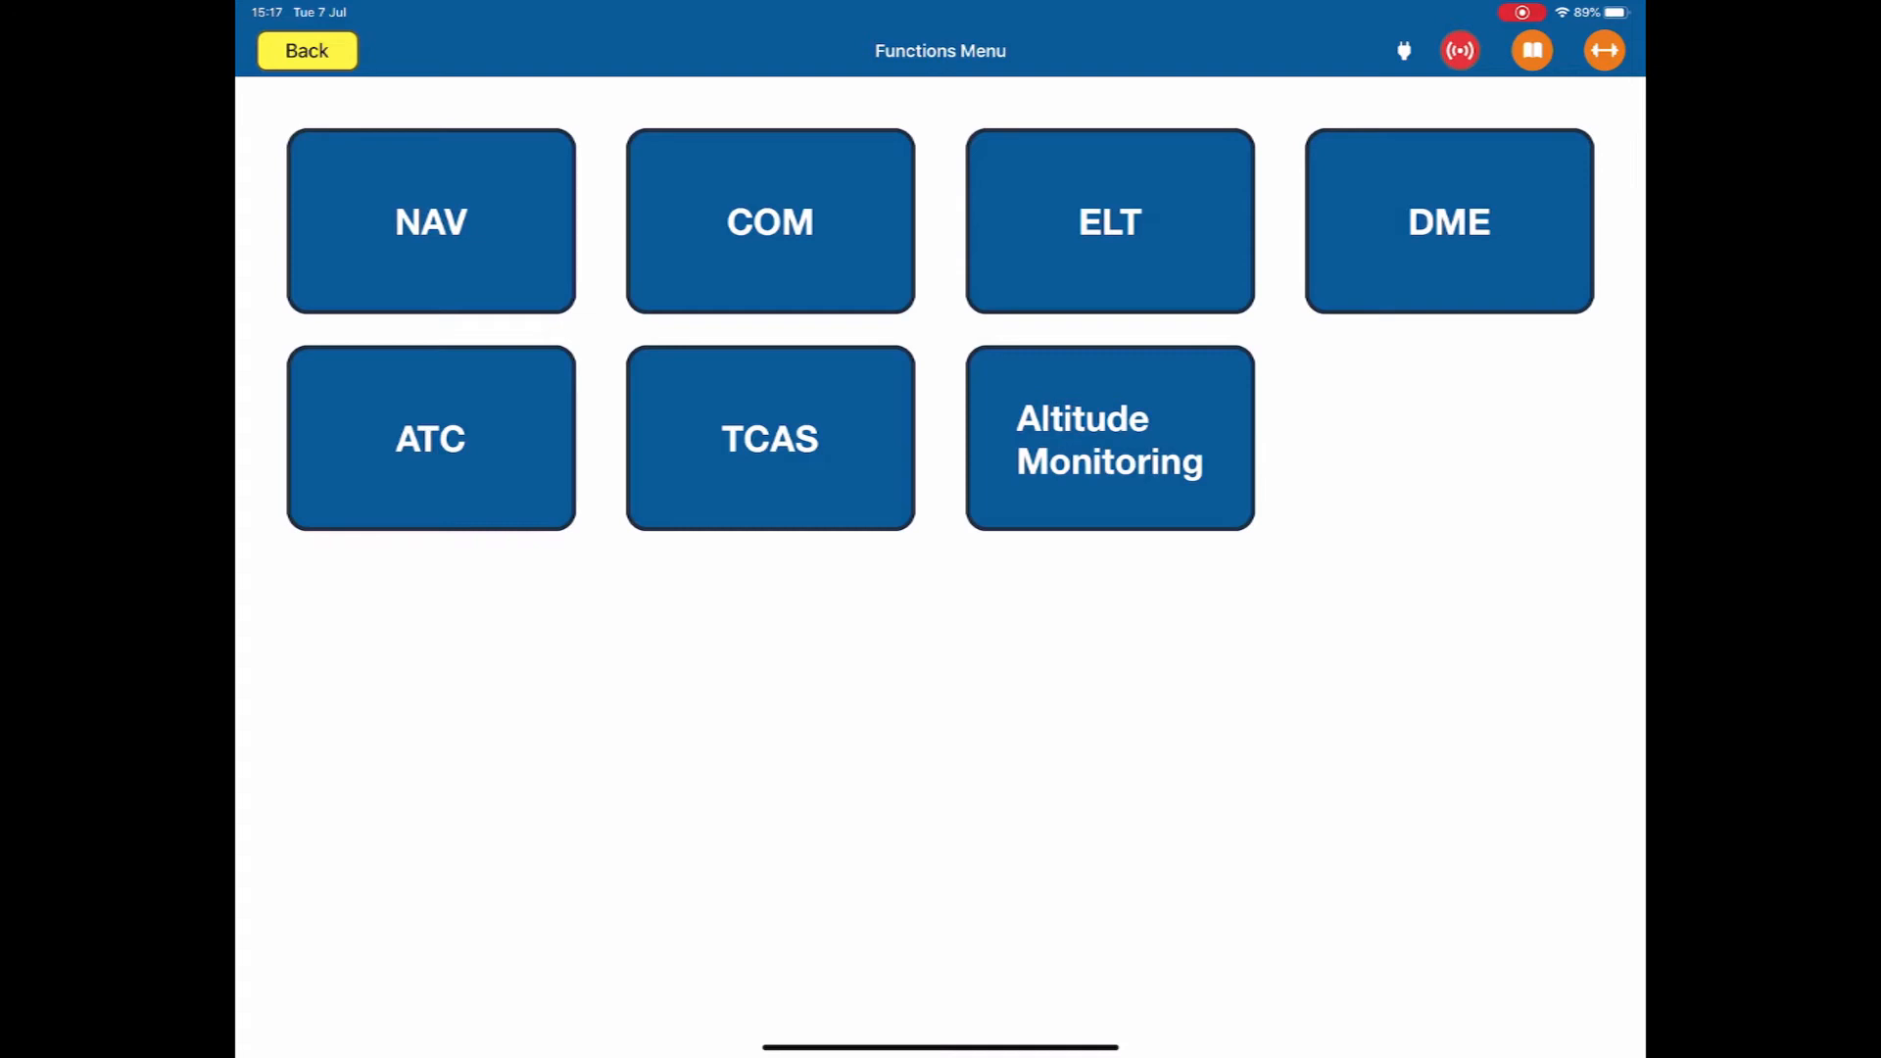
{"action": "left_click", "coordinate": [429, 438]}
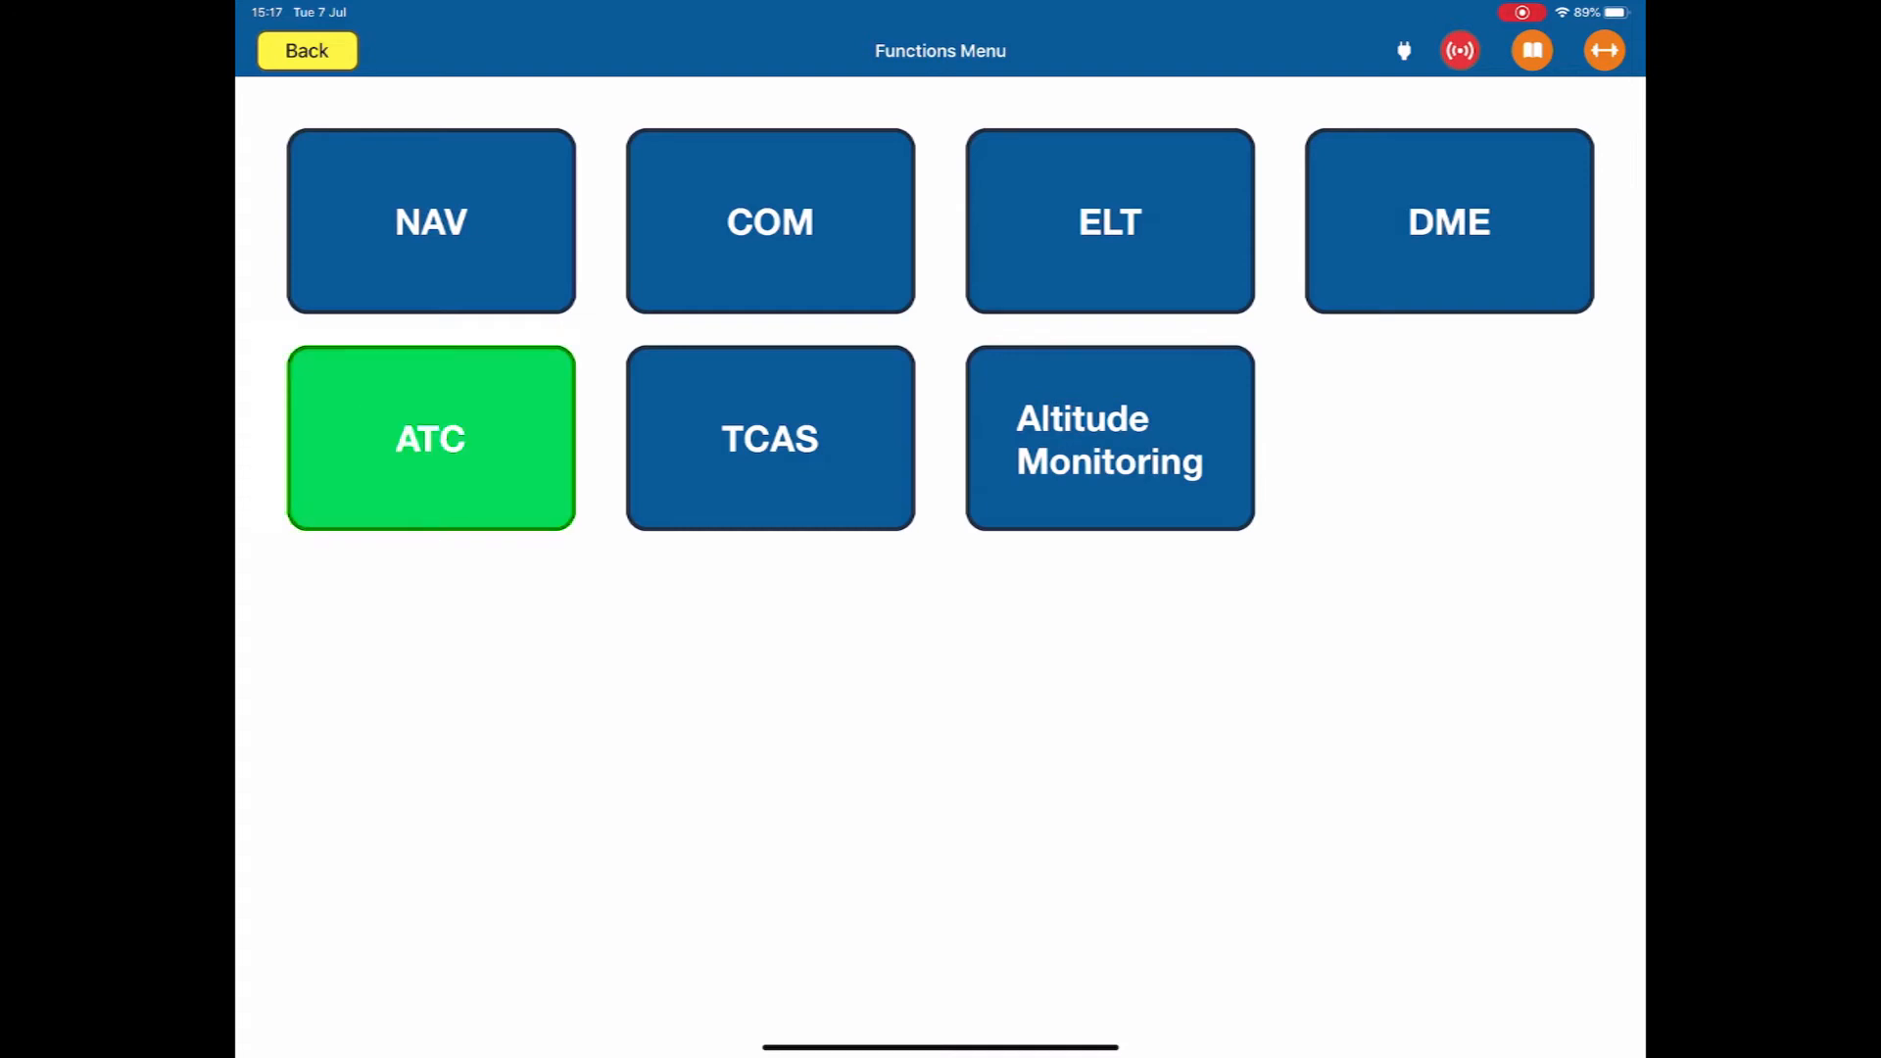
{"action": "left_click", "coordinate": [429, 438]}
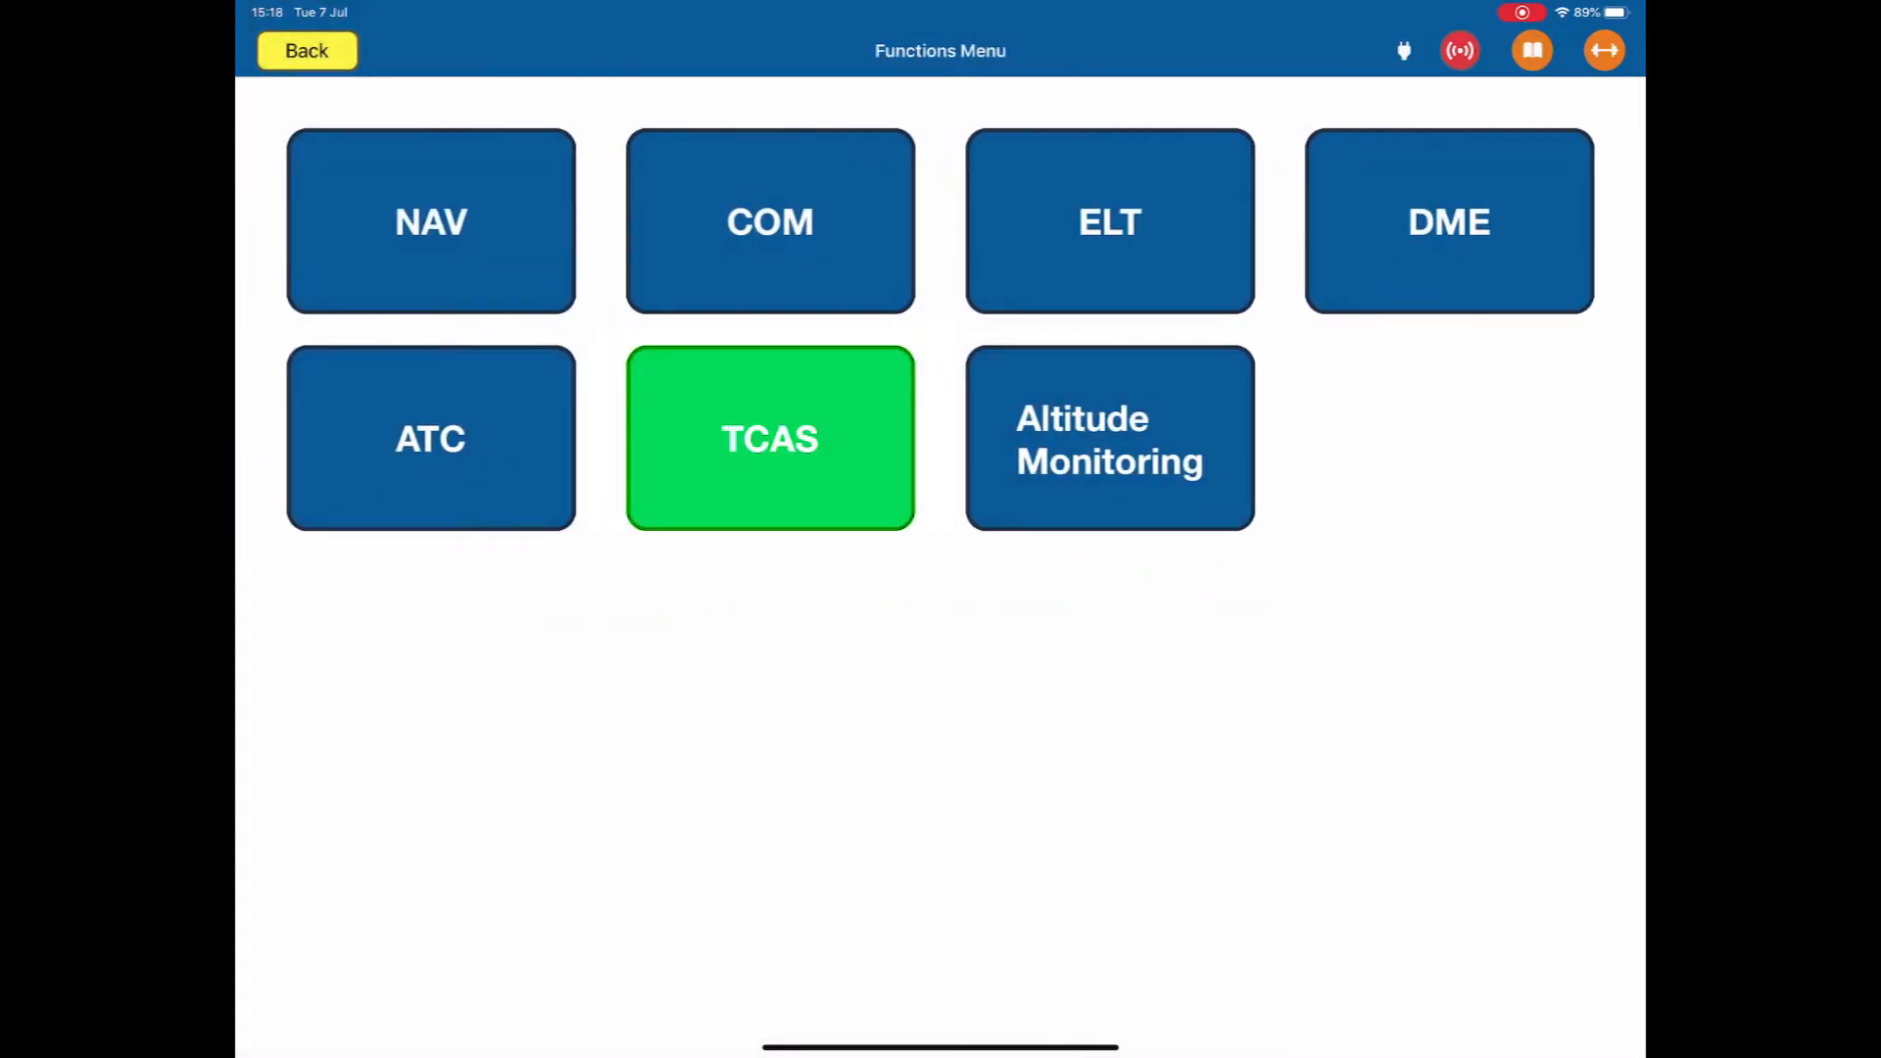
{"action": "left_click", "coordinate": [769, 437]}
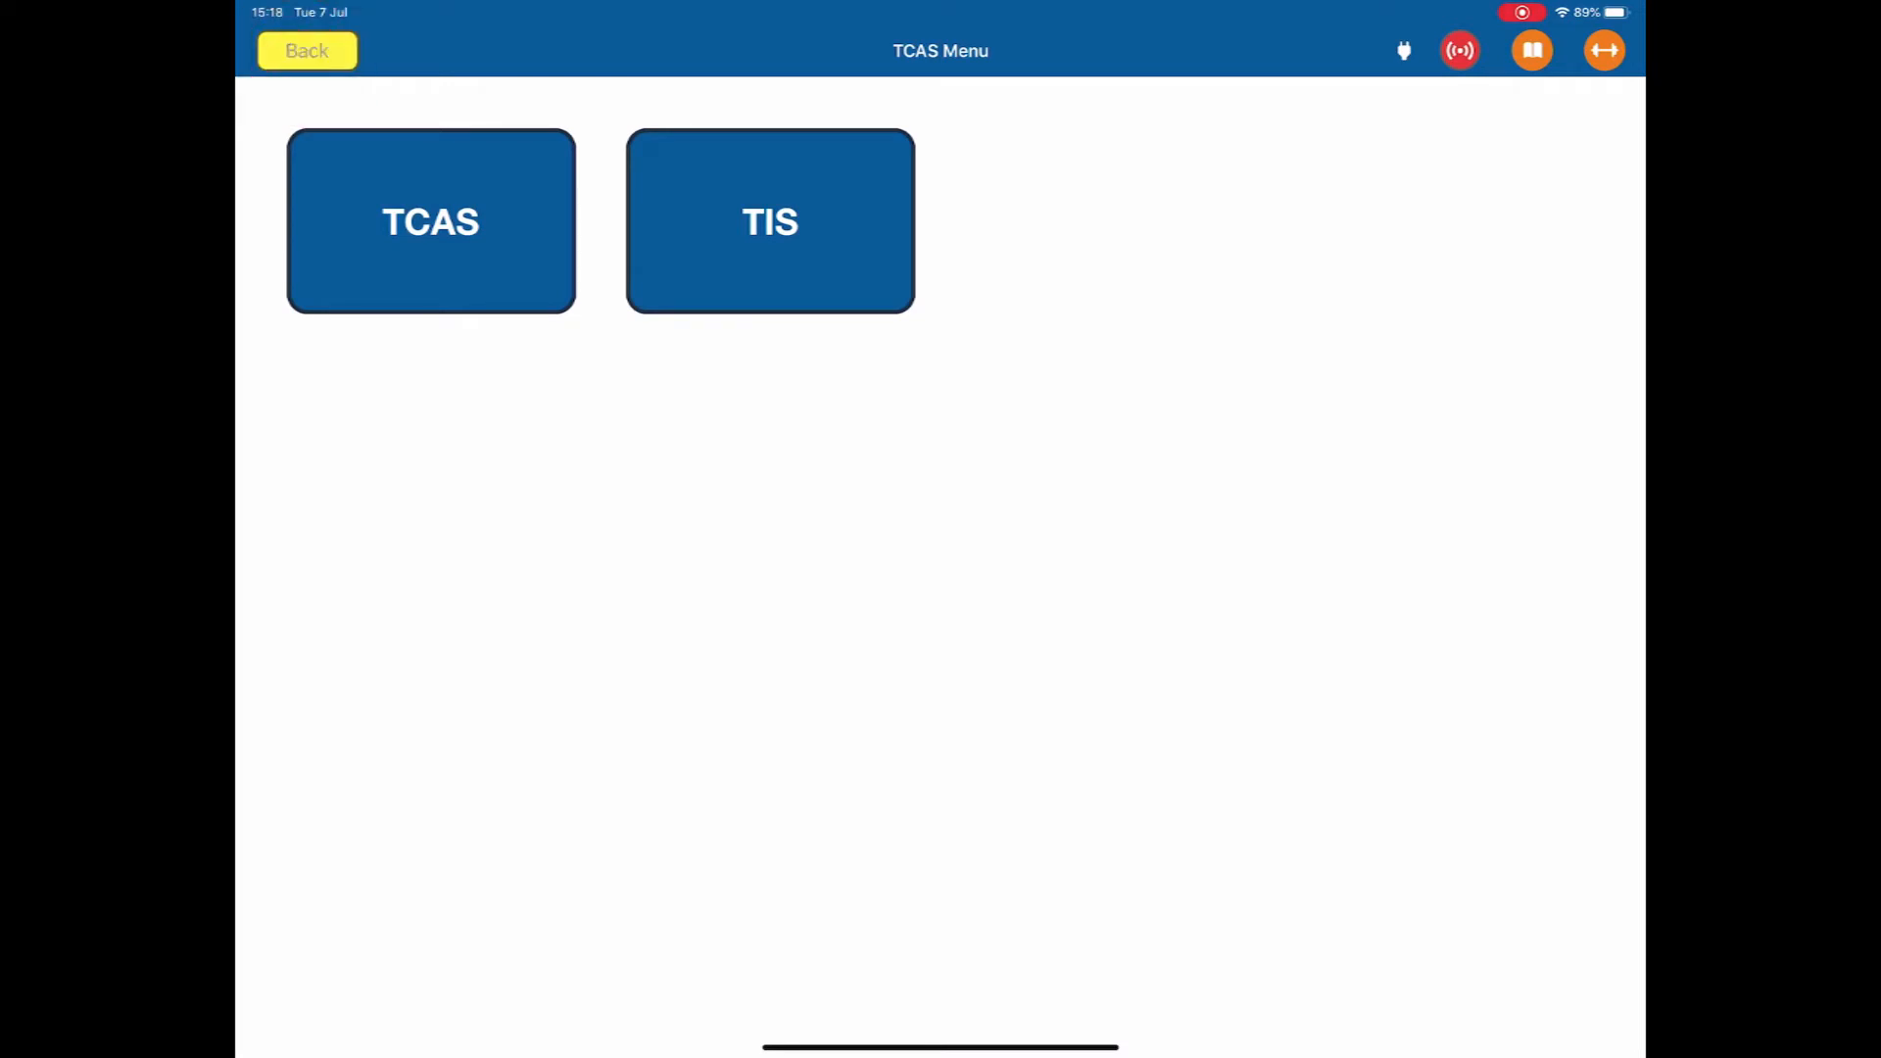
{"action": "left_click", "coordinate": [306, 50]}
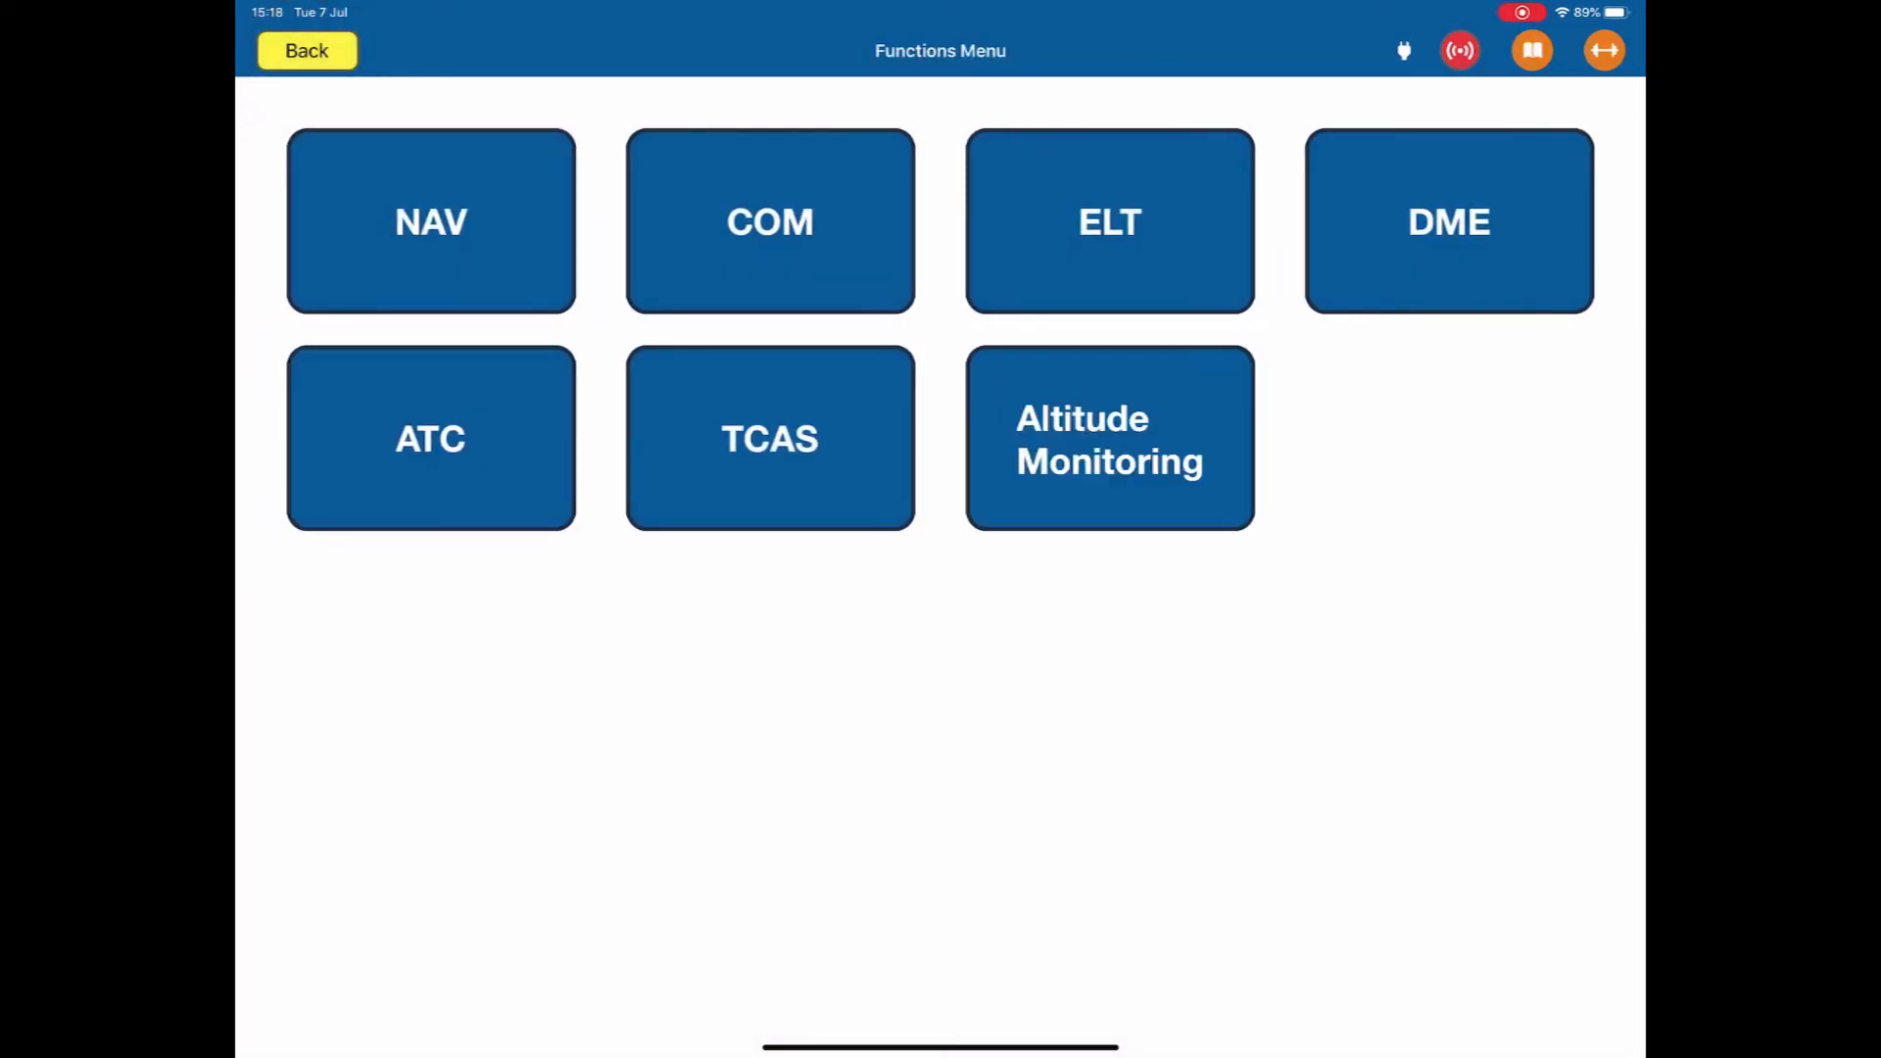
Step: Preview Altitude Monitoring, dismiss the coming-soon notice, then exit back to the Main Menu
{"action": "left_click", "coordinate": [1107, 437]}
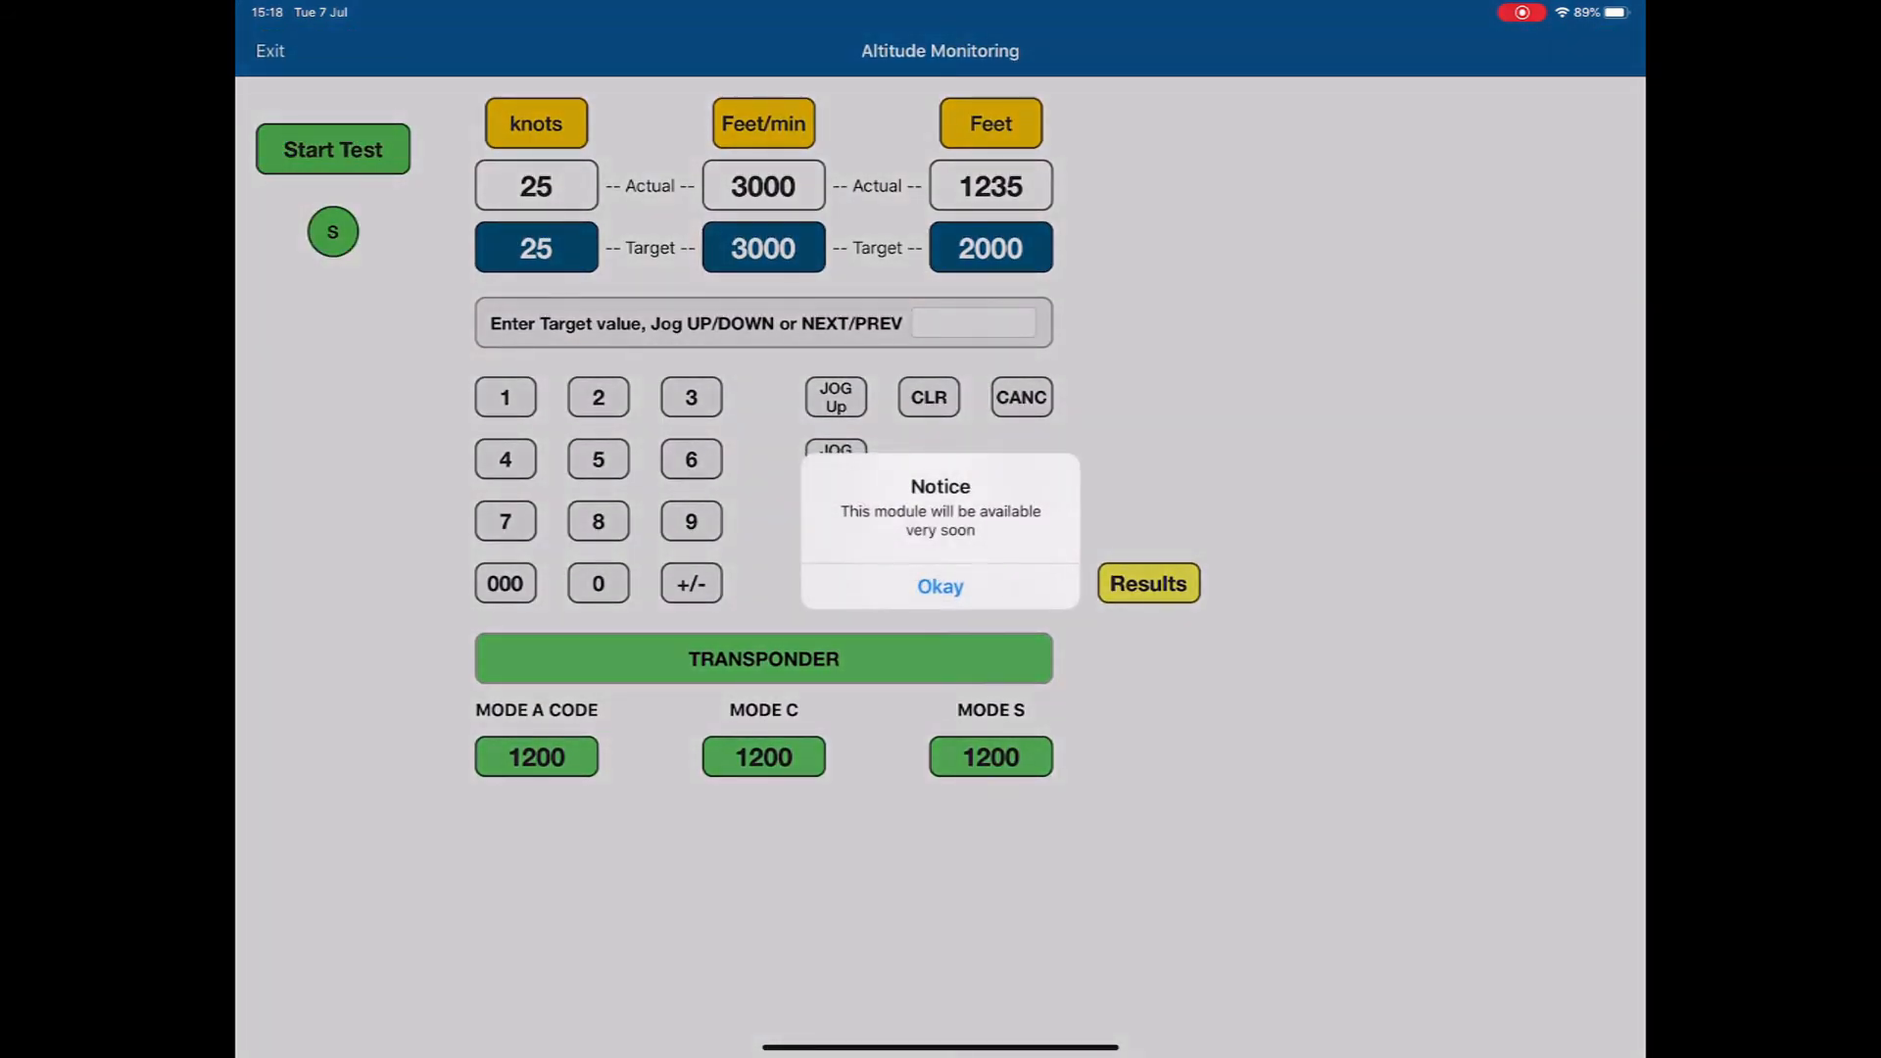
{"action": "left_click", "coordinate": [939, 586]}
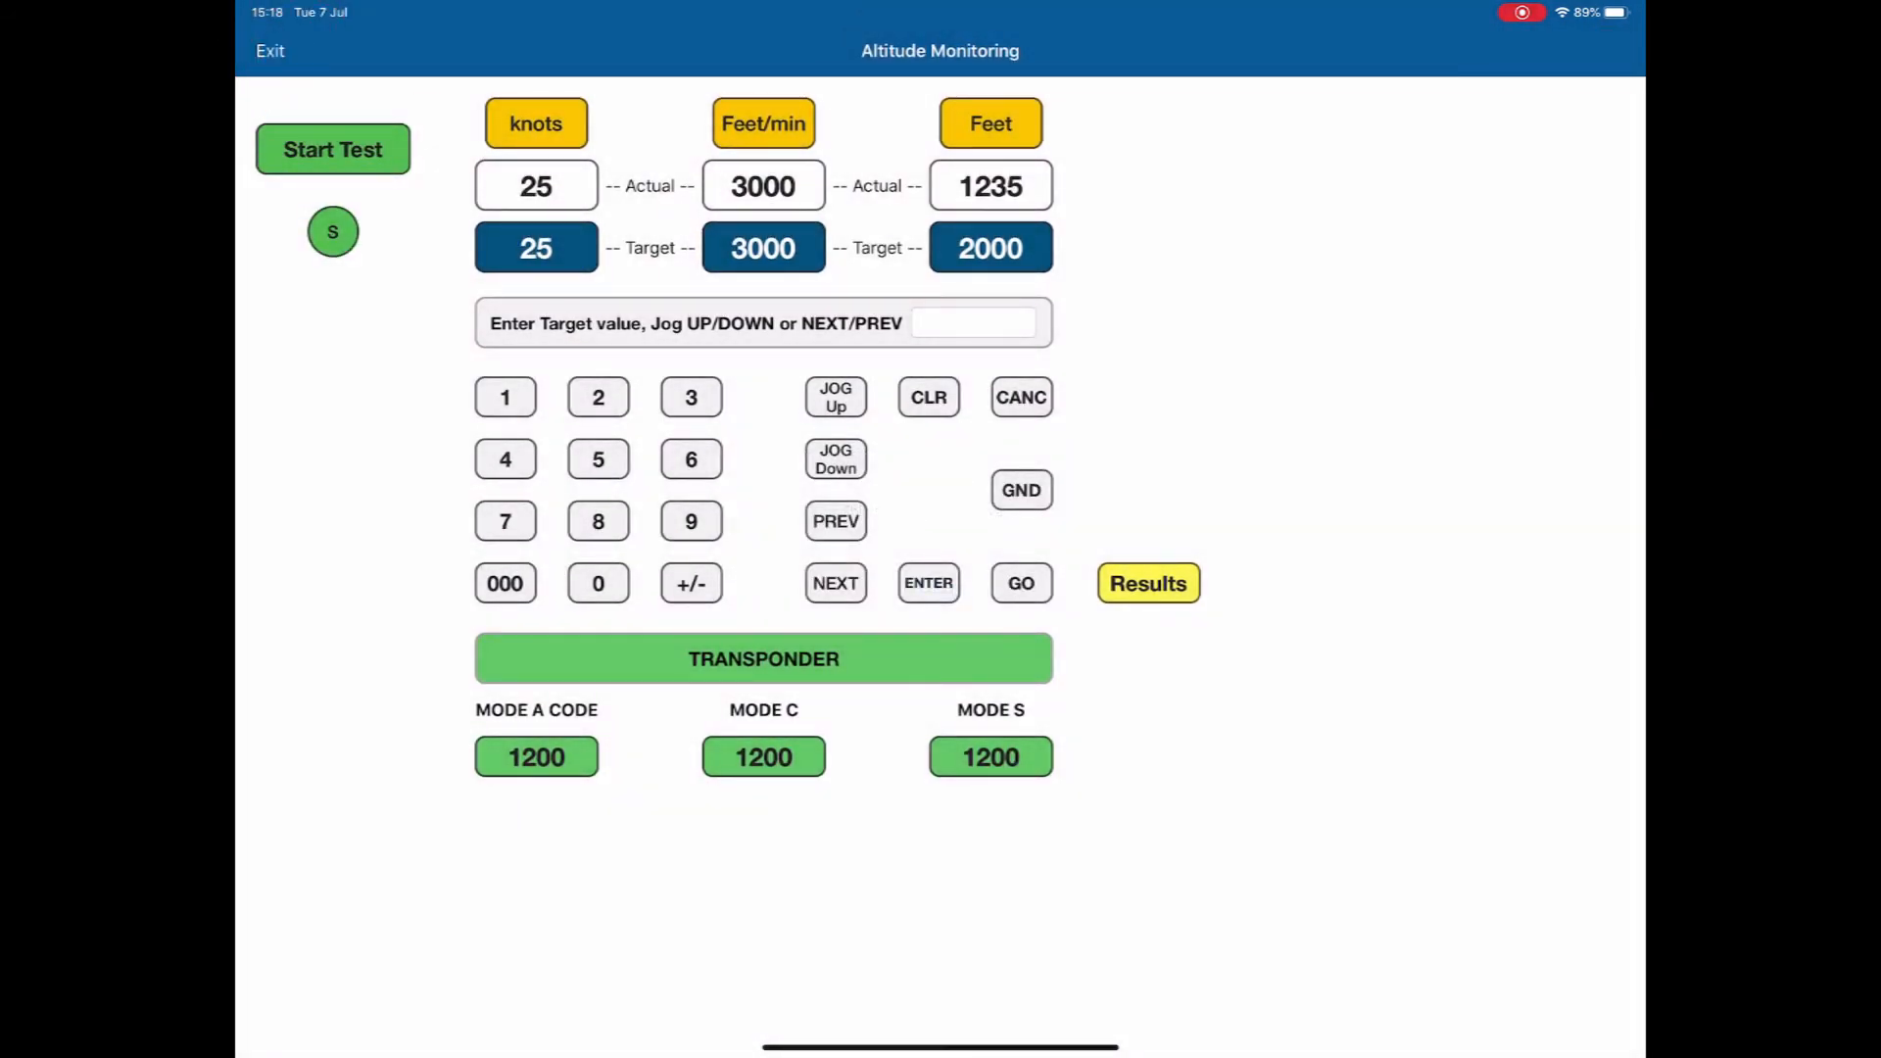
{"action": "left_click", "coordinate": [269, 50]}
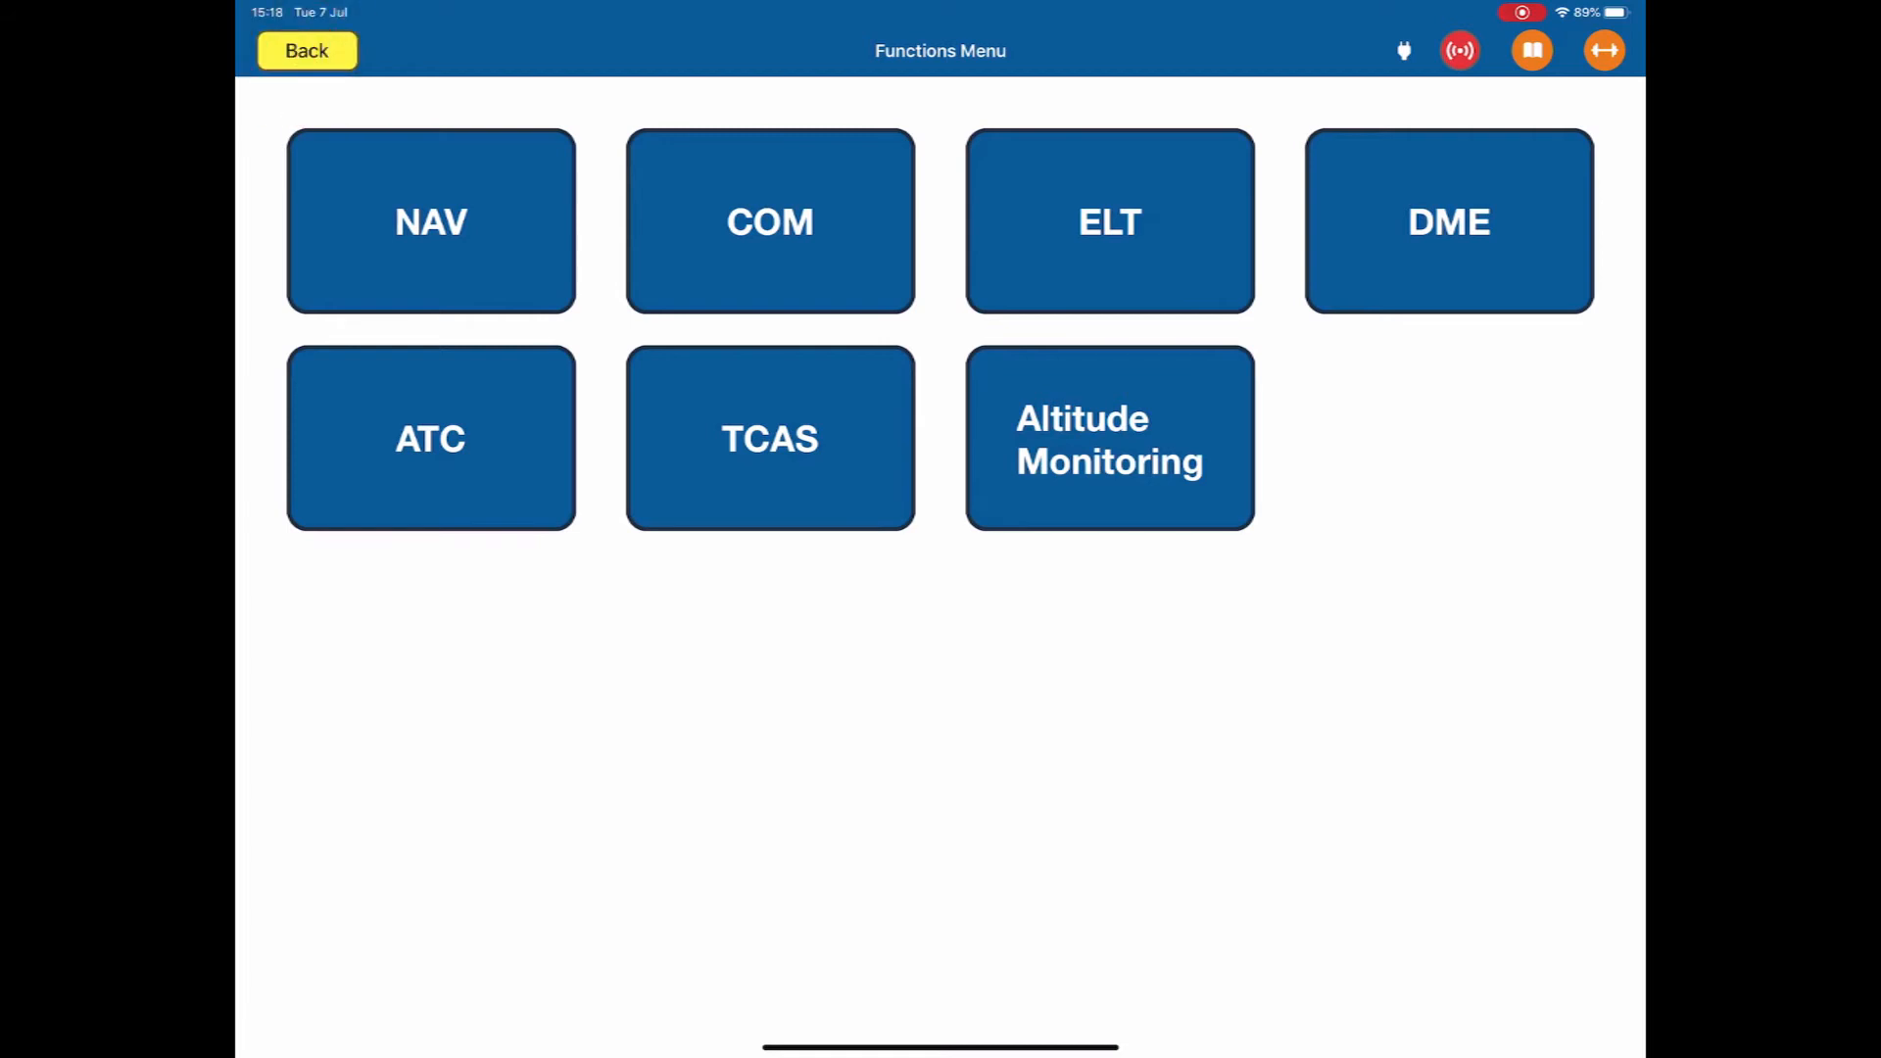
{"action": "left_click", "coordinate": [306, 50]}
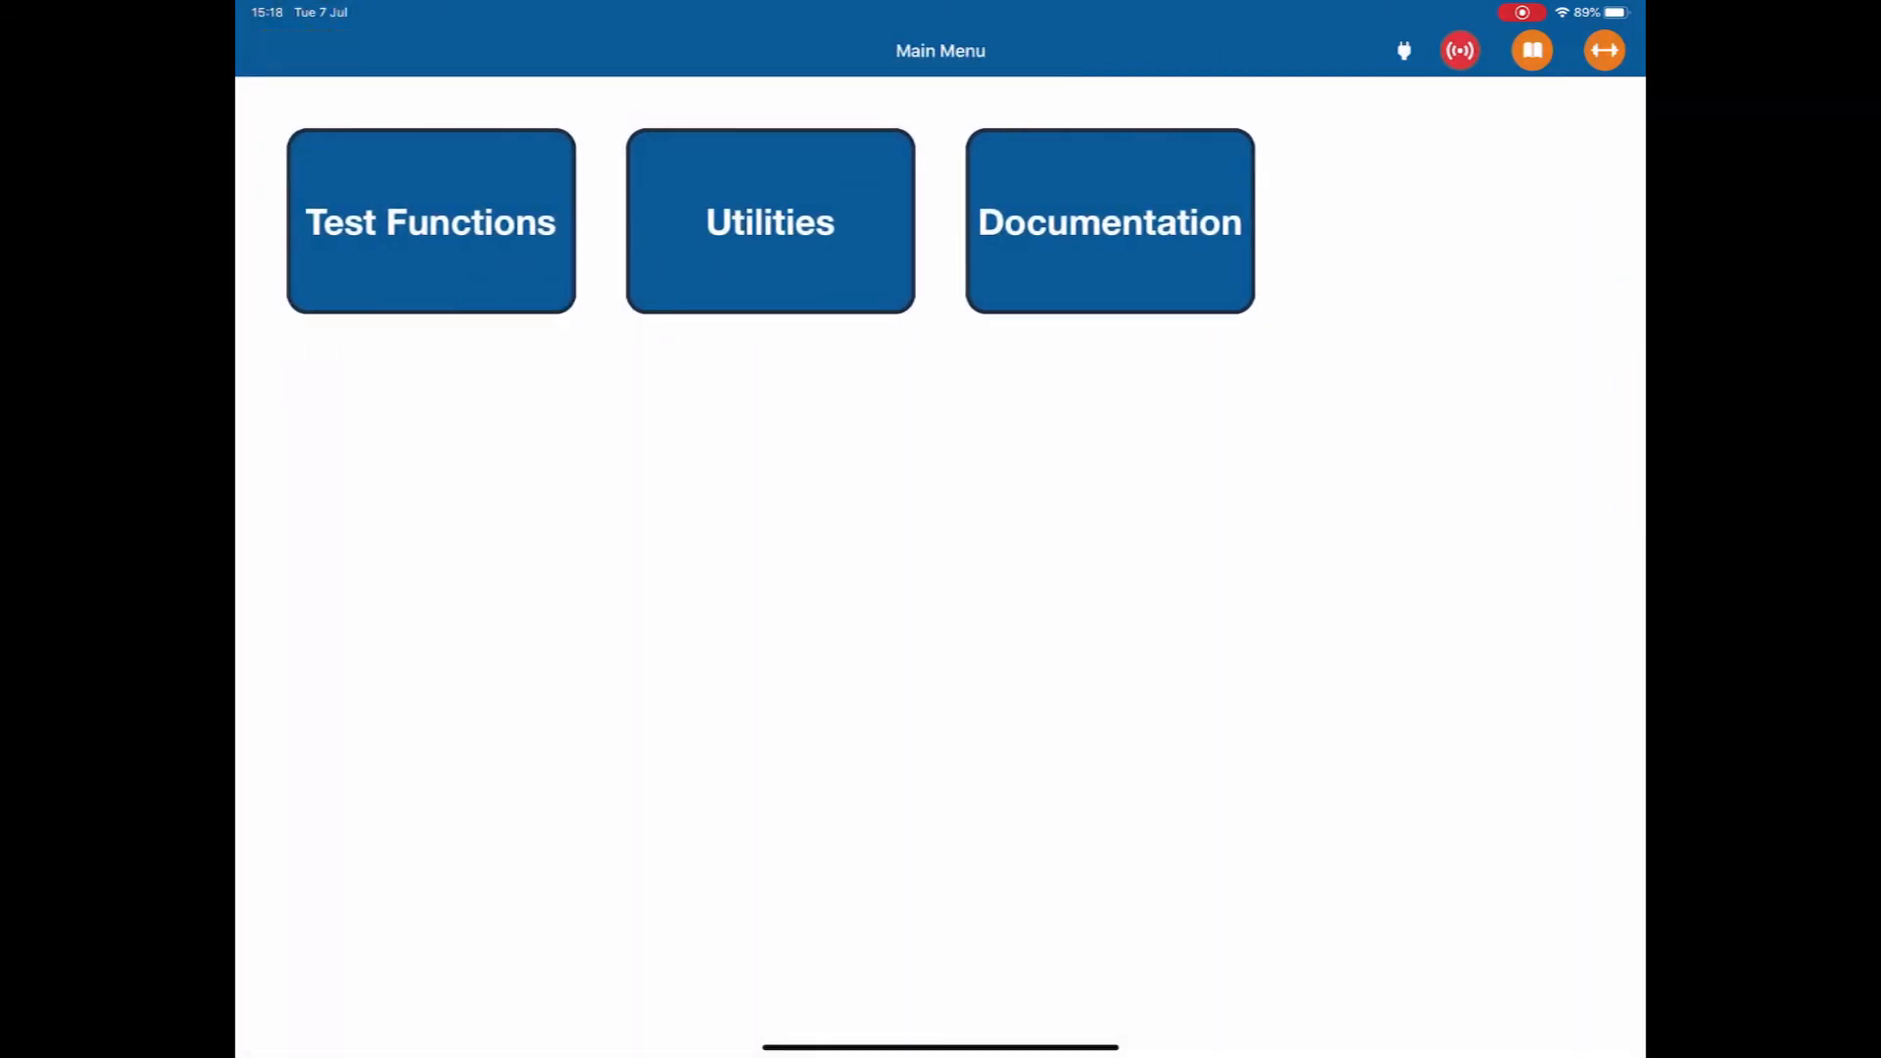
{"action": "left_click", "coordinate": [769, 222]}
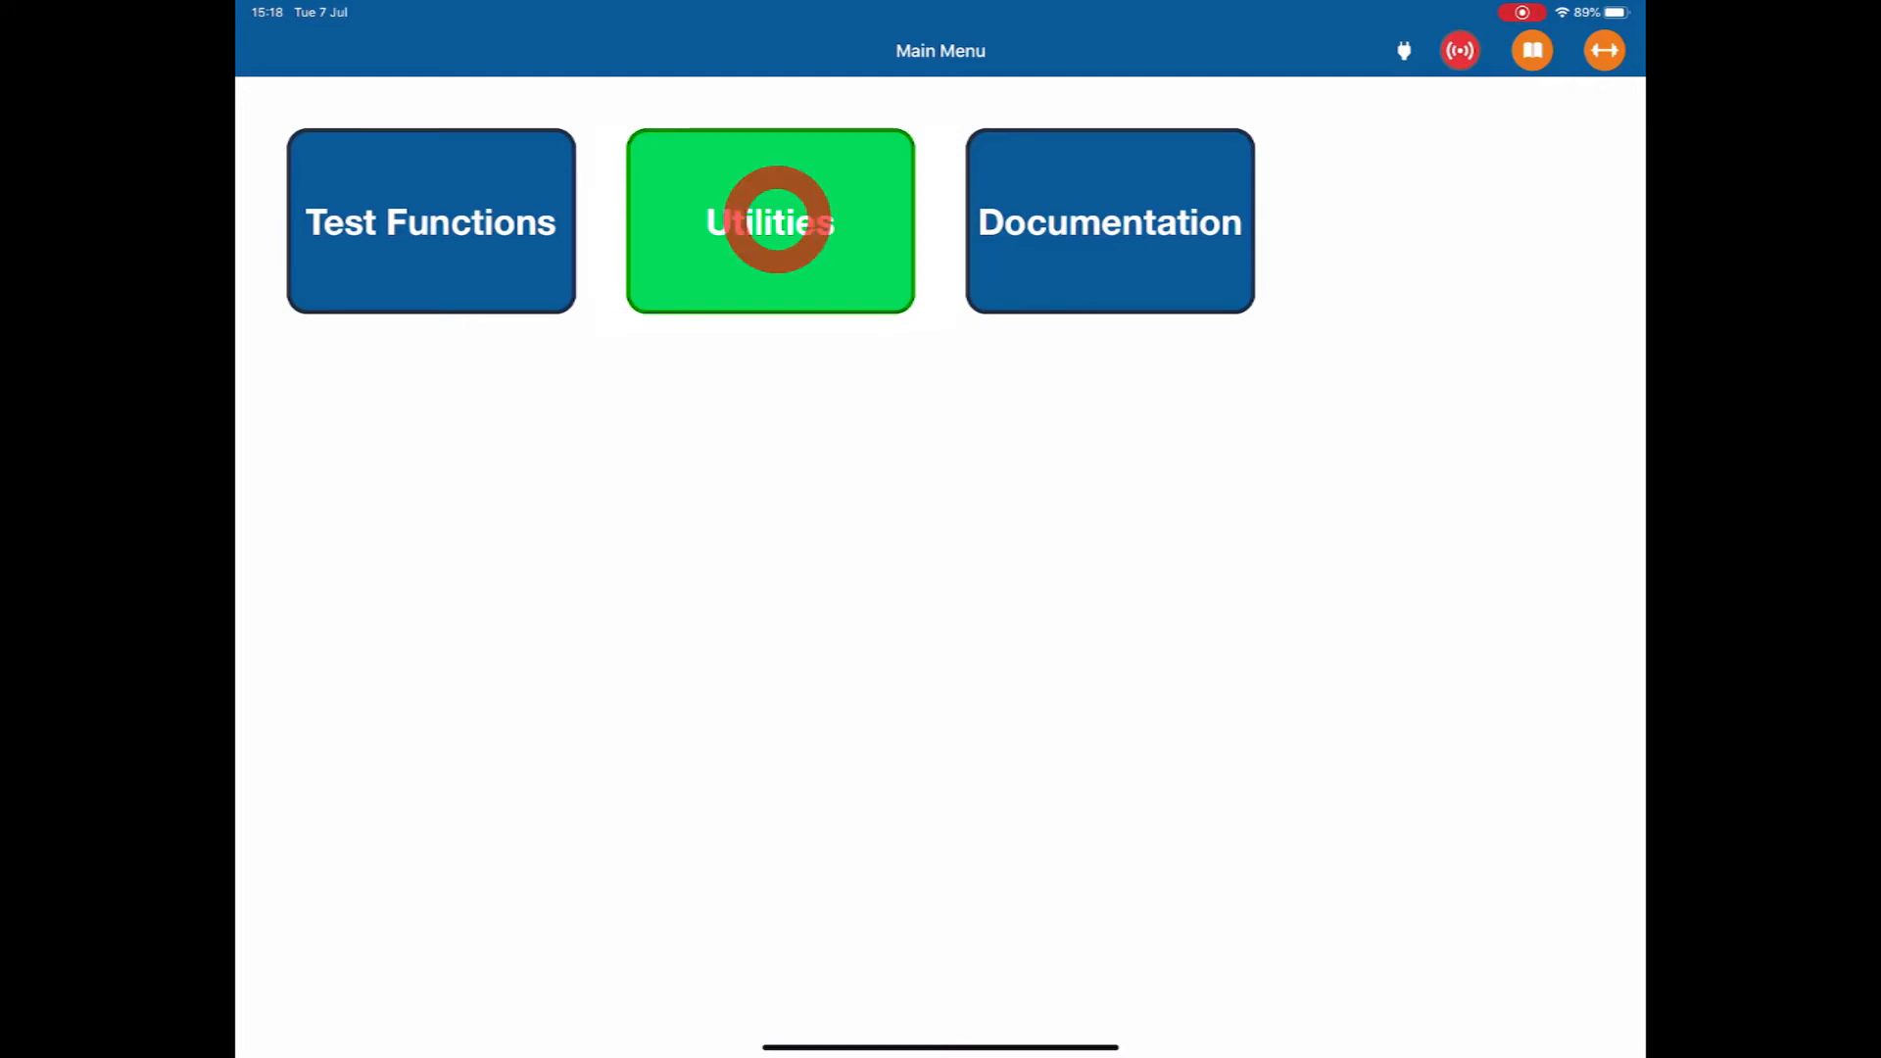
Step: Open the Utilities Menu and pick the Software and Records tiles in turn
{"action": "left_click", "coordinate": [769, 222]}
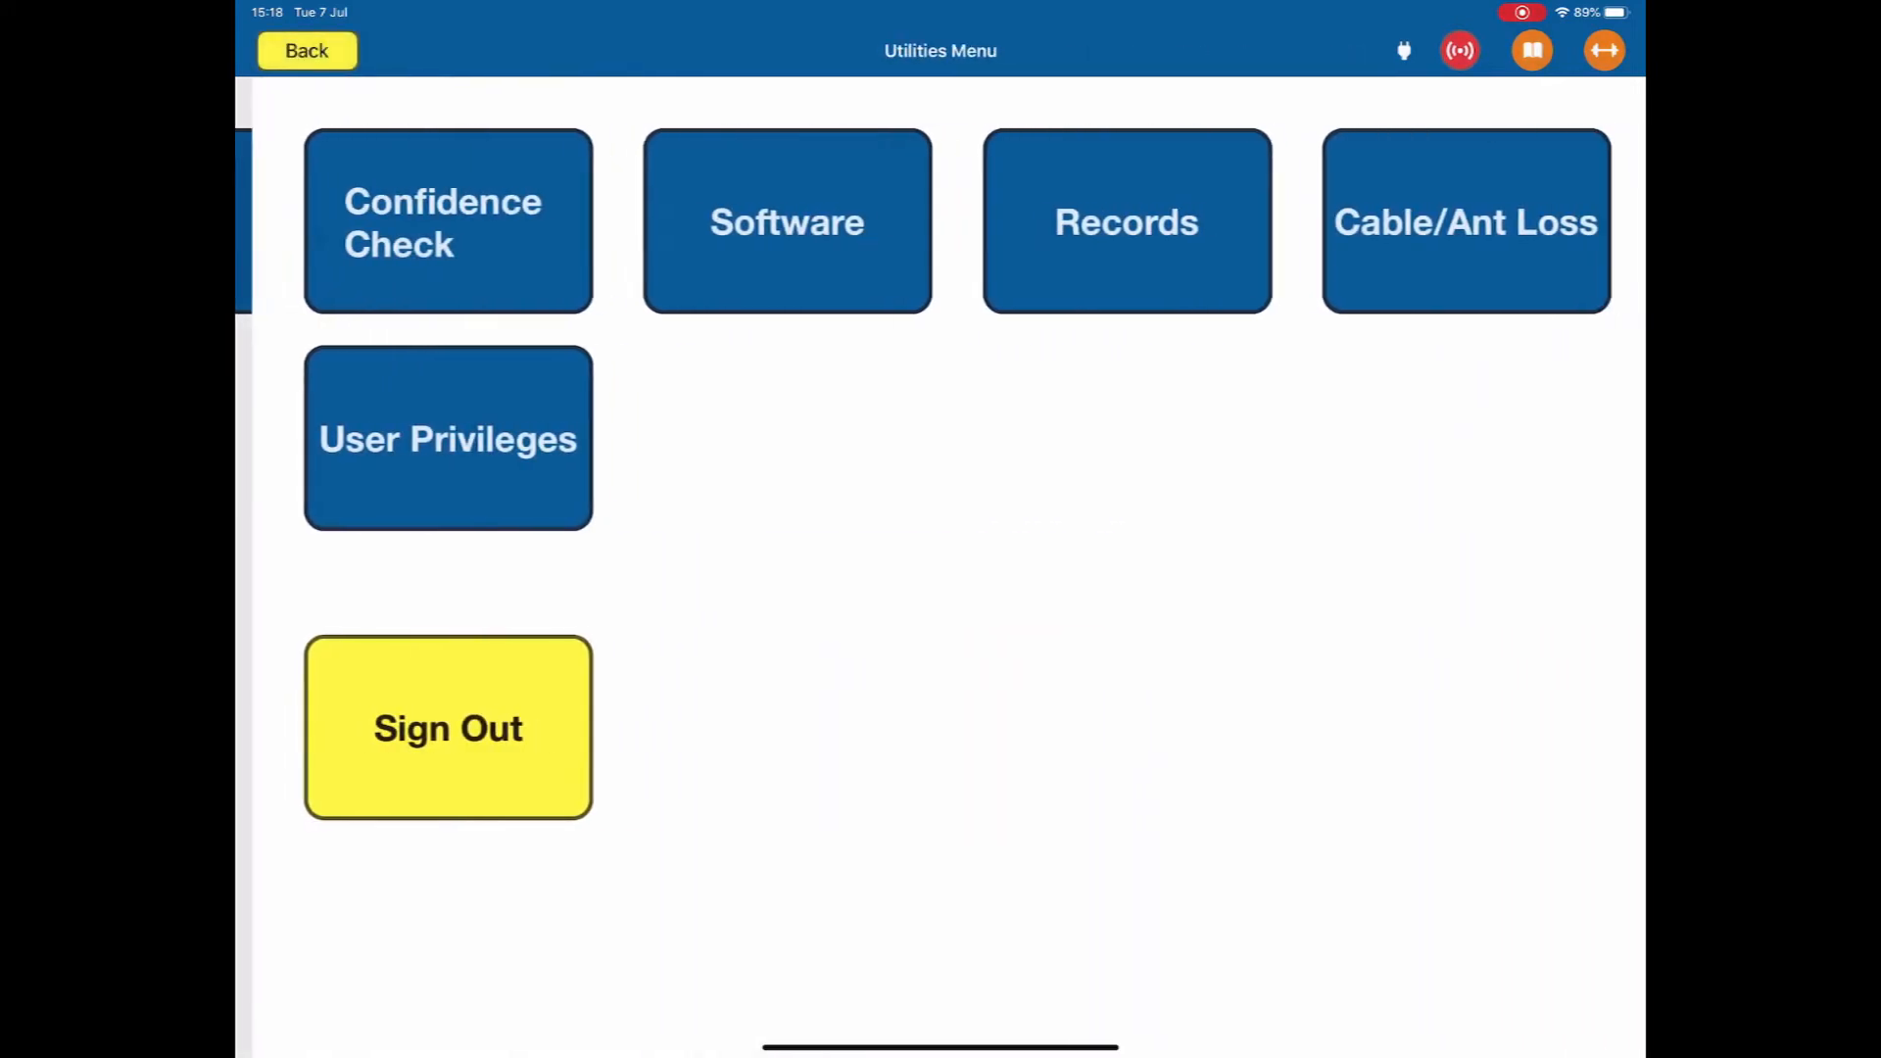
{"action": "left_click", "coordinate": [447, 220]}
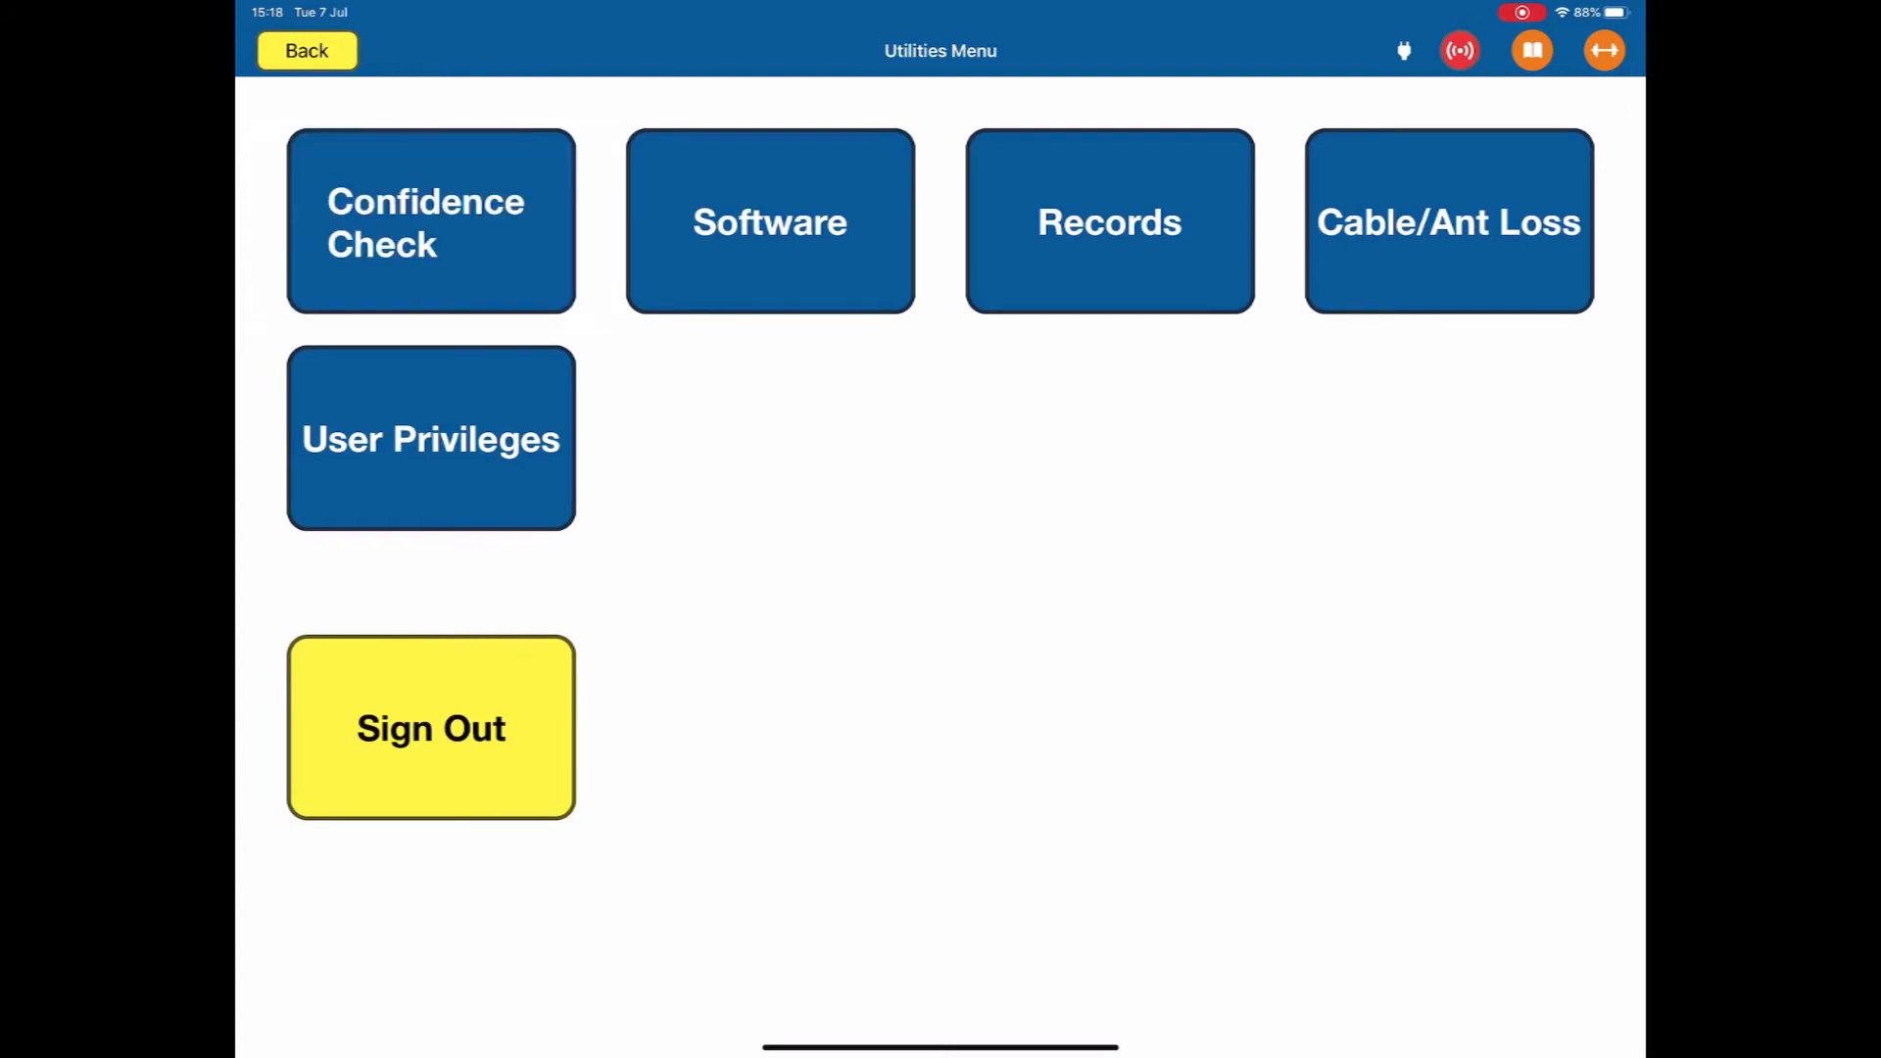
{"action": "left_click", "coordinate": [769, 220]}
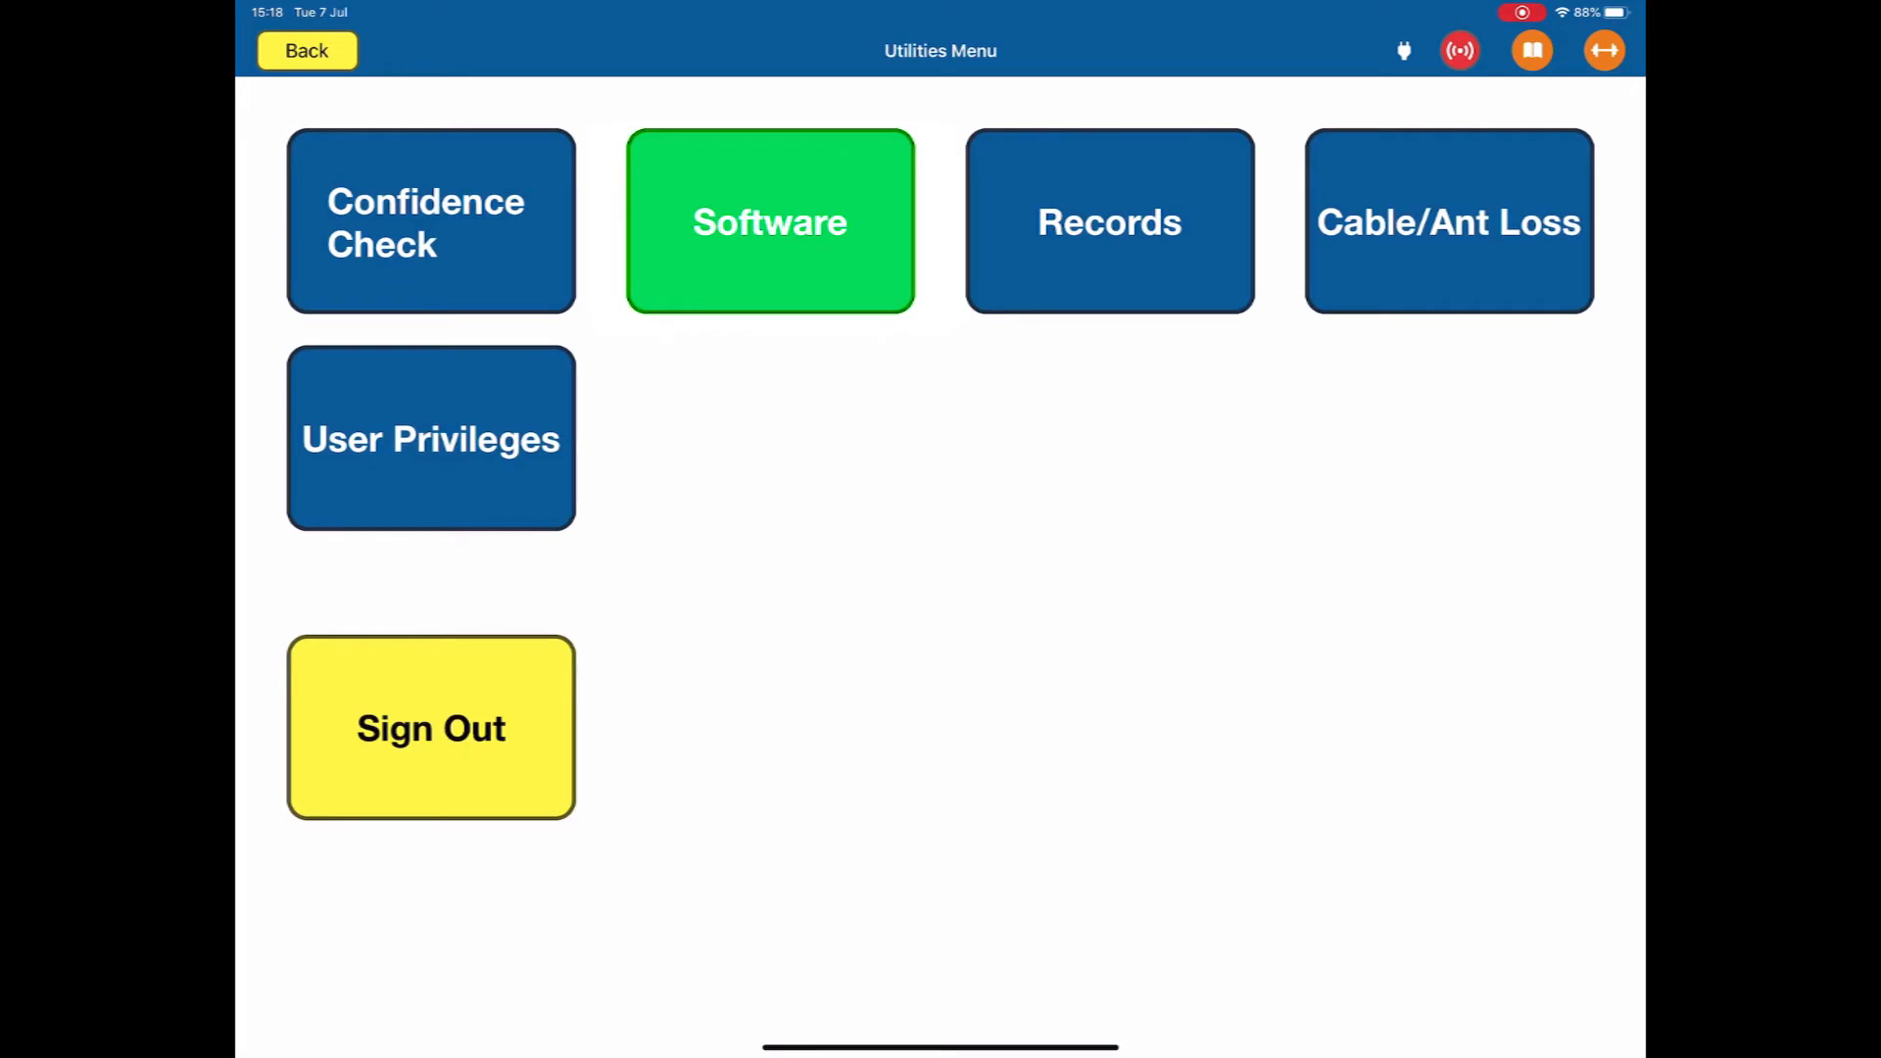
{"action": "left_click", "coordinate": [769, 222]}
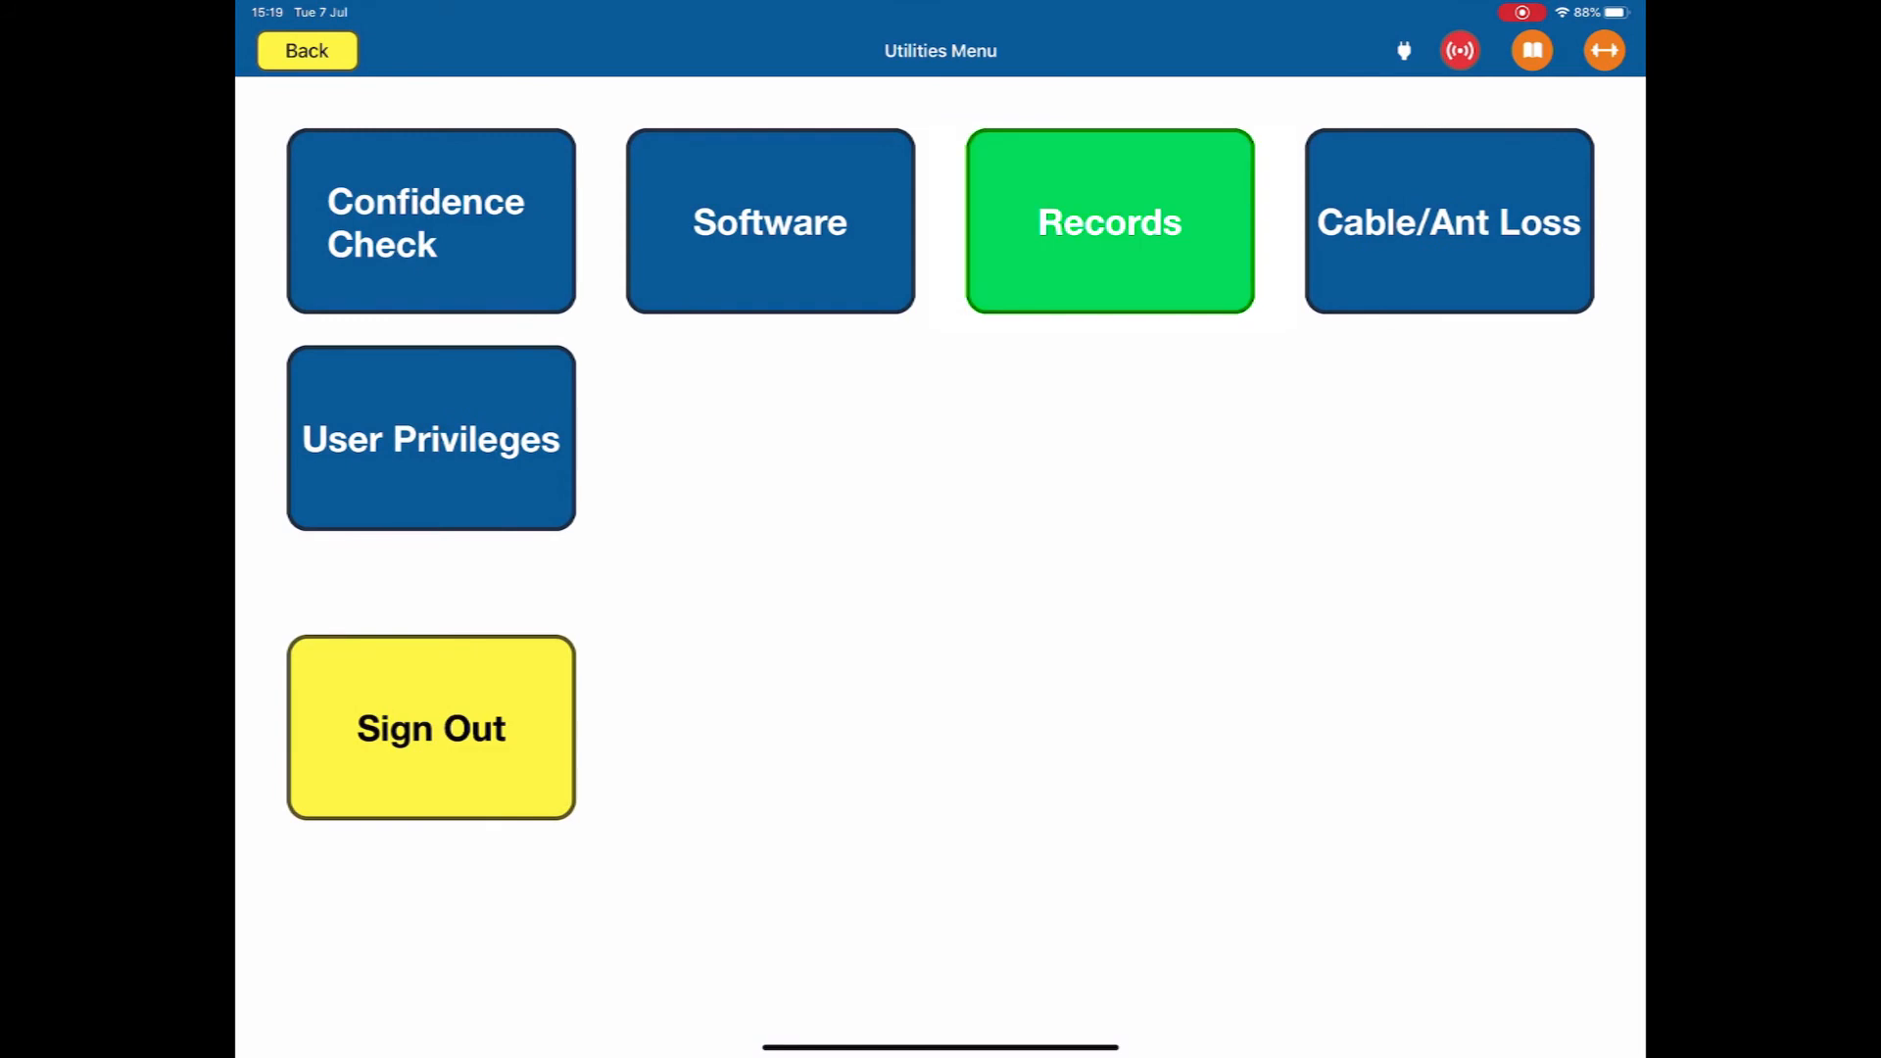
{"action": "left_click", "coordinate": [1108, 220]}
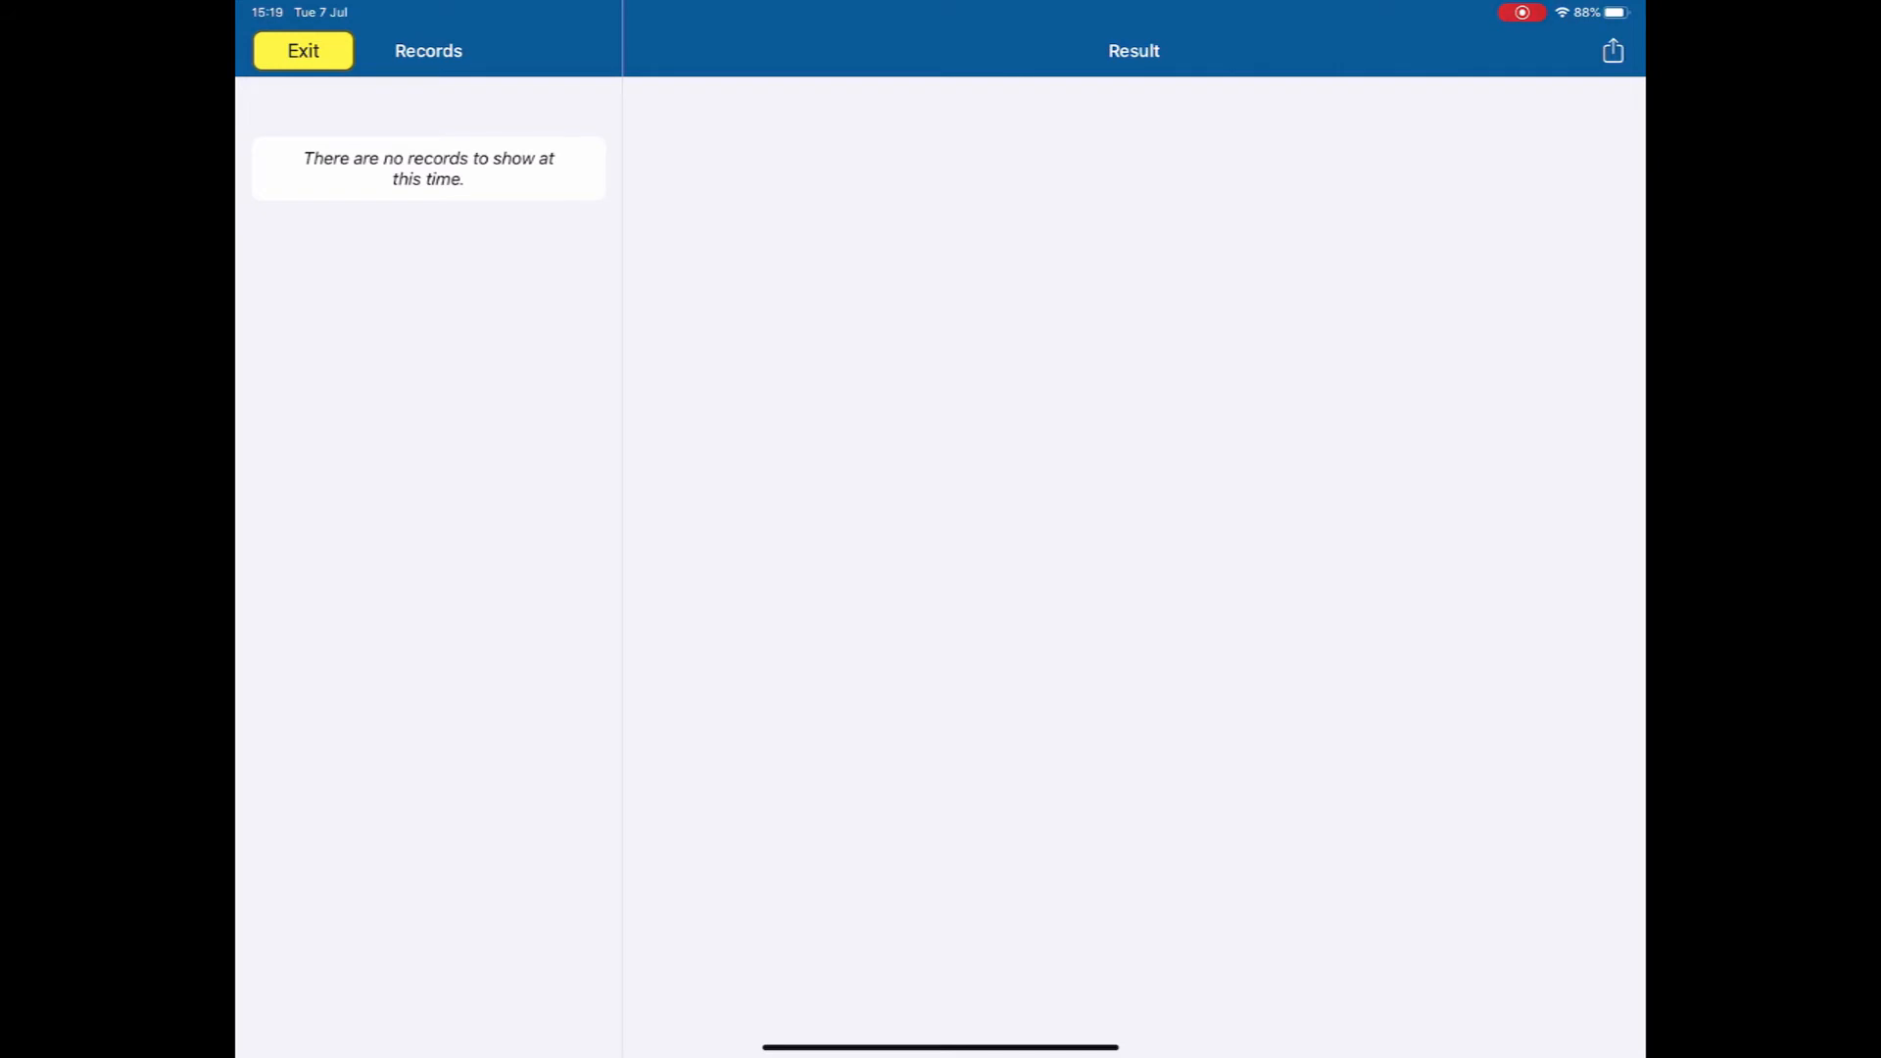
{"action": "left_click", "coordinate": [303, 50]}
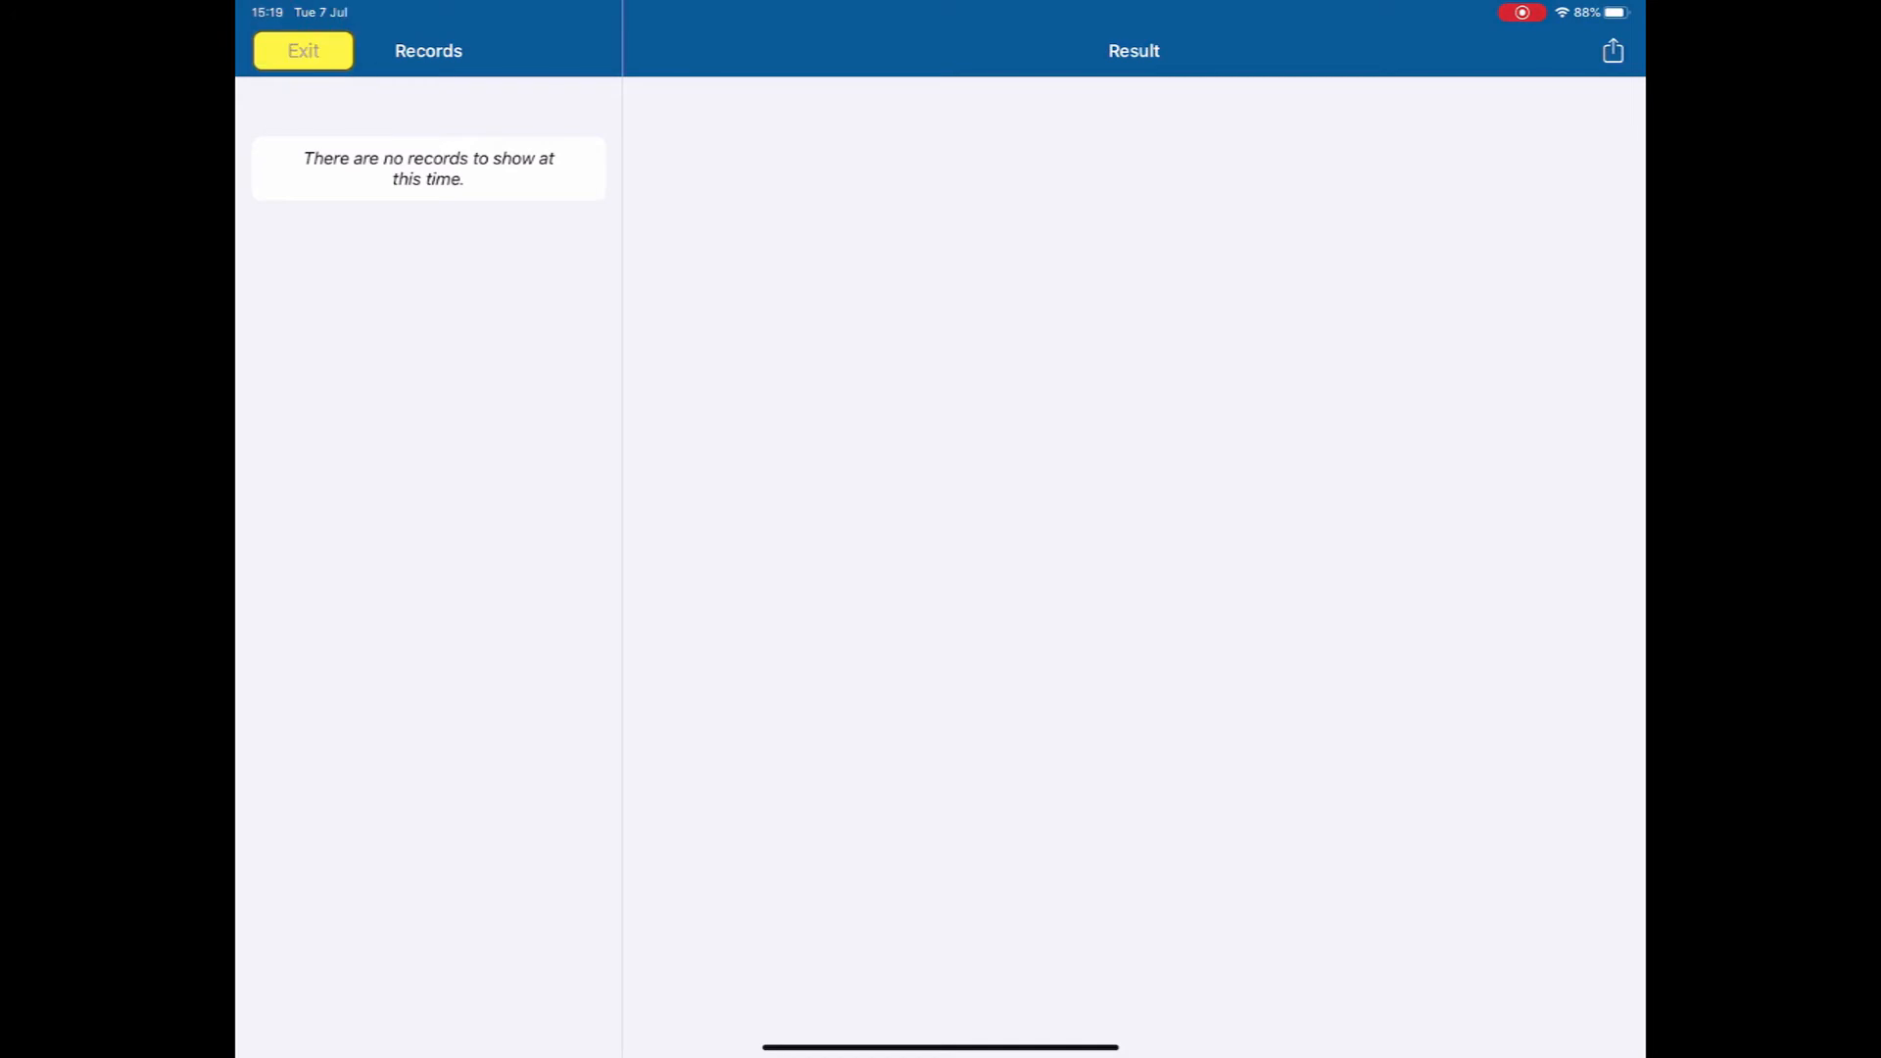
{"action": "left_click", "coordinate": [303, 49]}
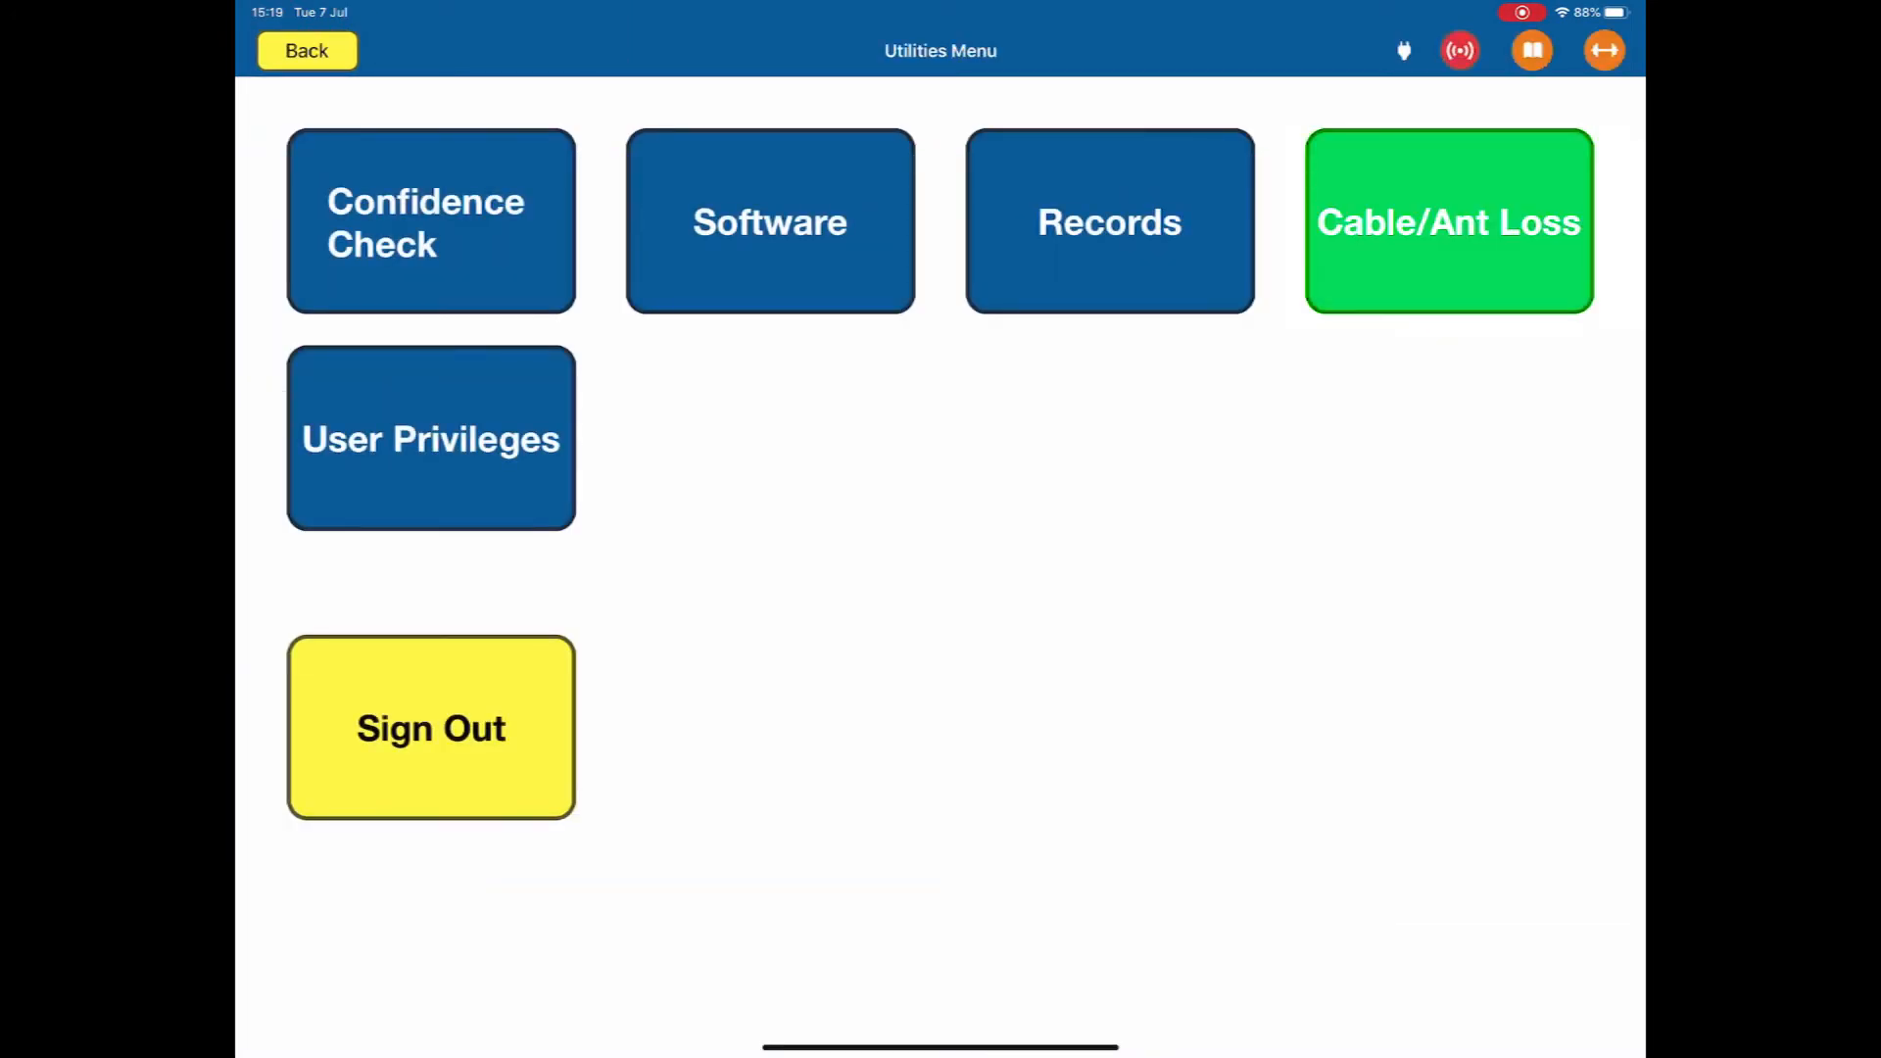
{"action": "left_click", "coordinate": [1448, 220]}
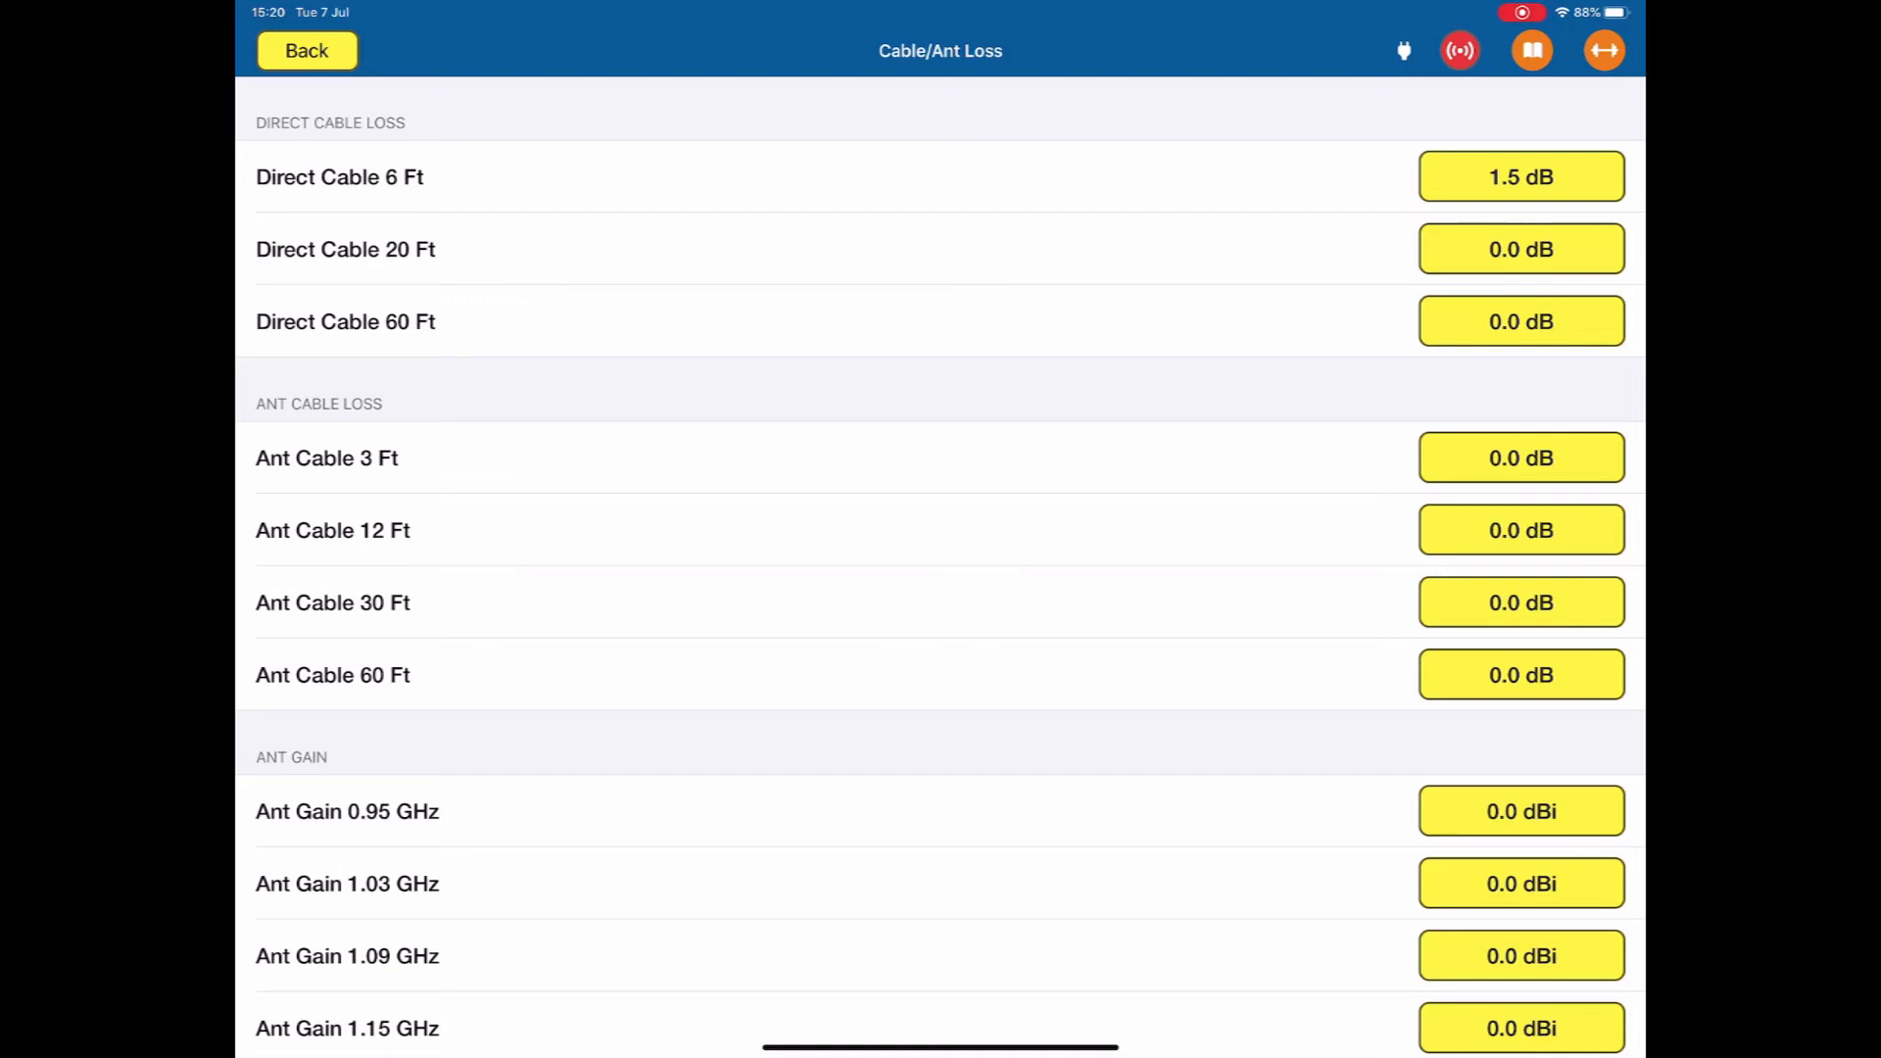
{"action": "left_click", "coordinate": [307, 50]}
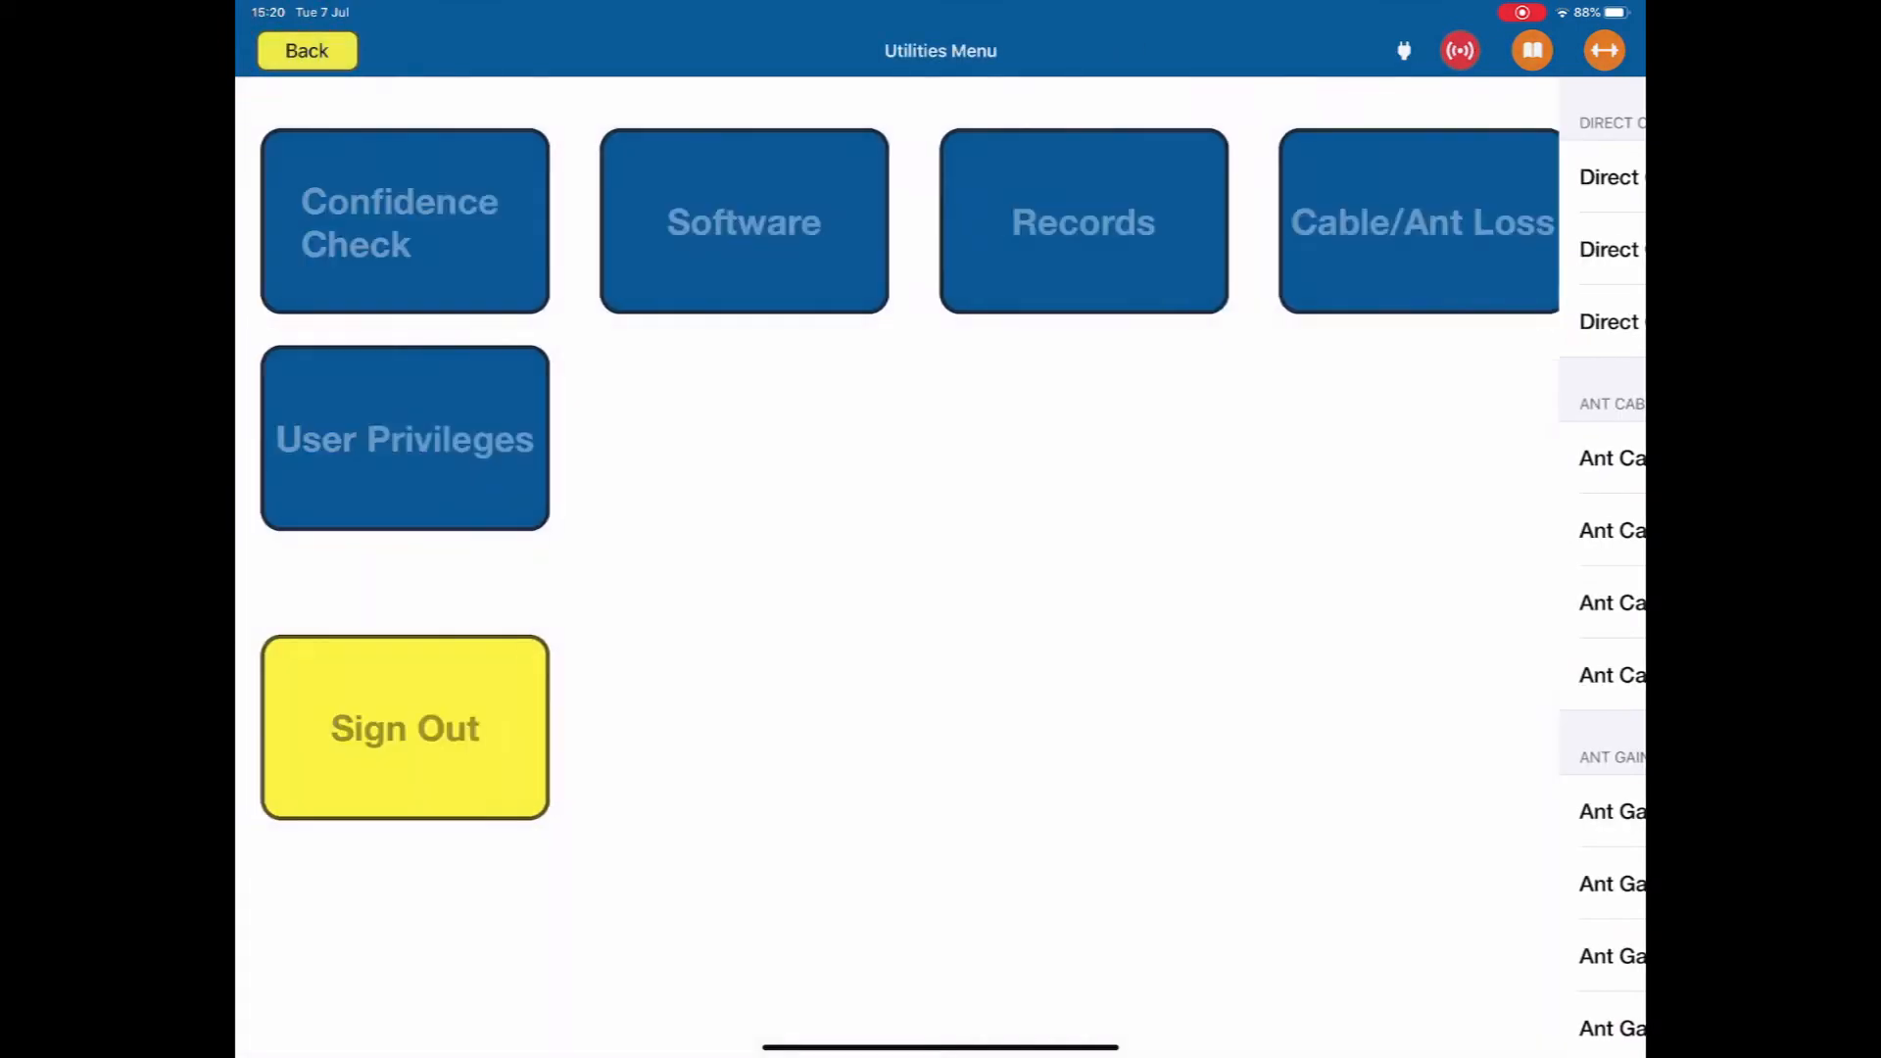
{"action": "left_click", "coordinate": [431, 438]}
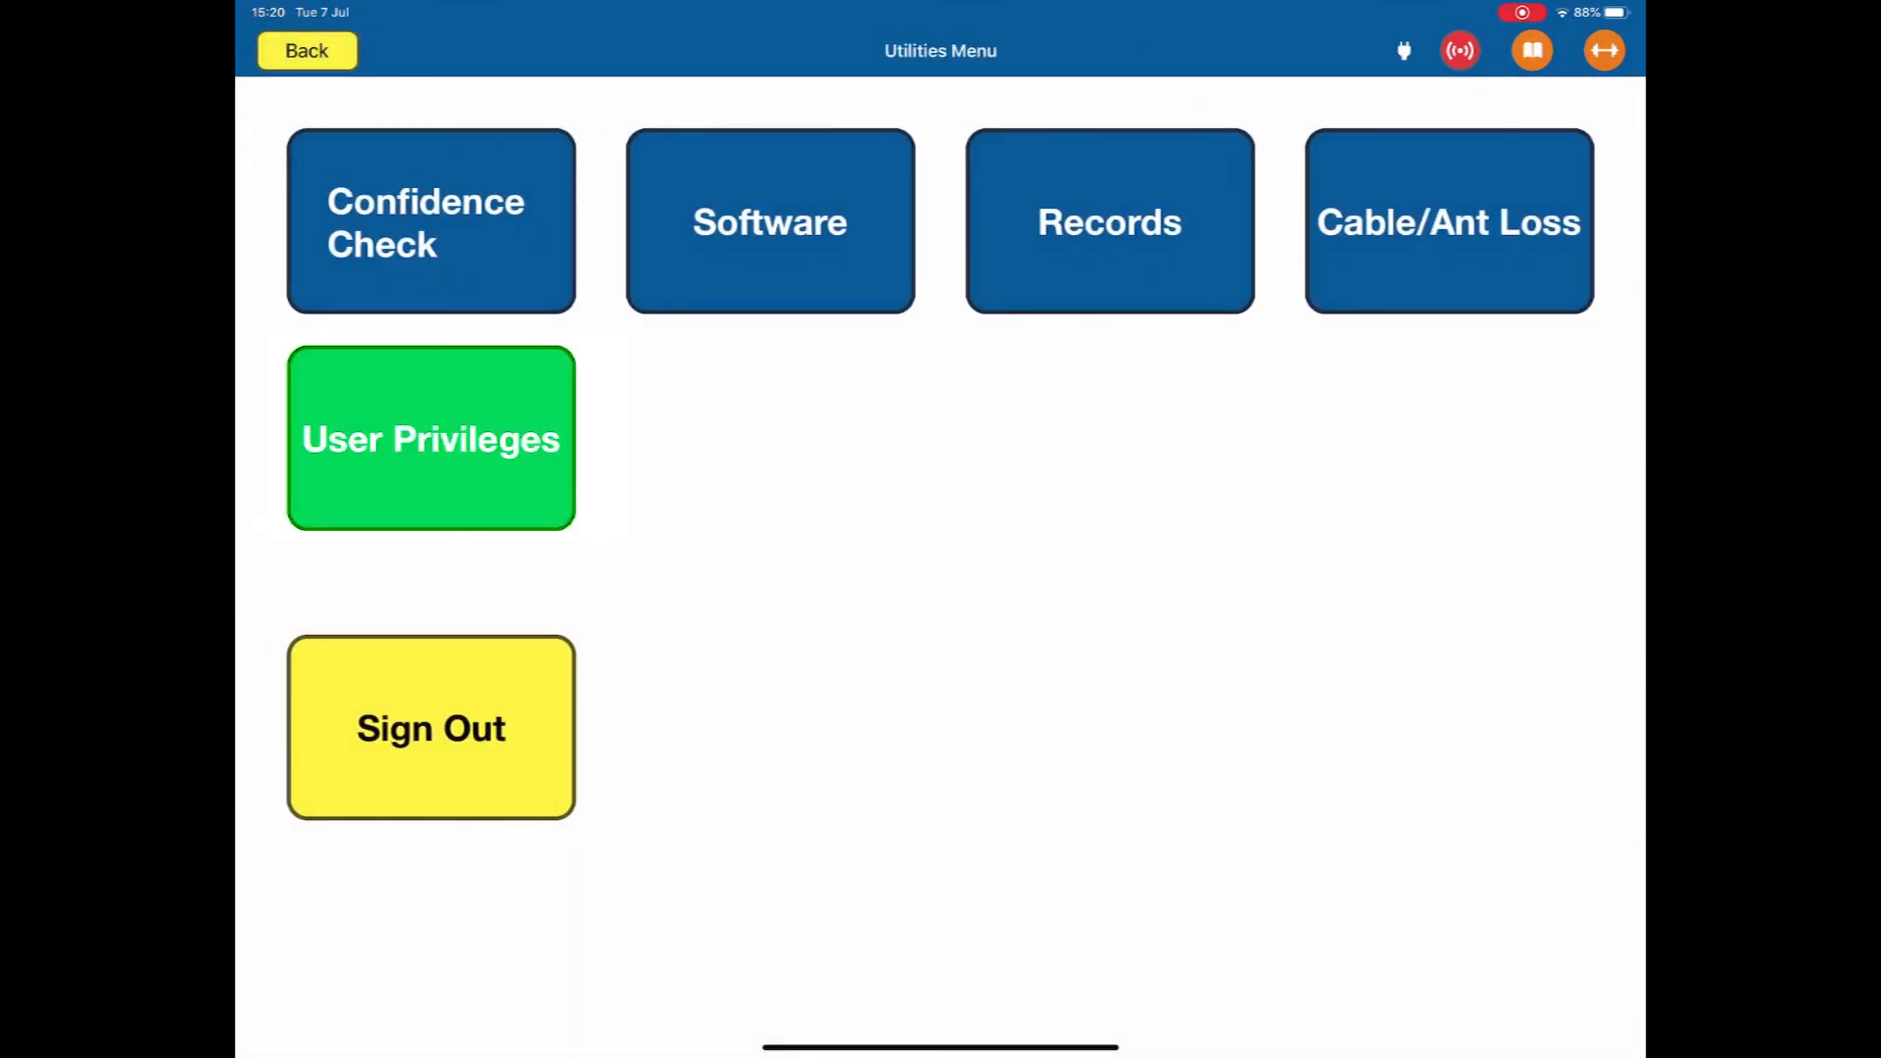
{"action": "left_click", "coordinate": [429, 439]}
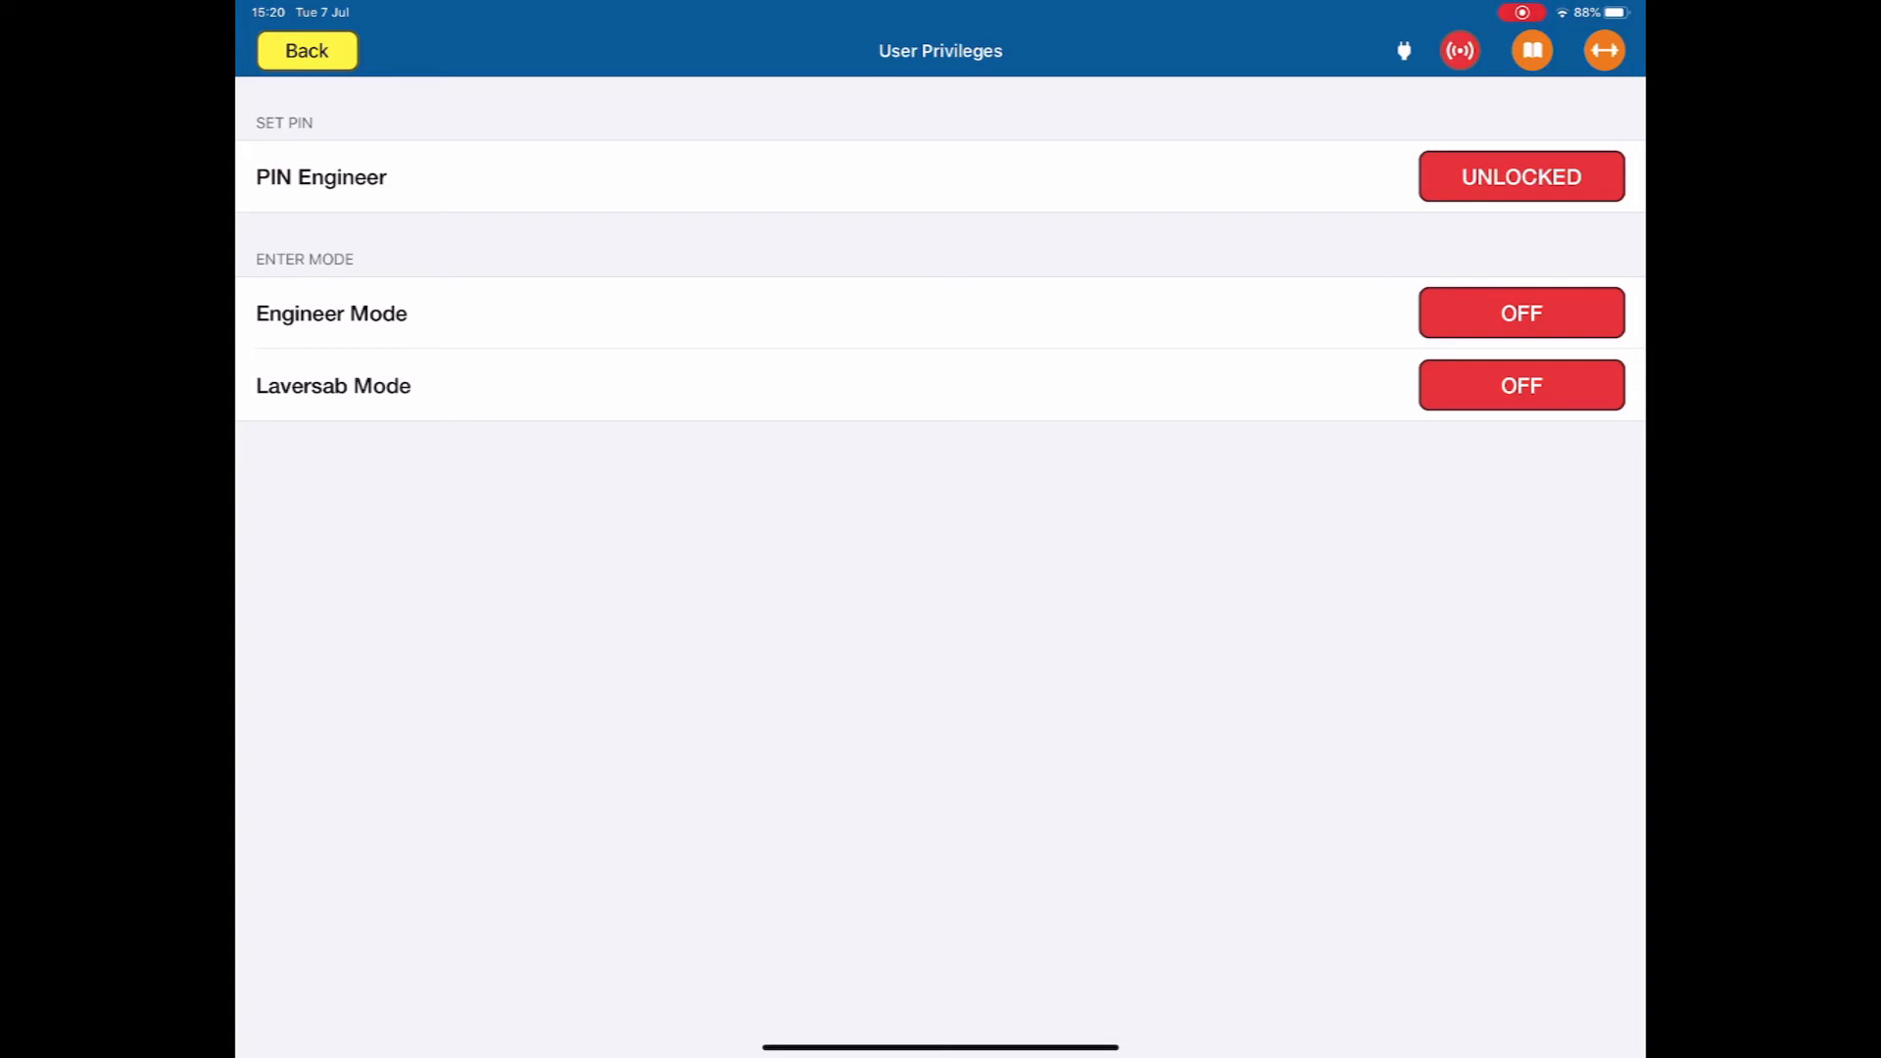
{"action": "left_click", "coordinate": [305, 50]}
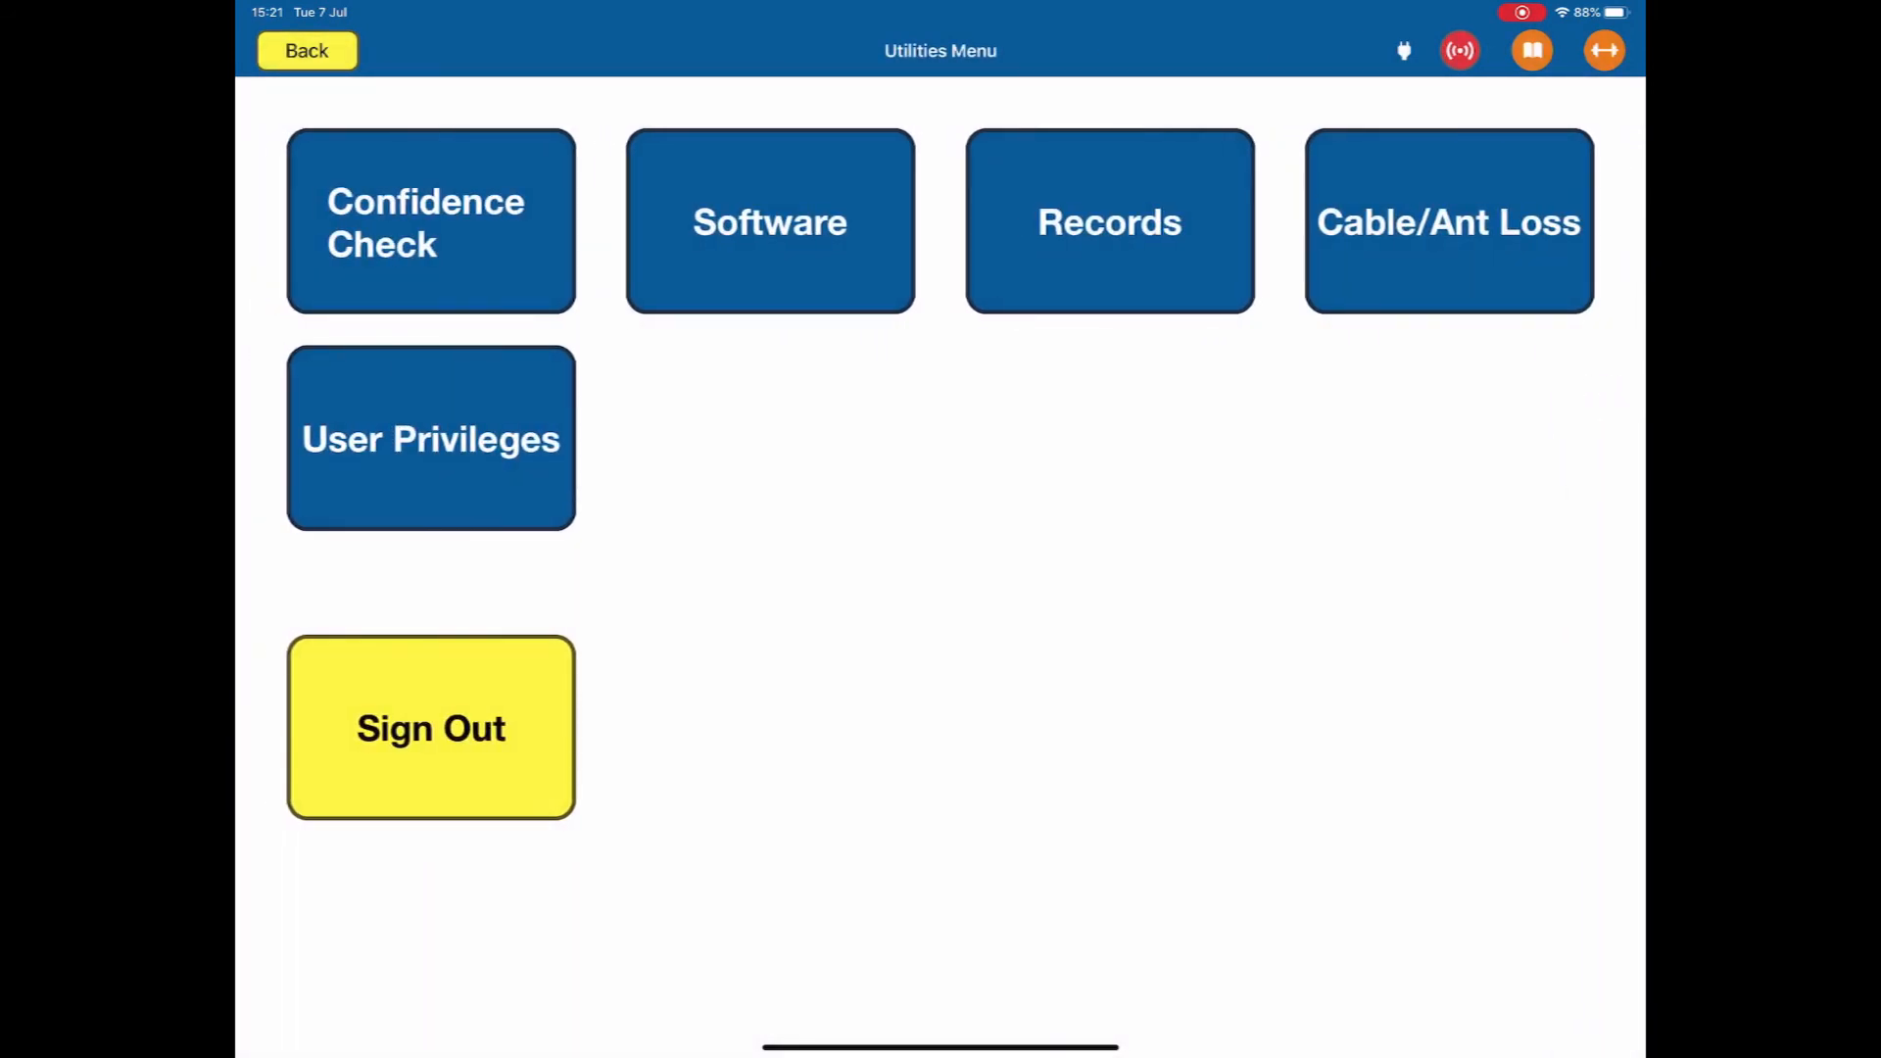
Step: Go back to the Main Menu, open Documentation, and view Spare Parts
{"action": "left_click", "coordinate": [306, 50]}
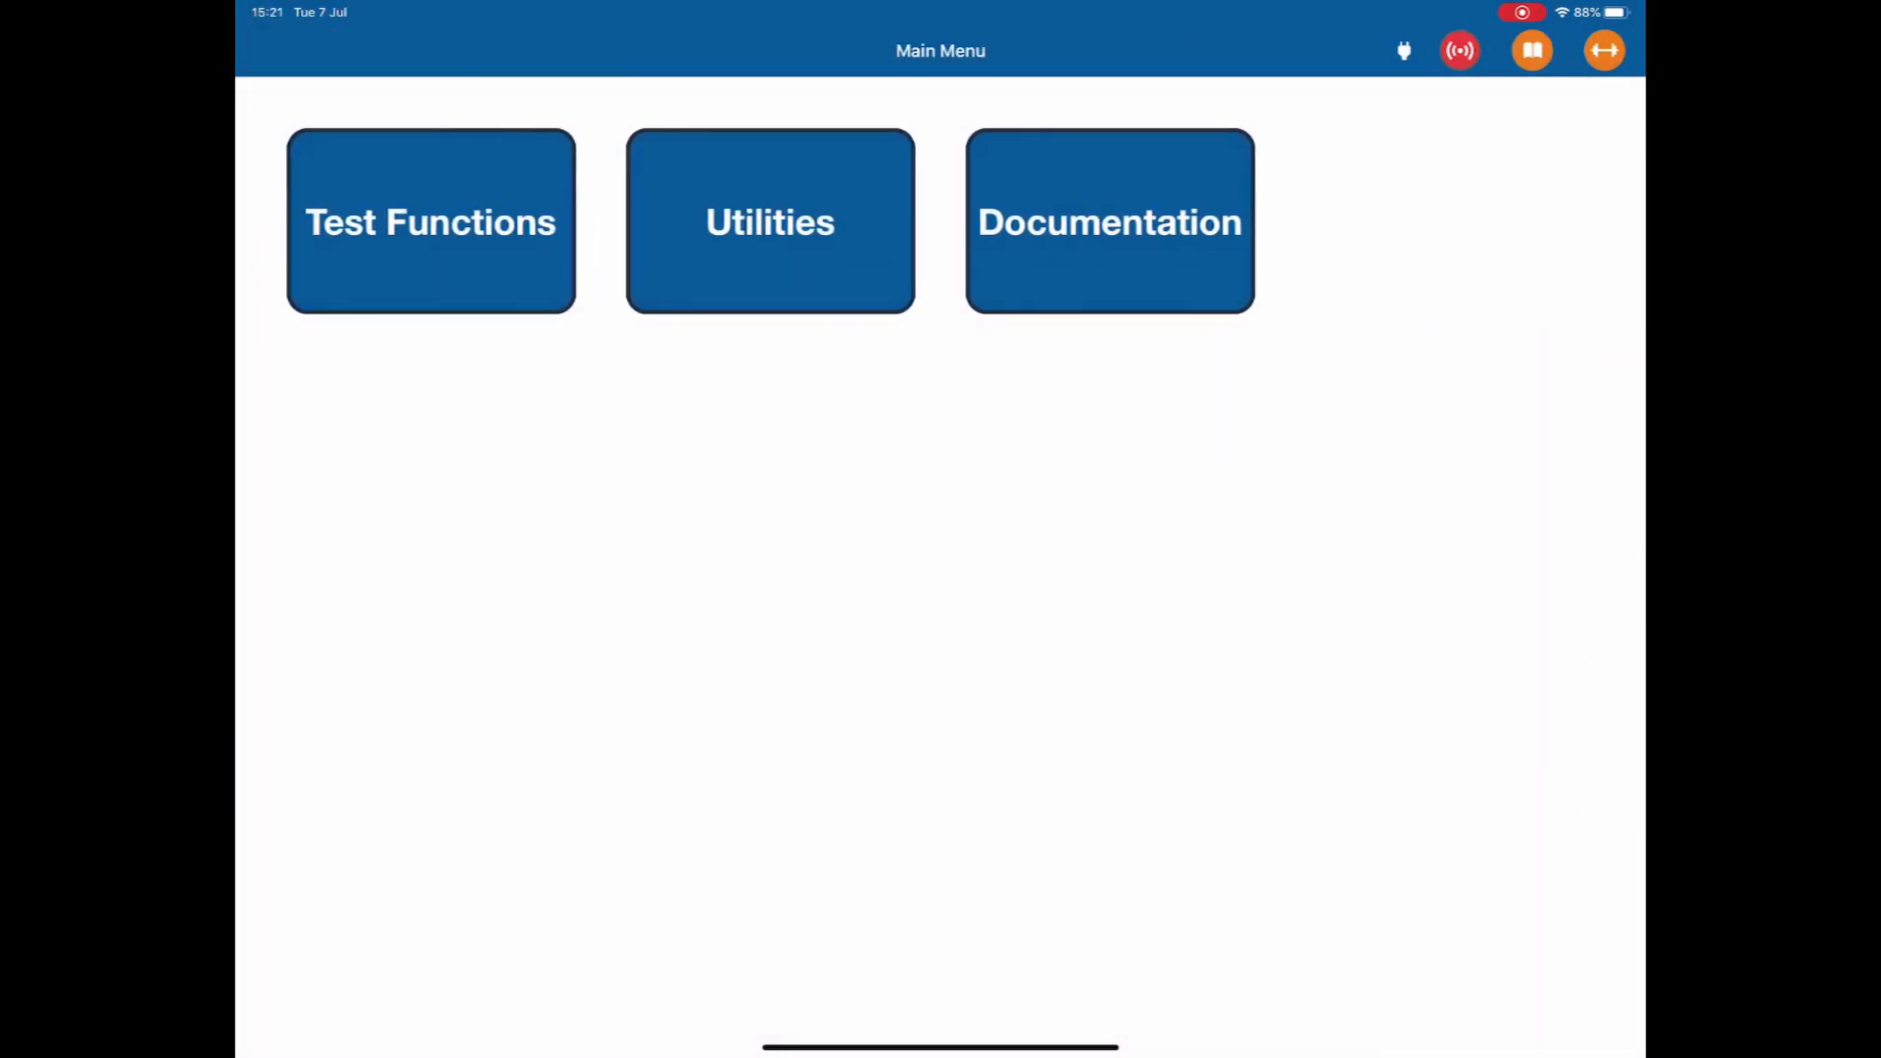
{"action": "left_click", "coordinate": [1108, 222]}
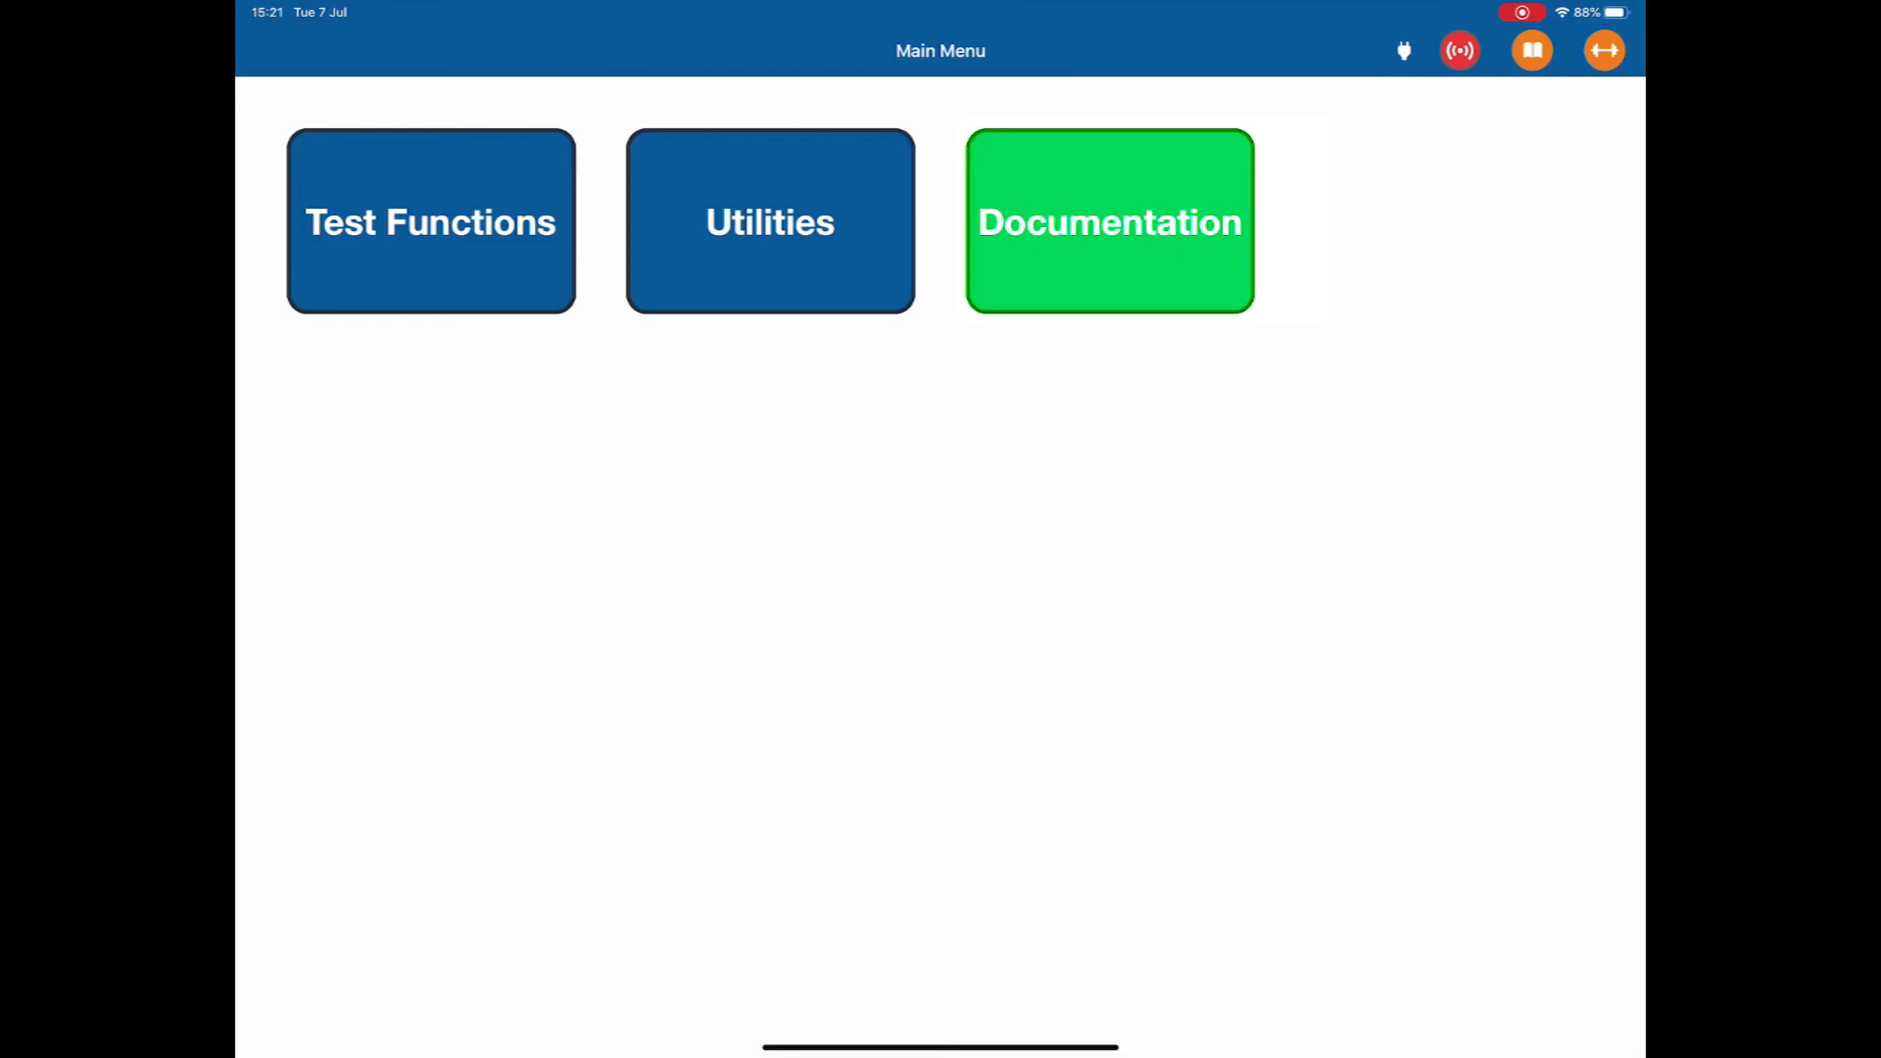
{"action": "left_click", "coordinate": [1108, 221]}
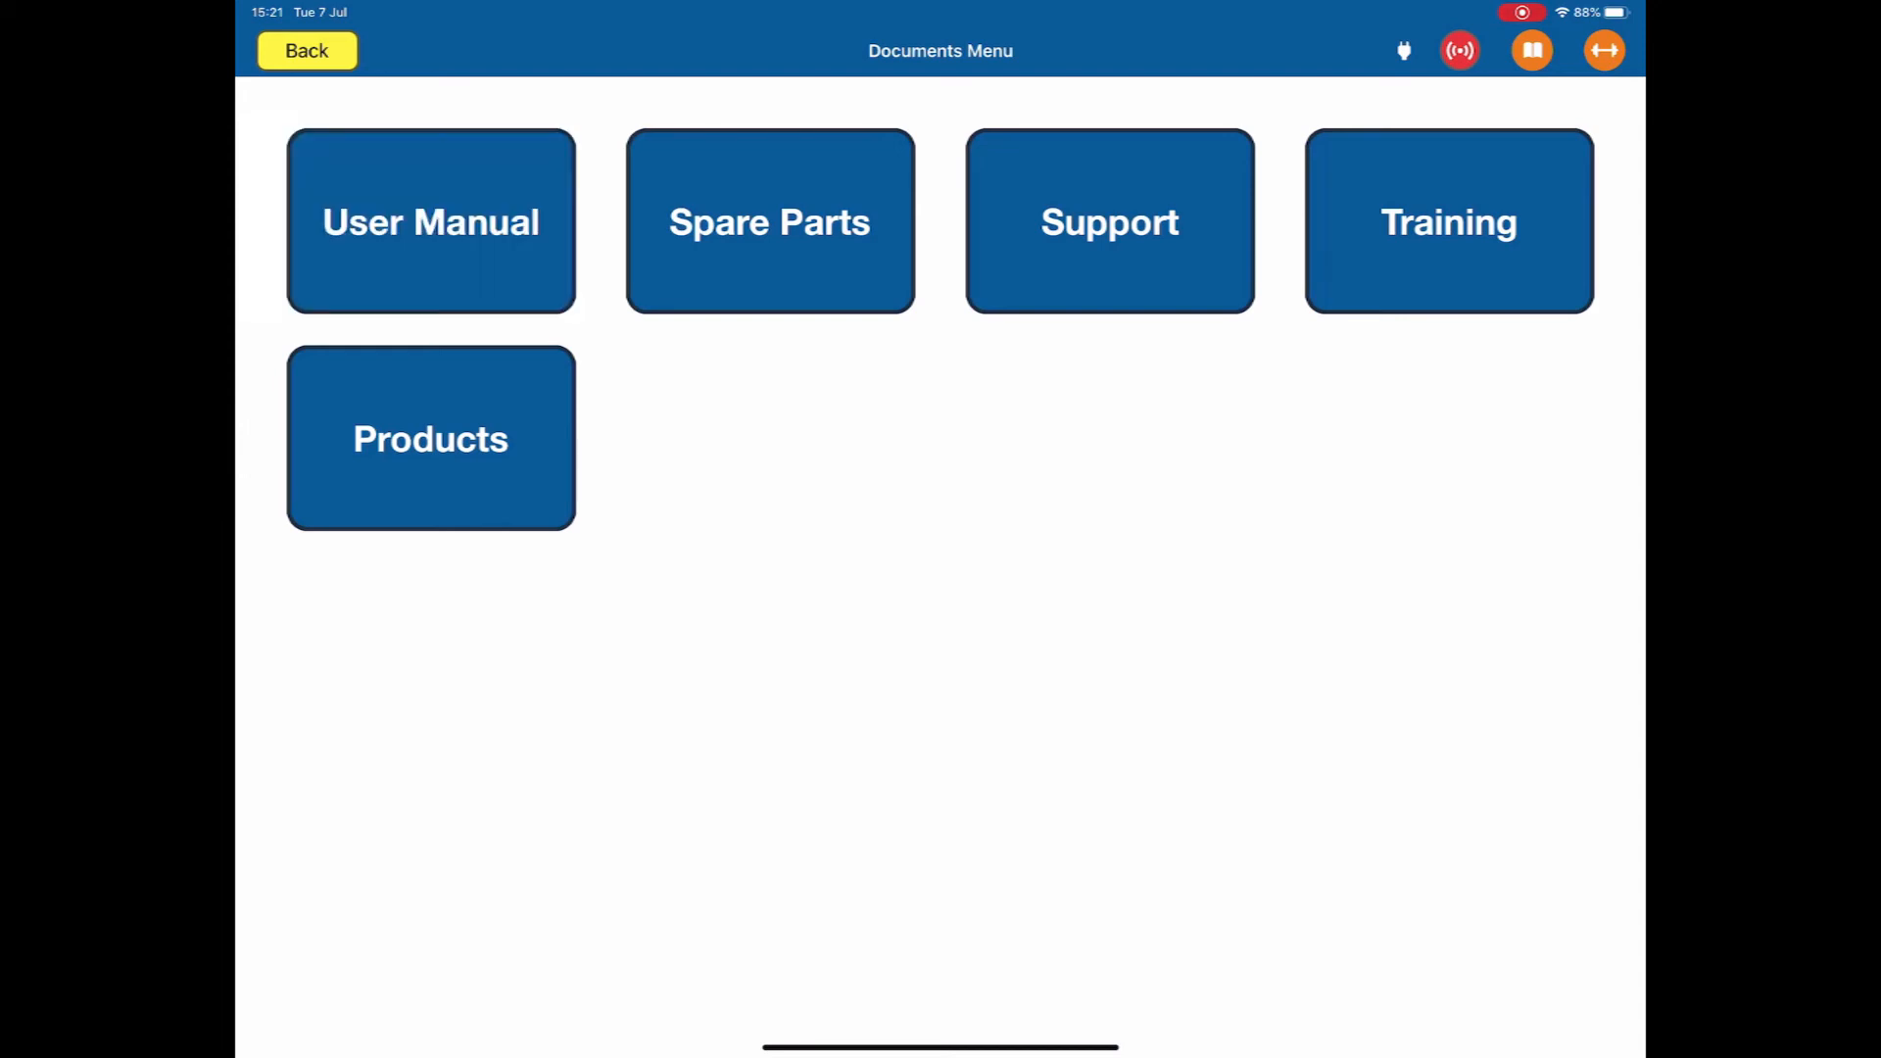
{"action": "left_click", "coordinate": [769, 222]}
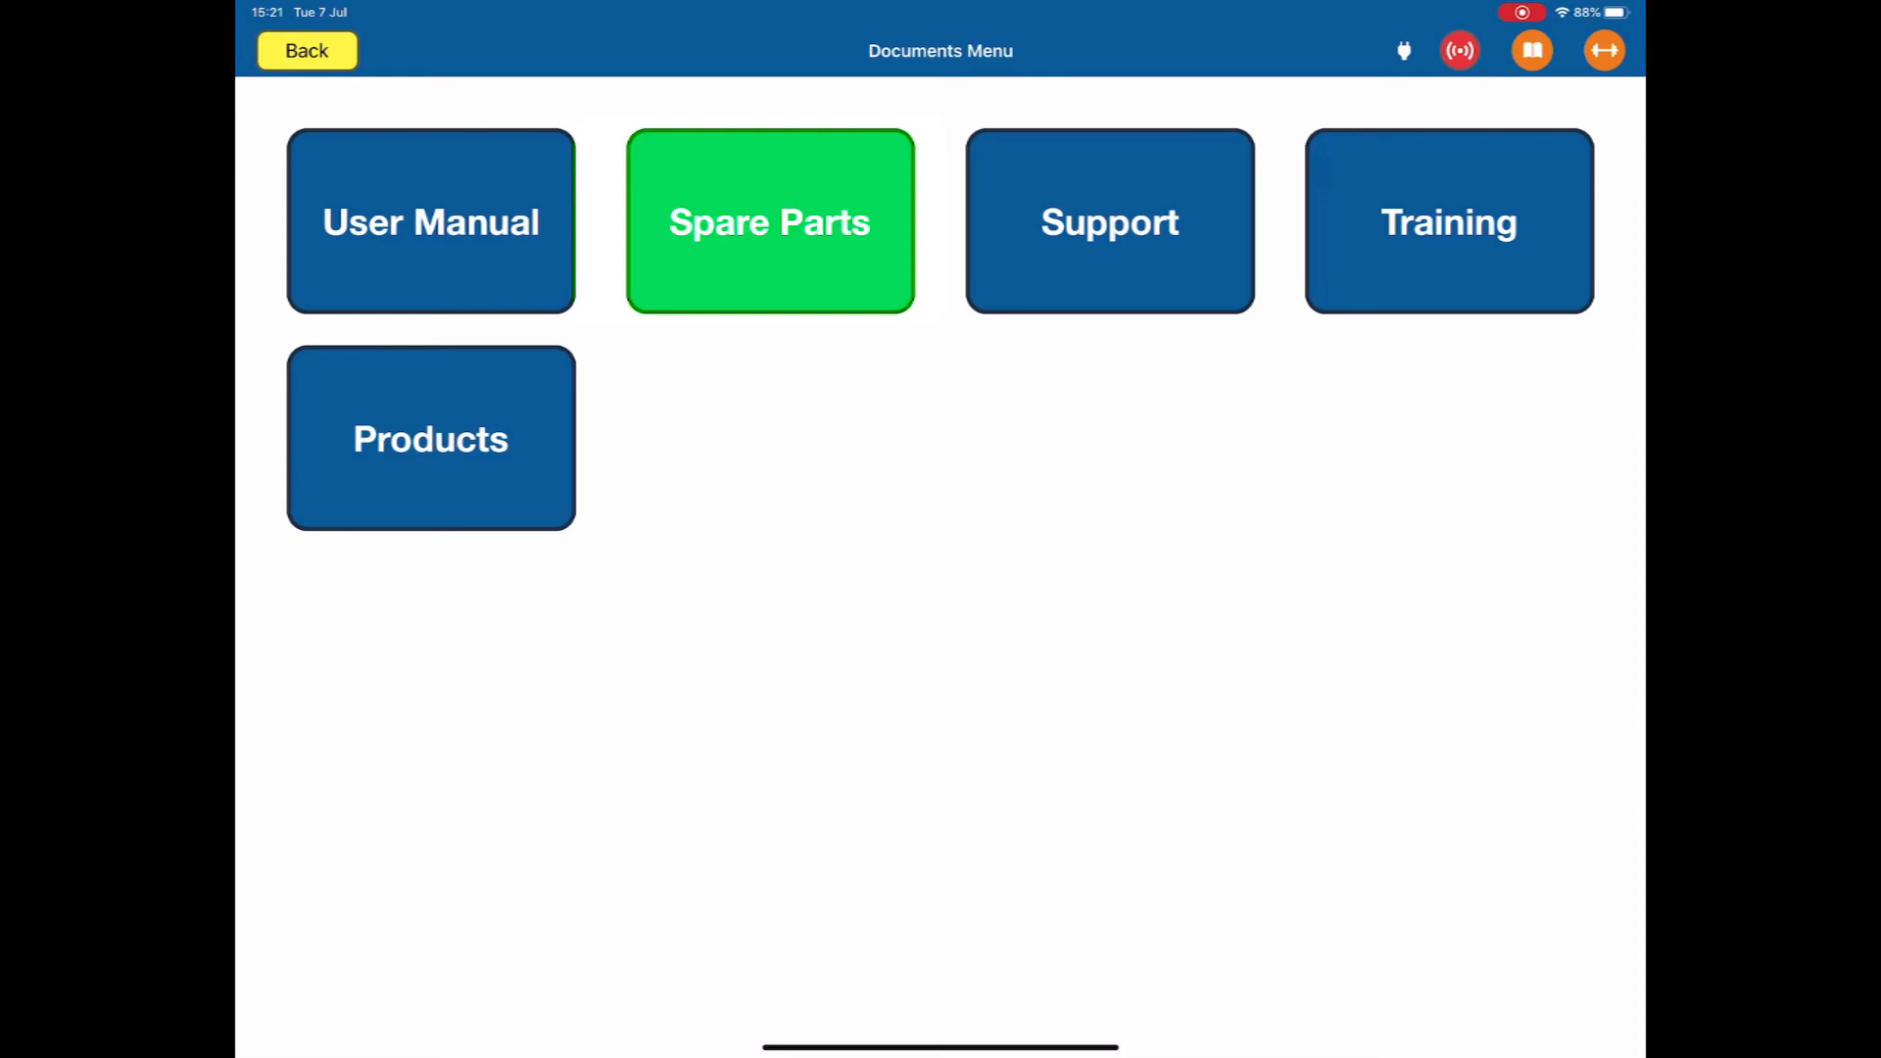
{"action": "left_click", "coordinate": [1108, 220]}
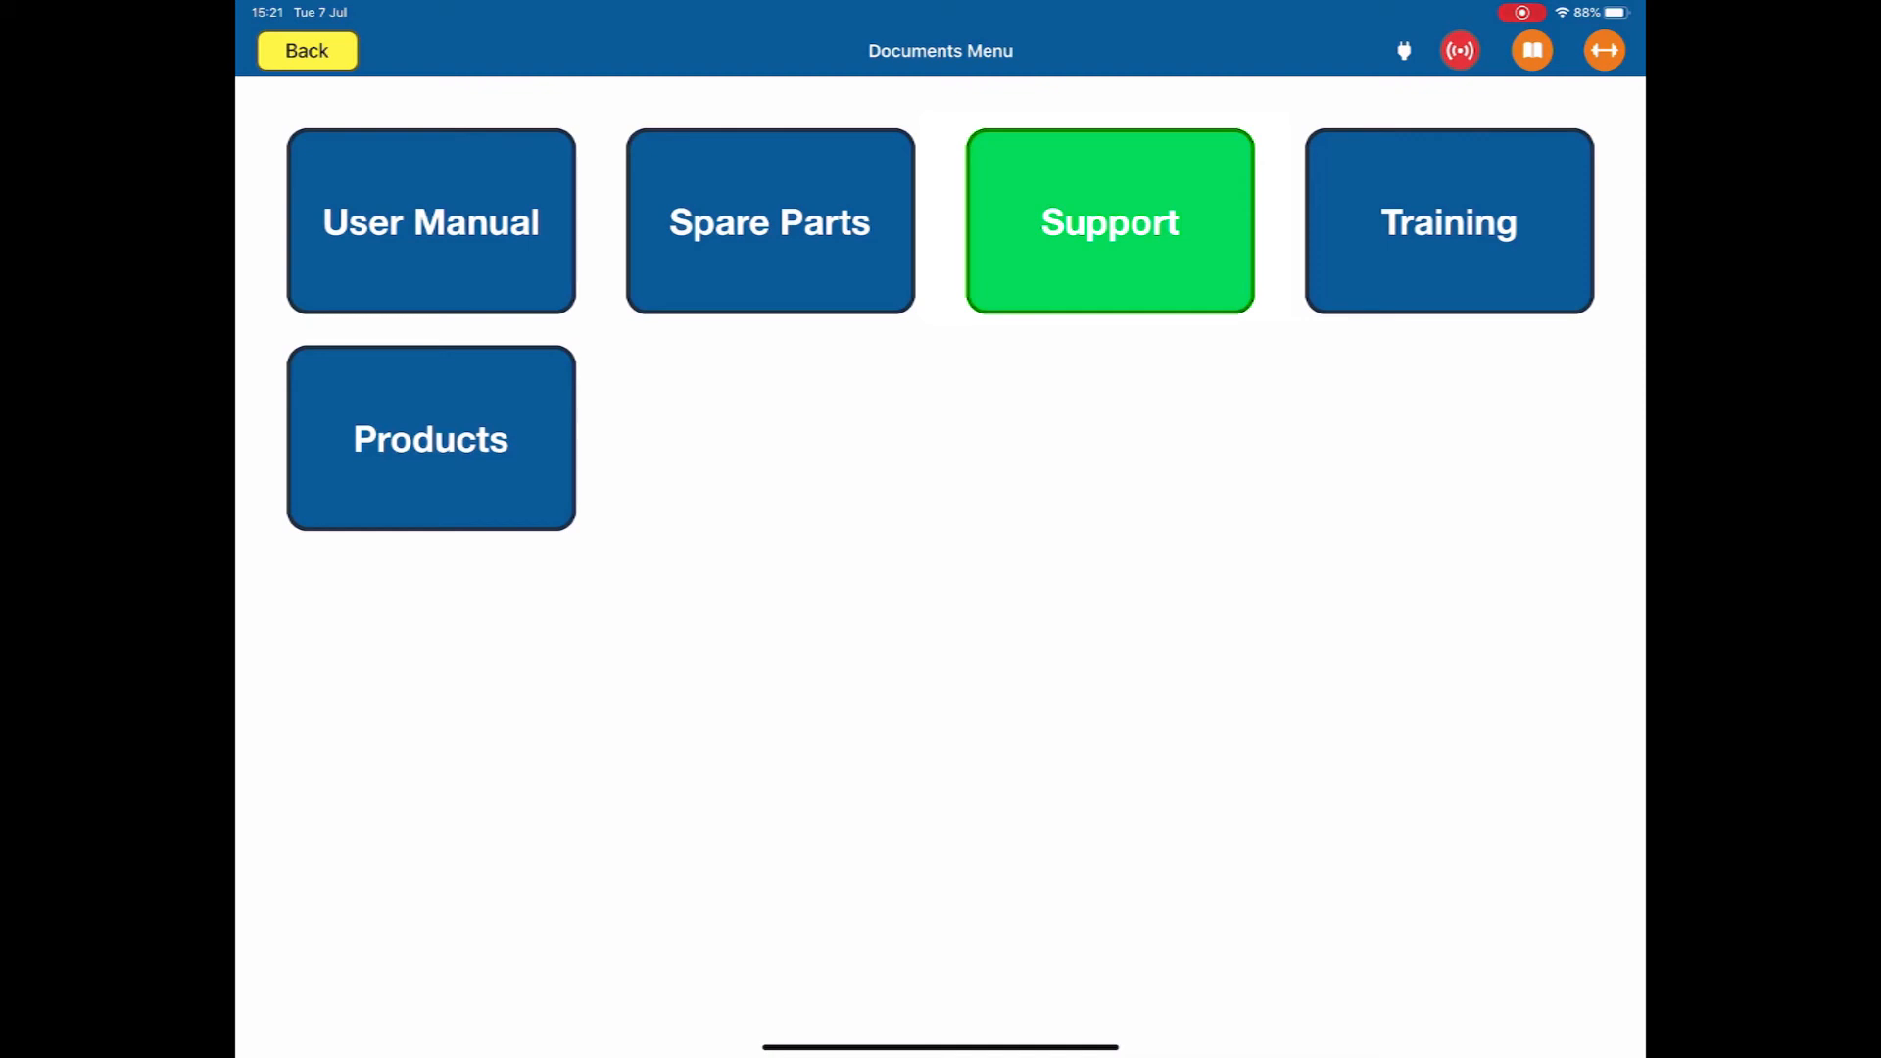
Step: View the Support, Training and Products documentation in turn
{"action": "left_click", "coordinate": [1107, 221]}
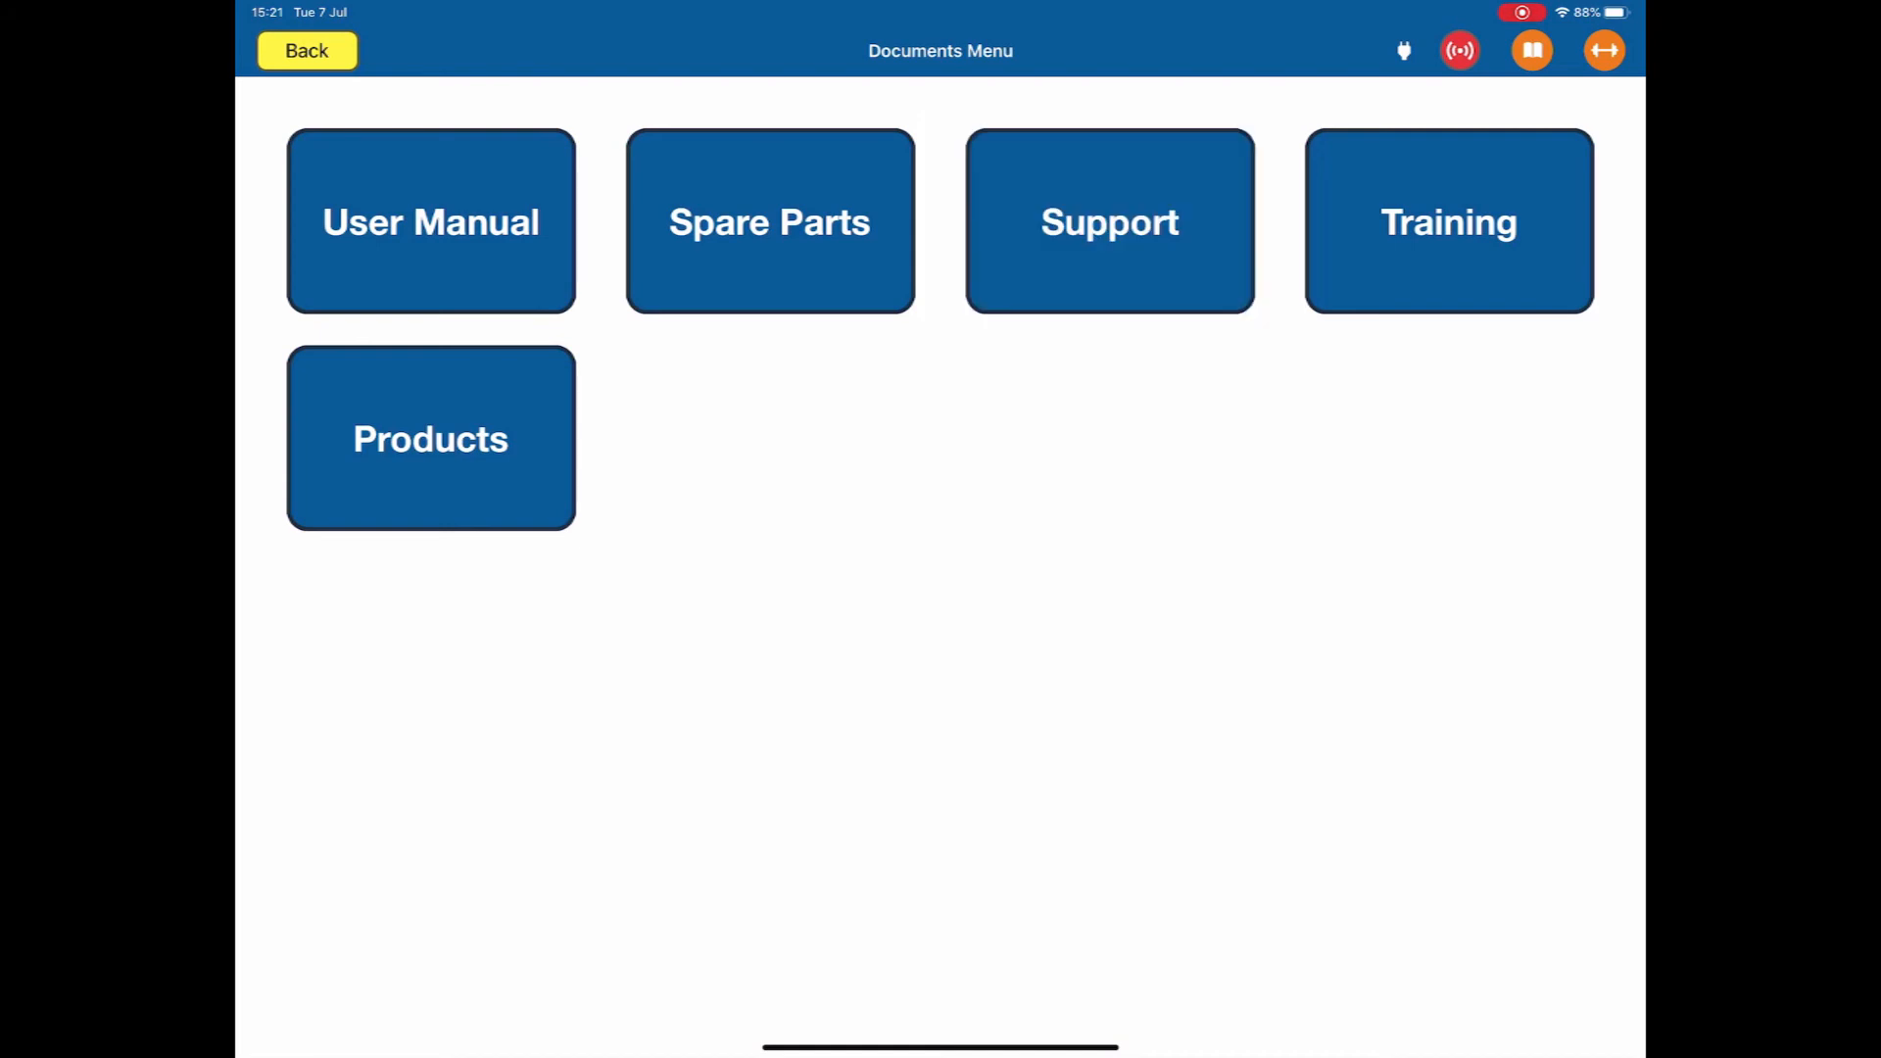
{"action": "left_click", "coordinate": [1448, 220]}
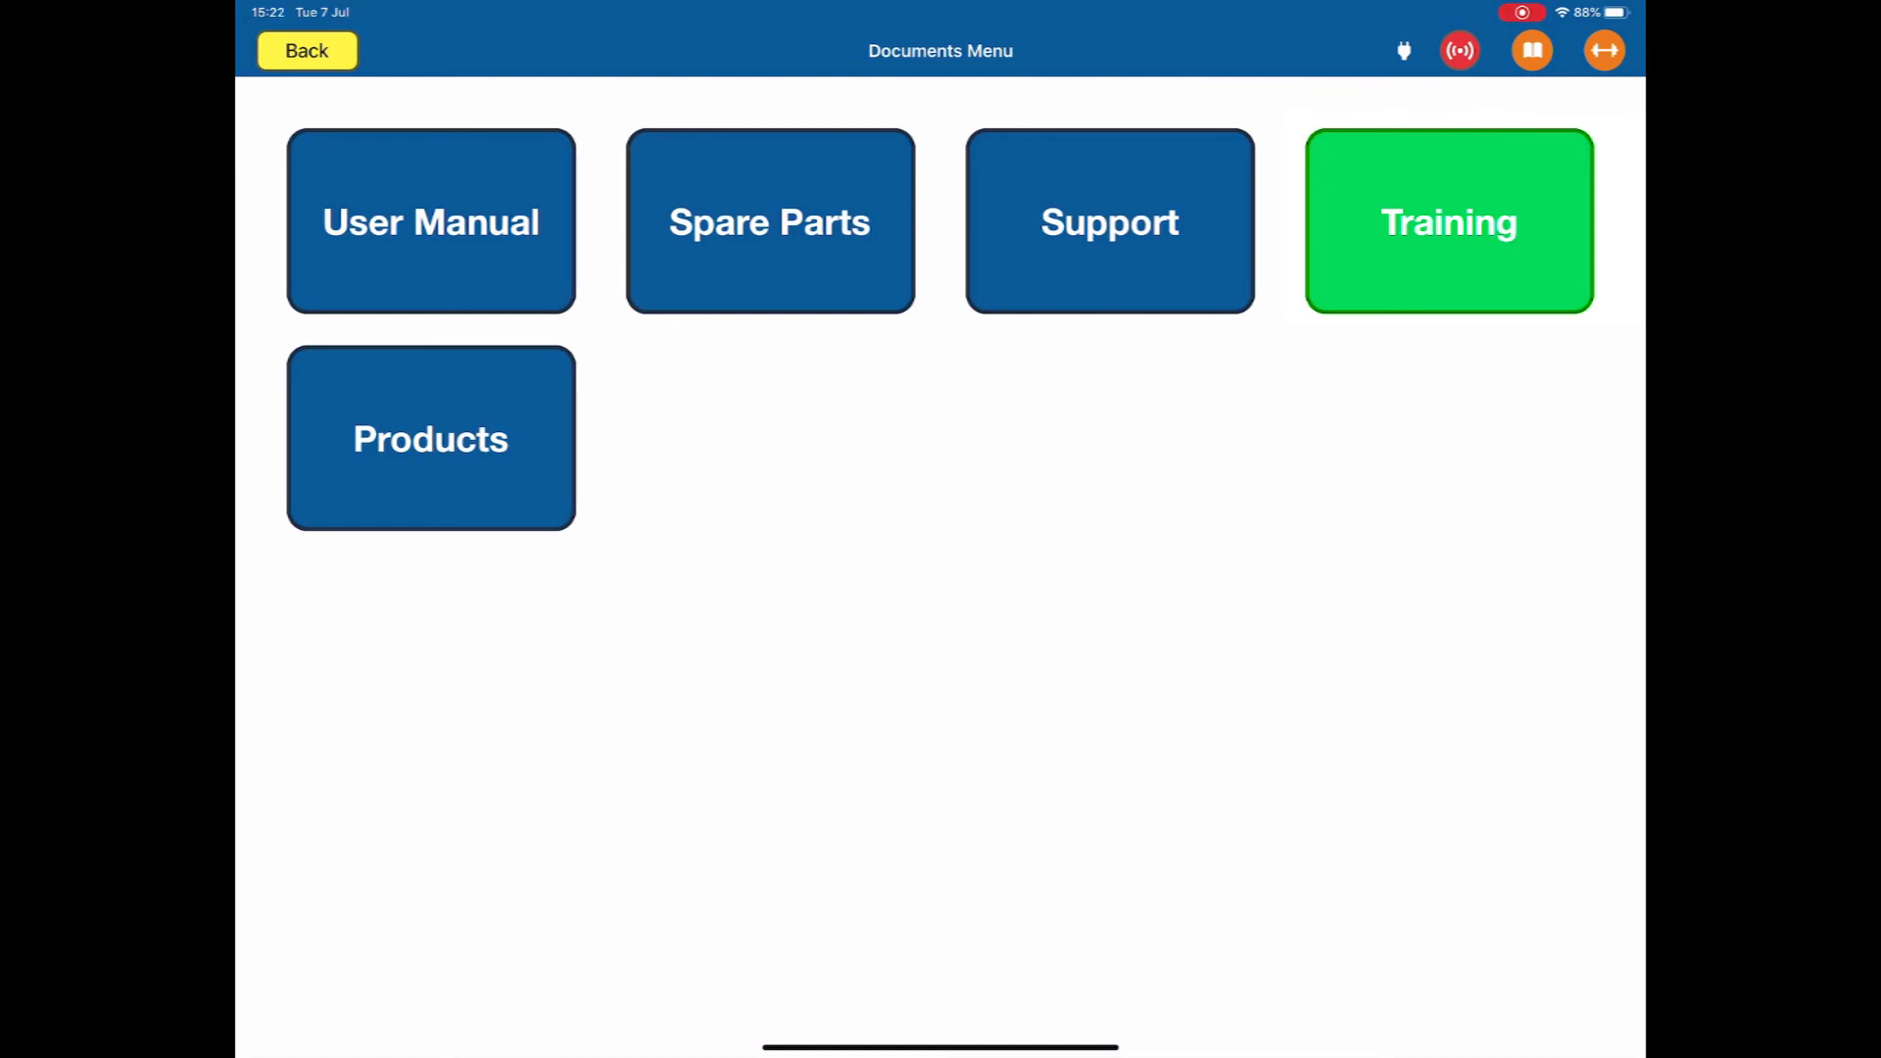
{"action": "left_click", "coordinate": [1448, 221]}
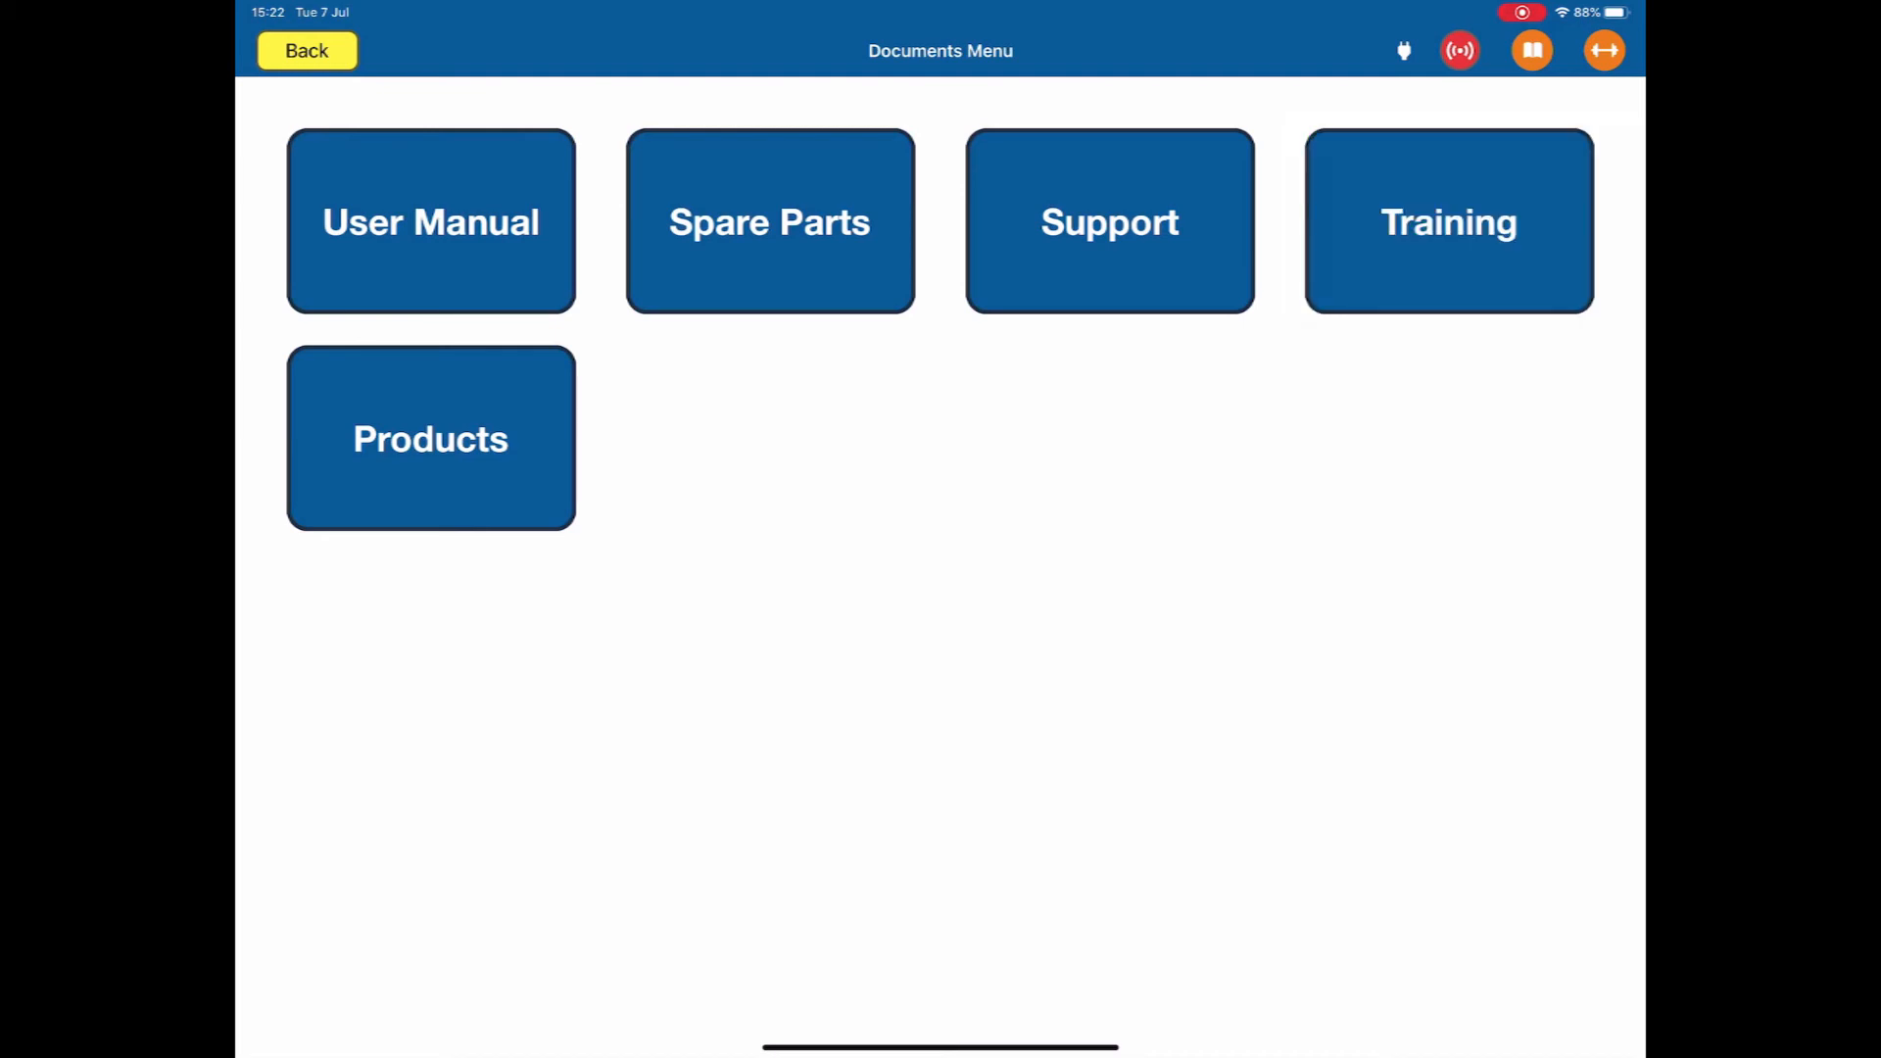
{"action": "left_click", "coordinate": [429, 438]}
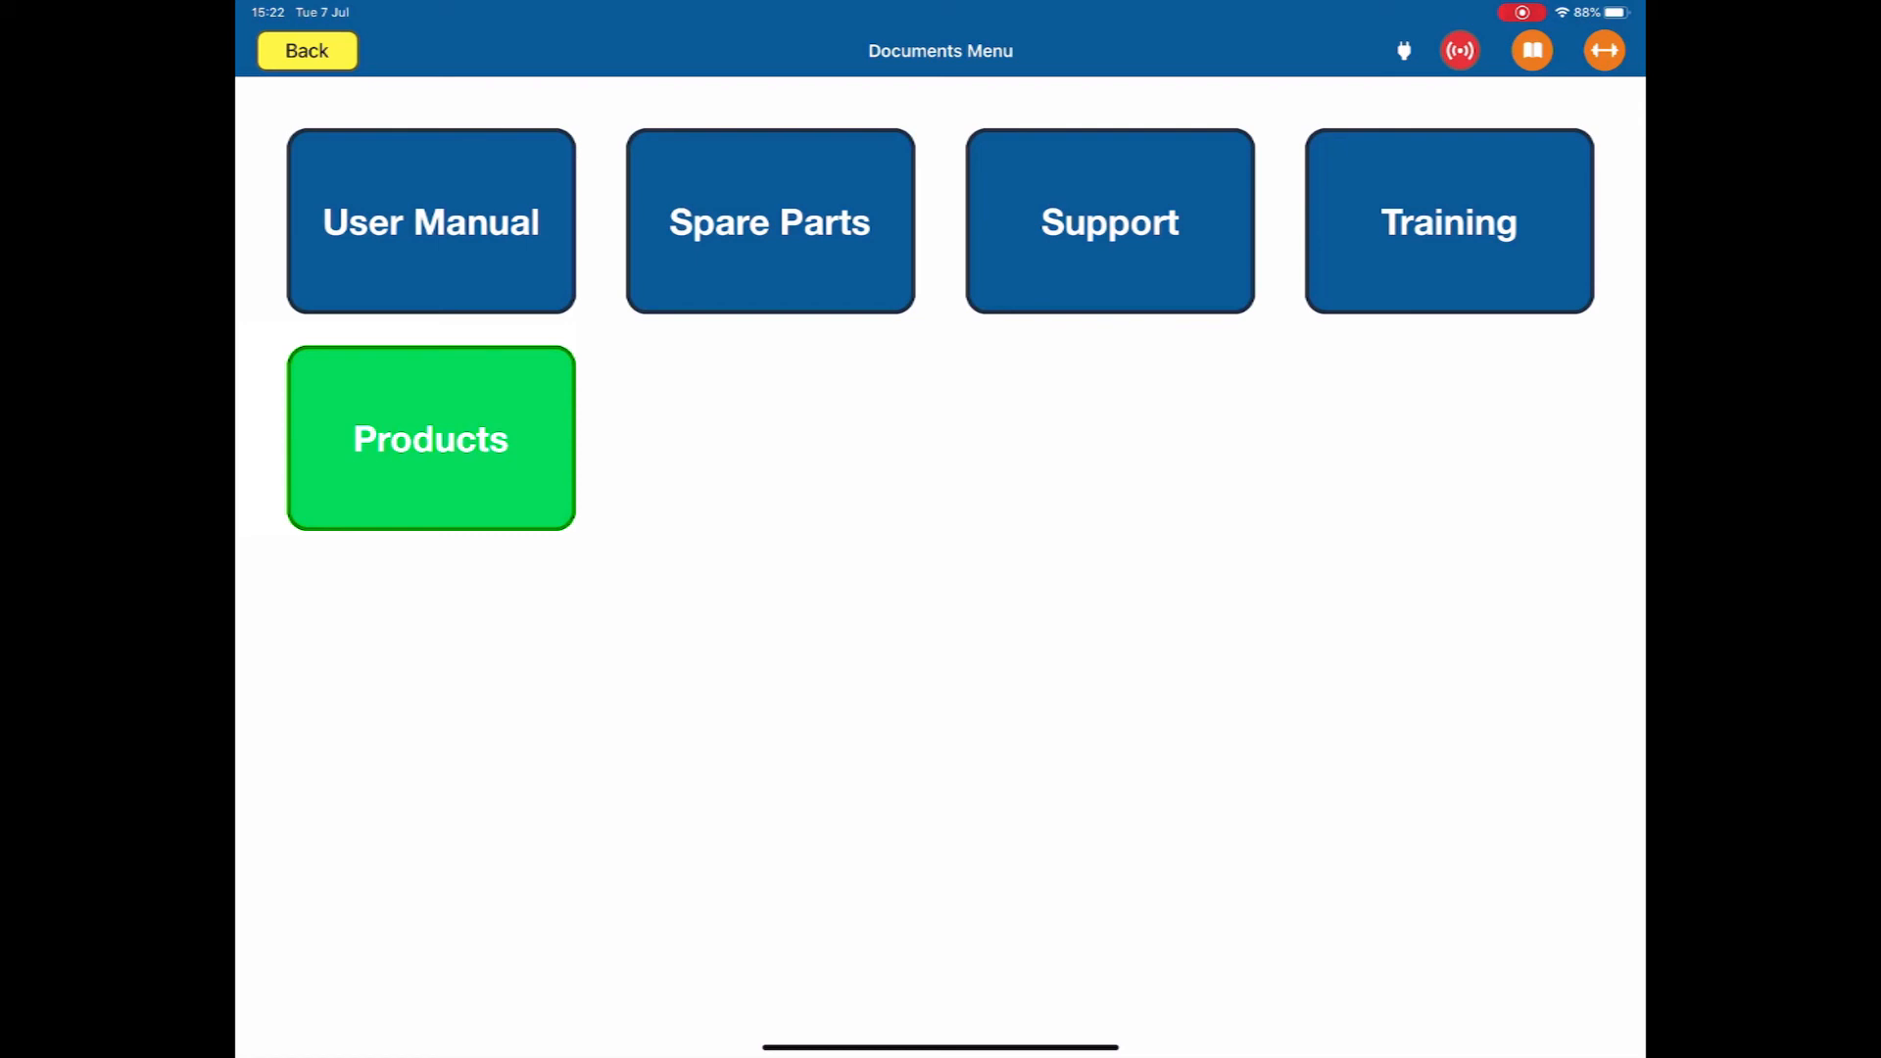
{"action": "left_click", "coordinate": [429, 438]}
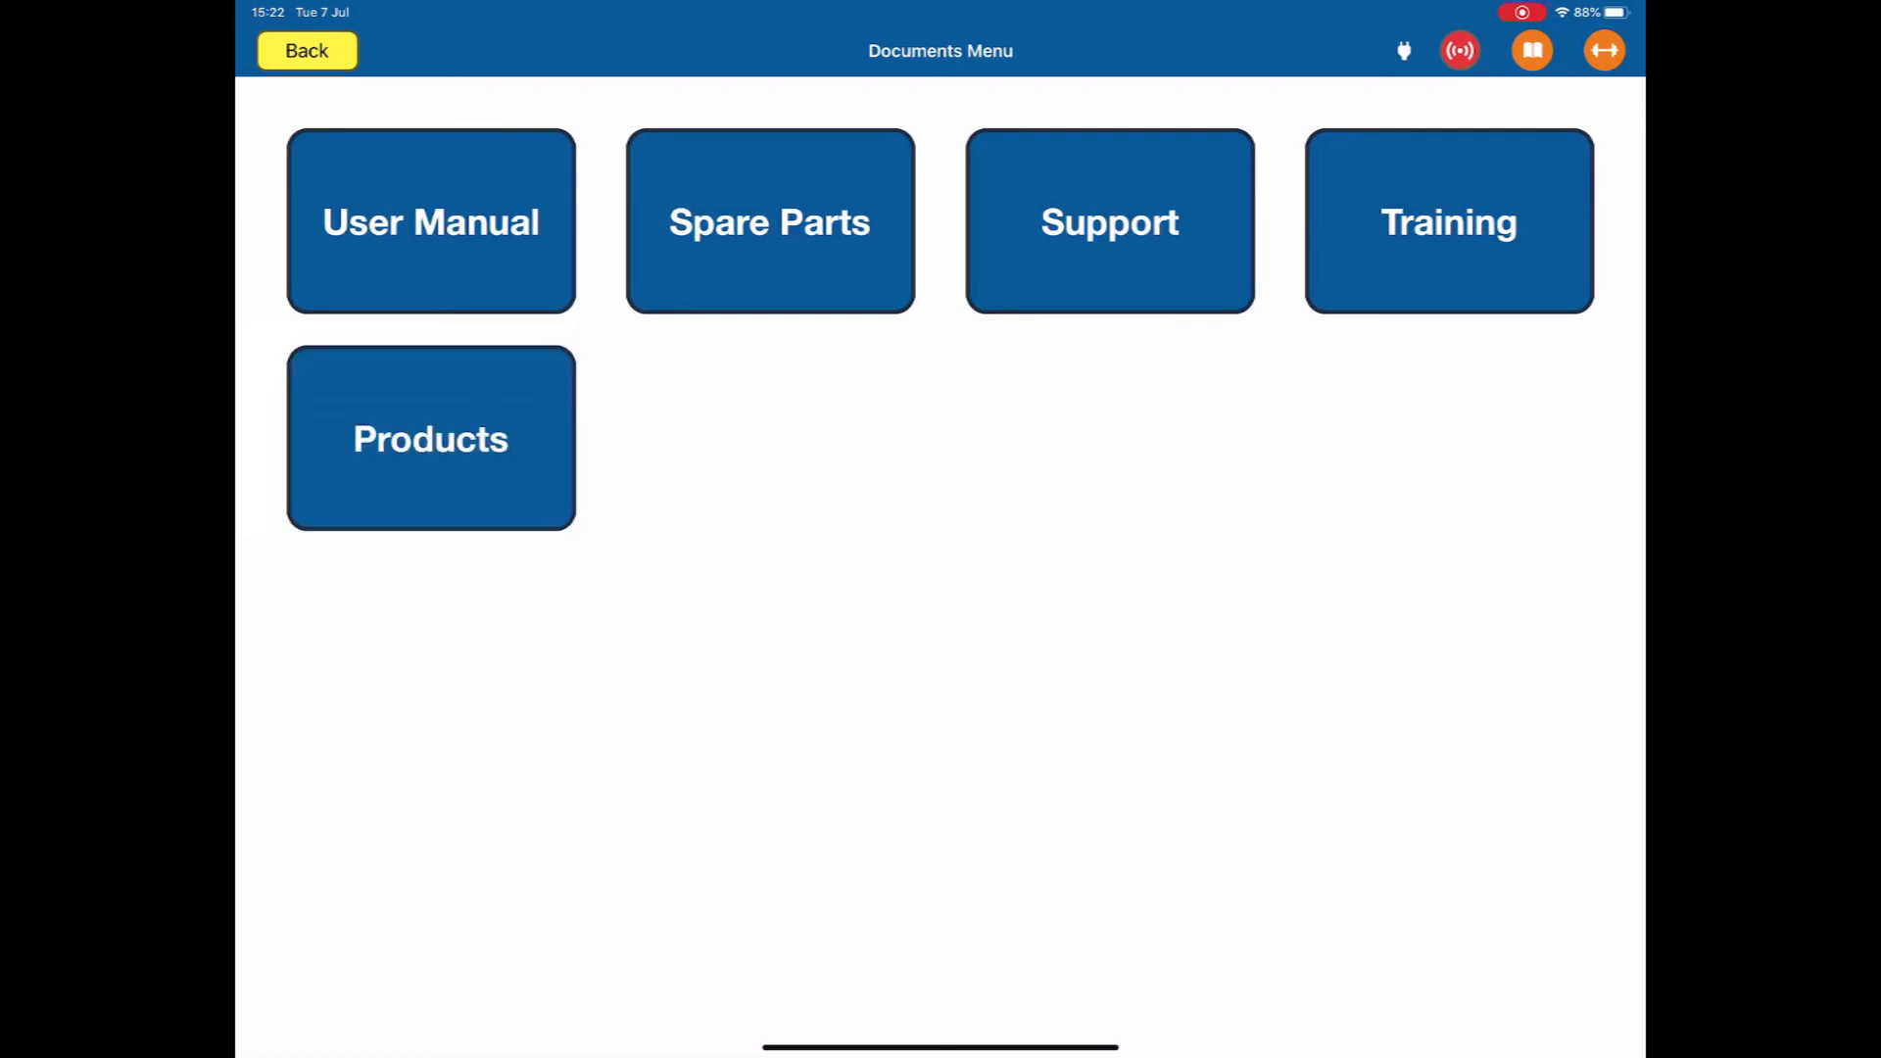
Step: Return to the Main Menu and step through the plug, signal, book and arrows icon overview
{"action": "left_click", "coordinate": [306, 50]}
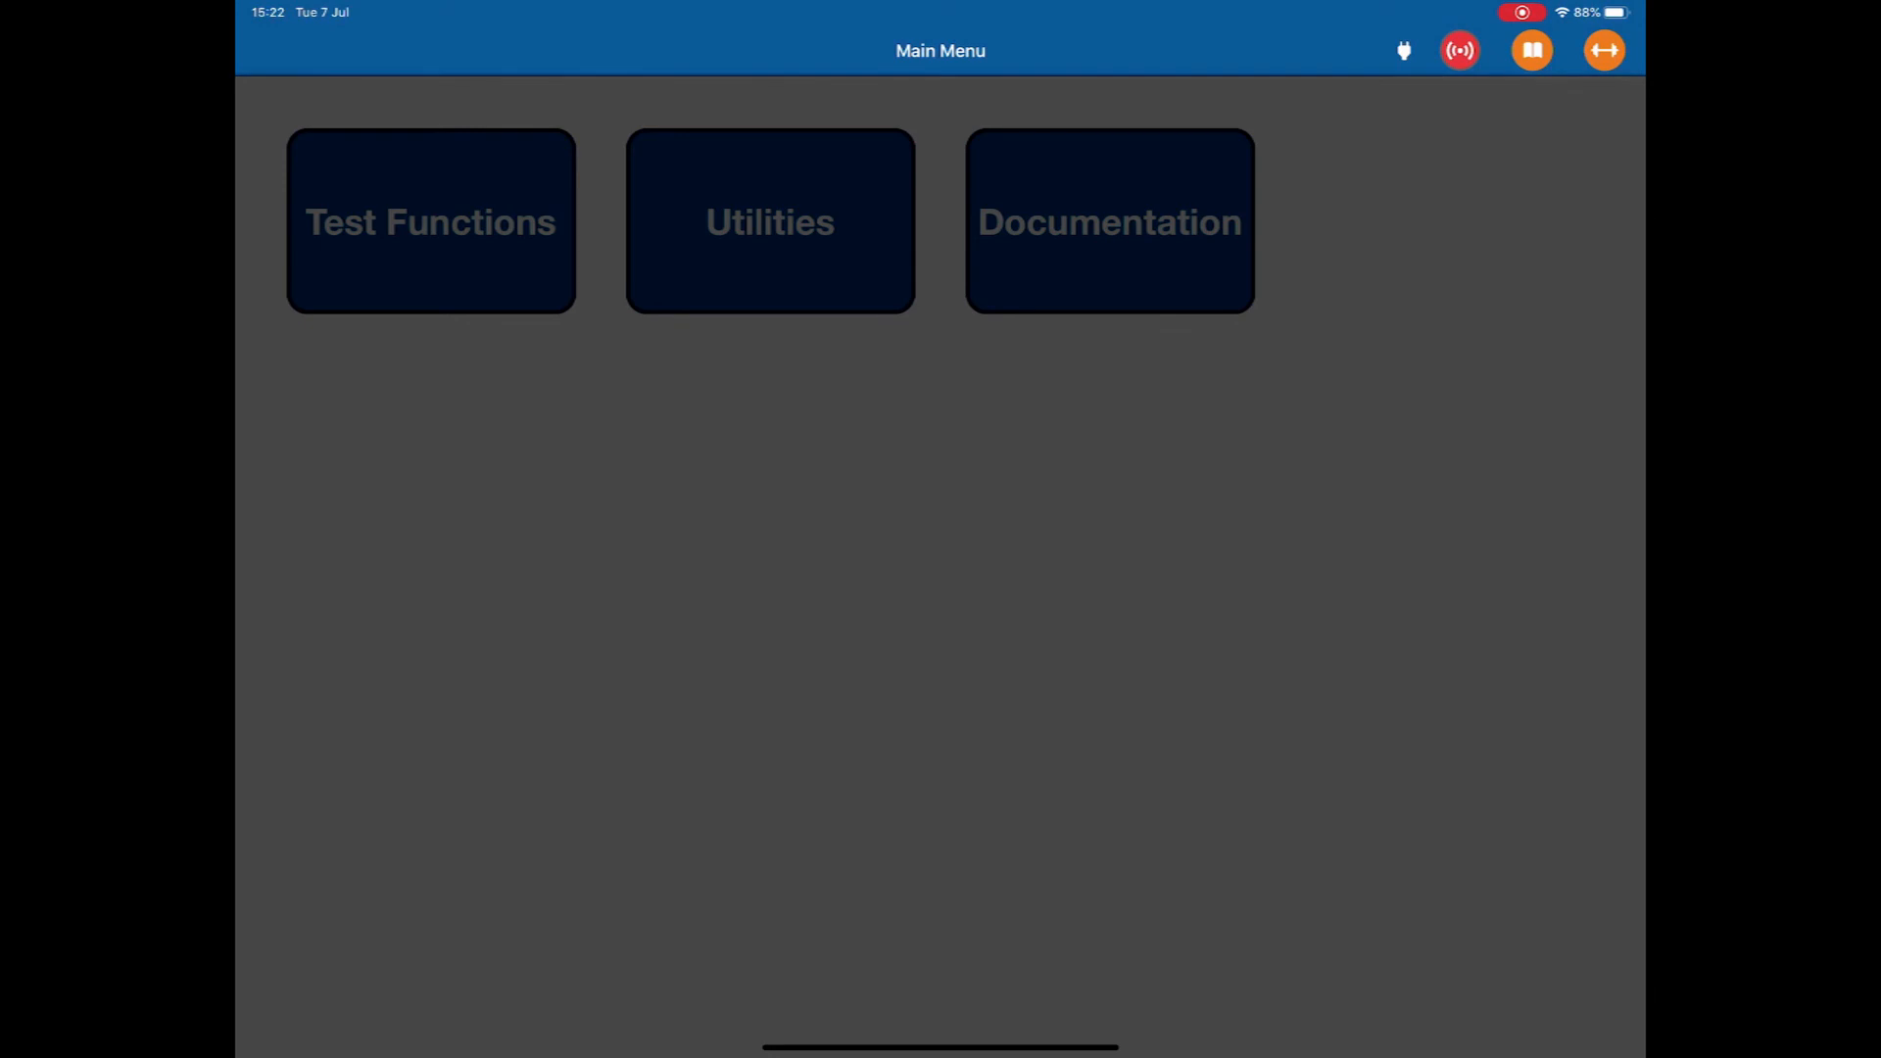
{"action": "left_click", "coordinate": [1401, 50]}
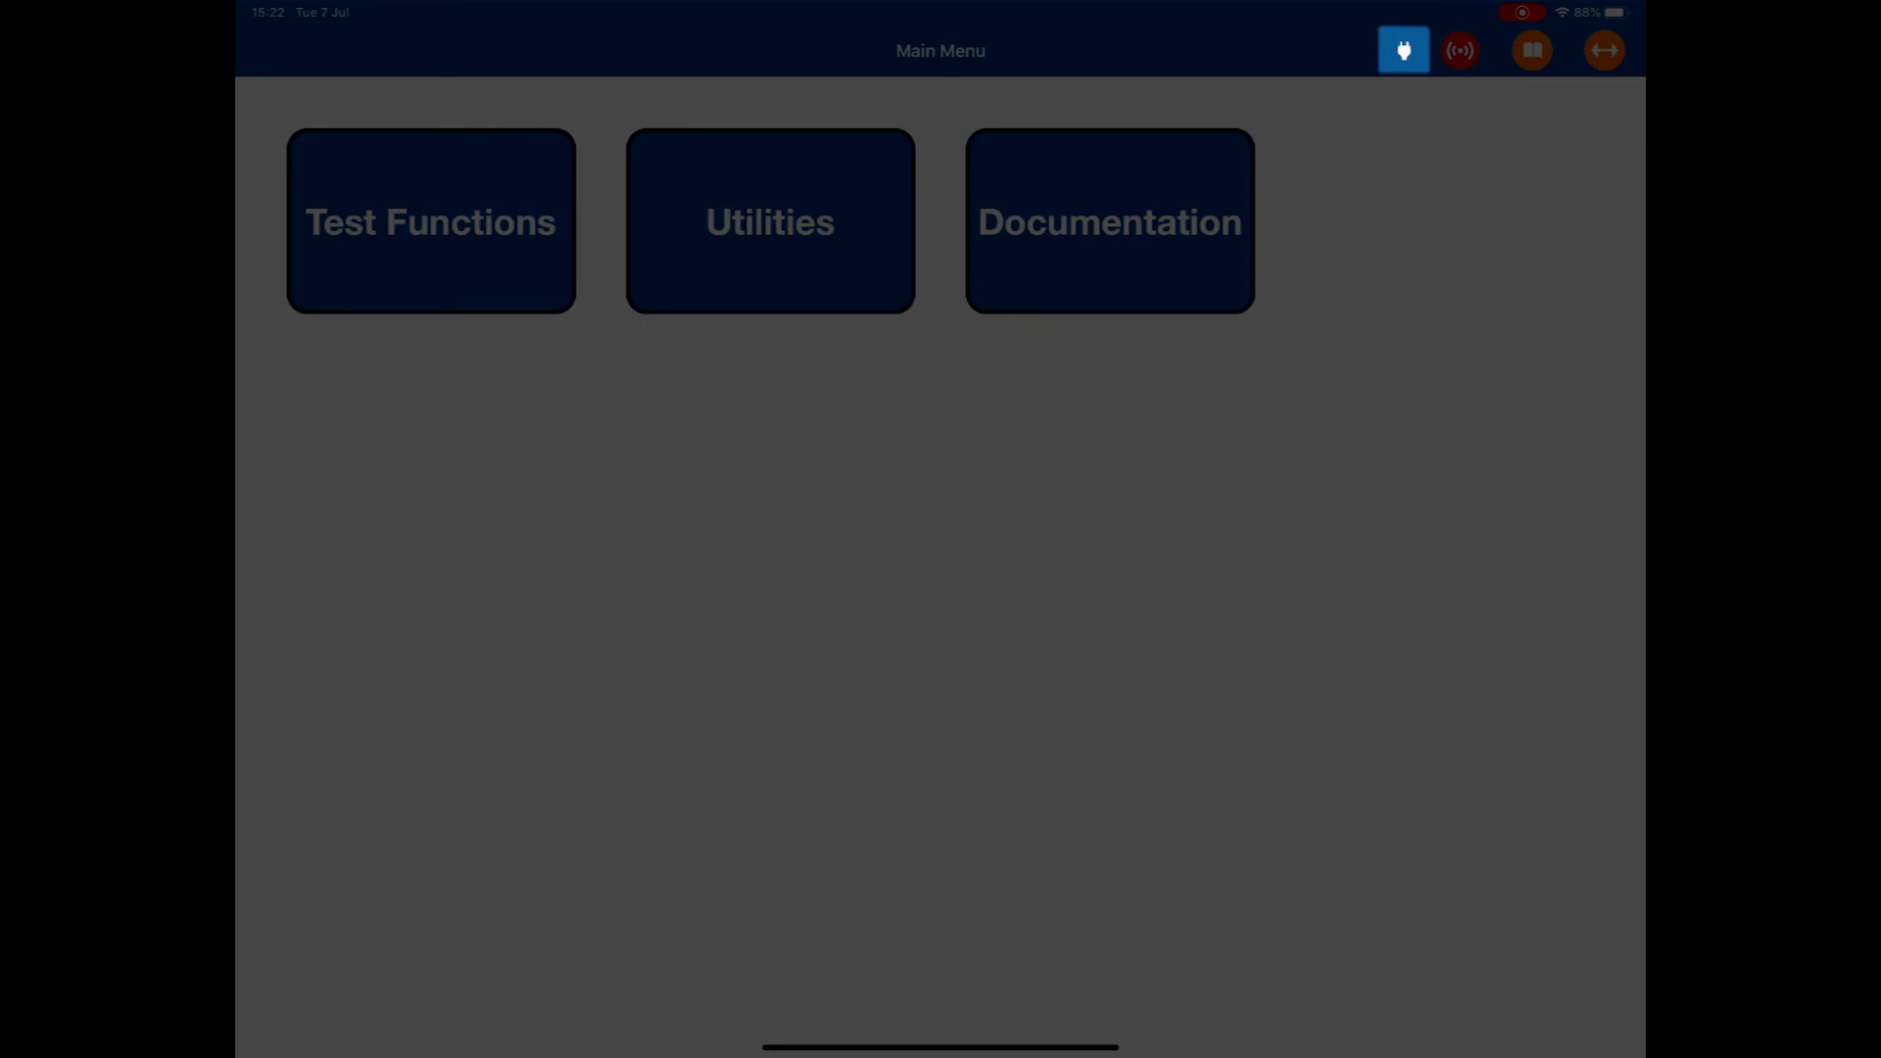
{"action": "left_click", "coordinate": [1460, 50]}
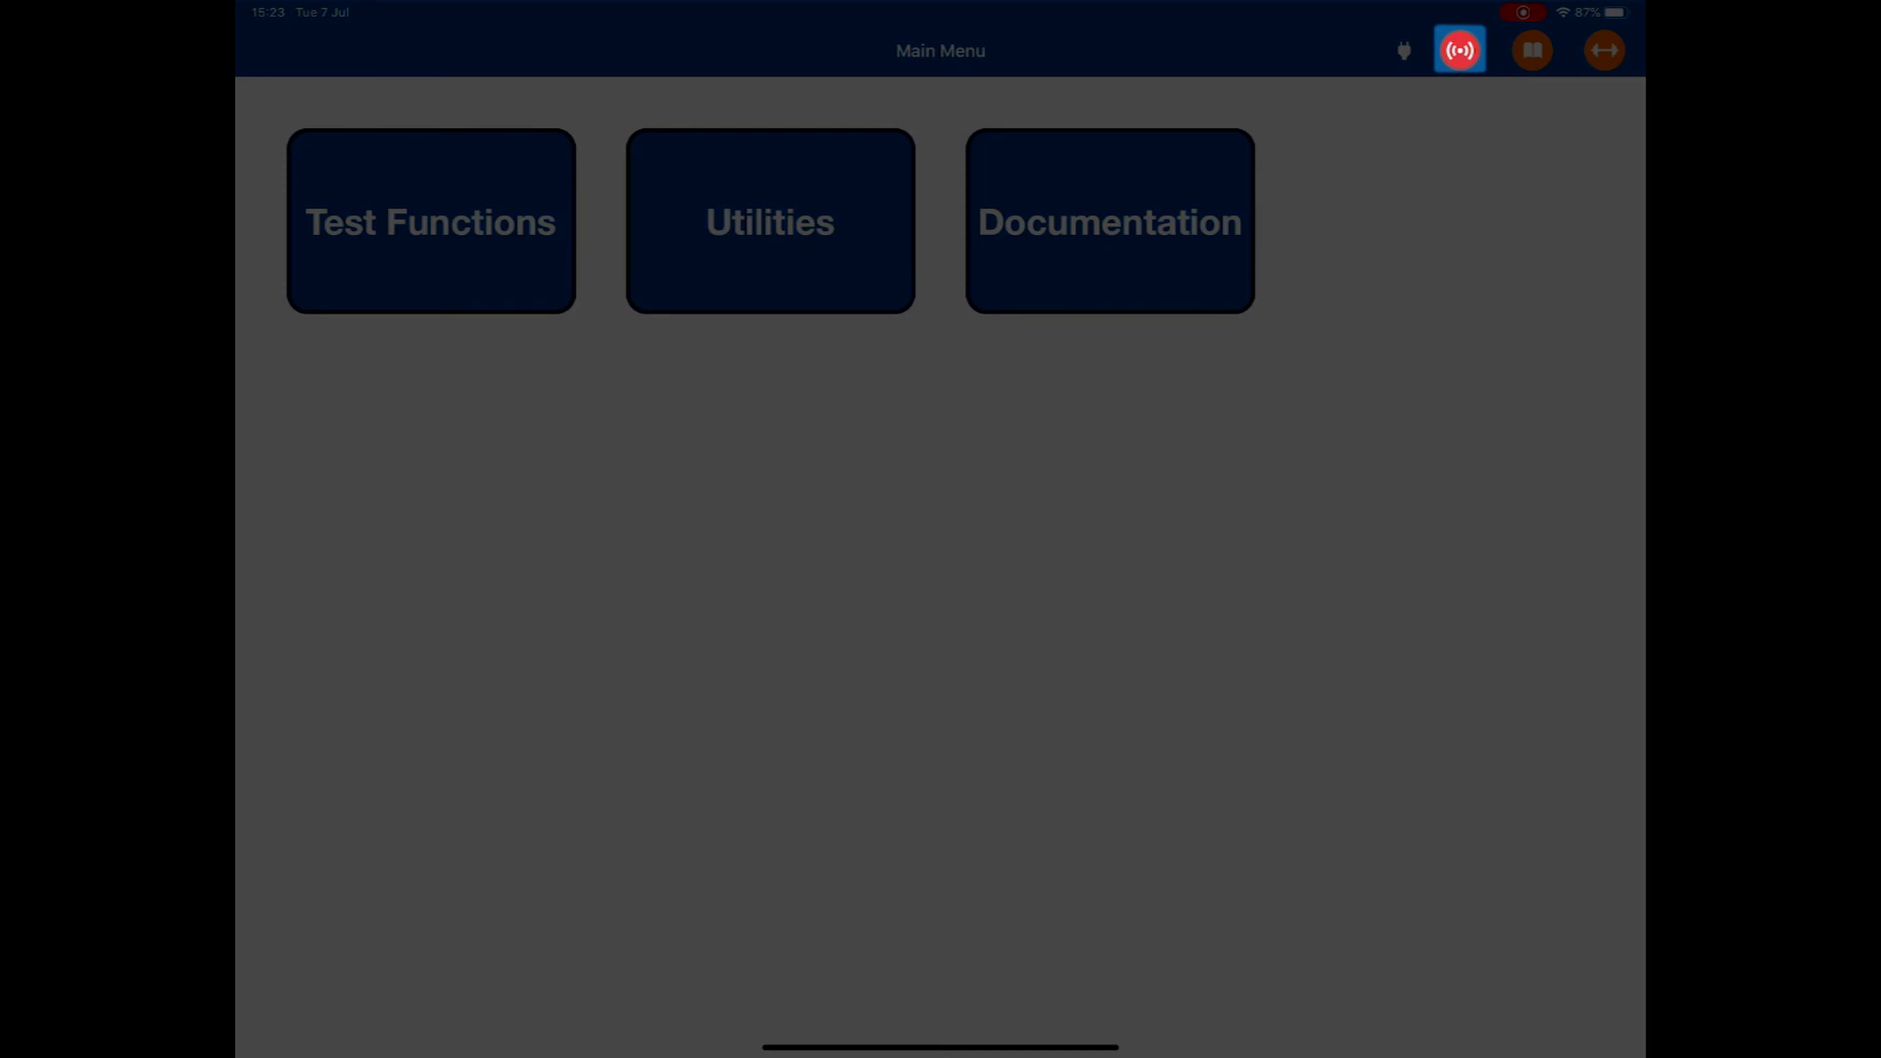
{"action": "left_click", "coordinate": [1532, 50]}
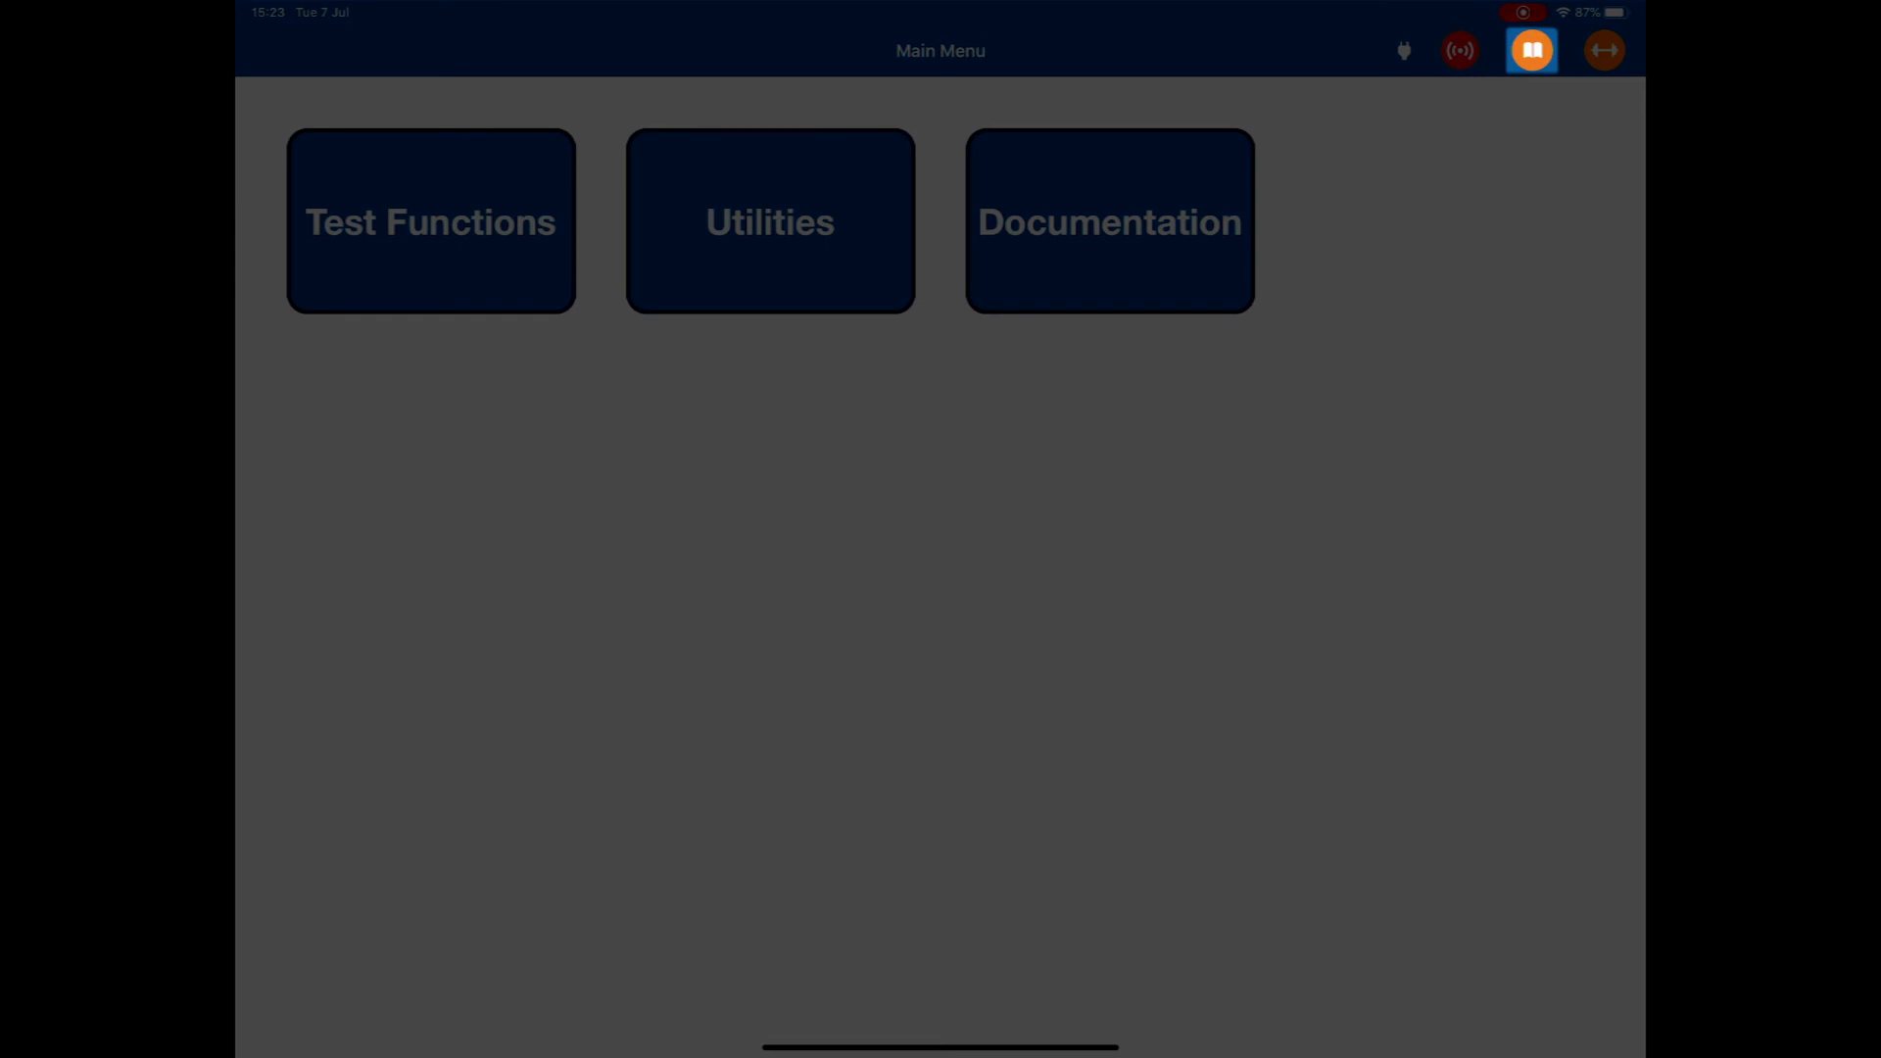
{"action": "left_click", "coordinate": [1604, 50]}
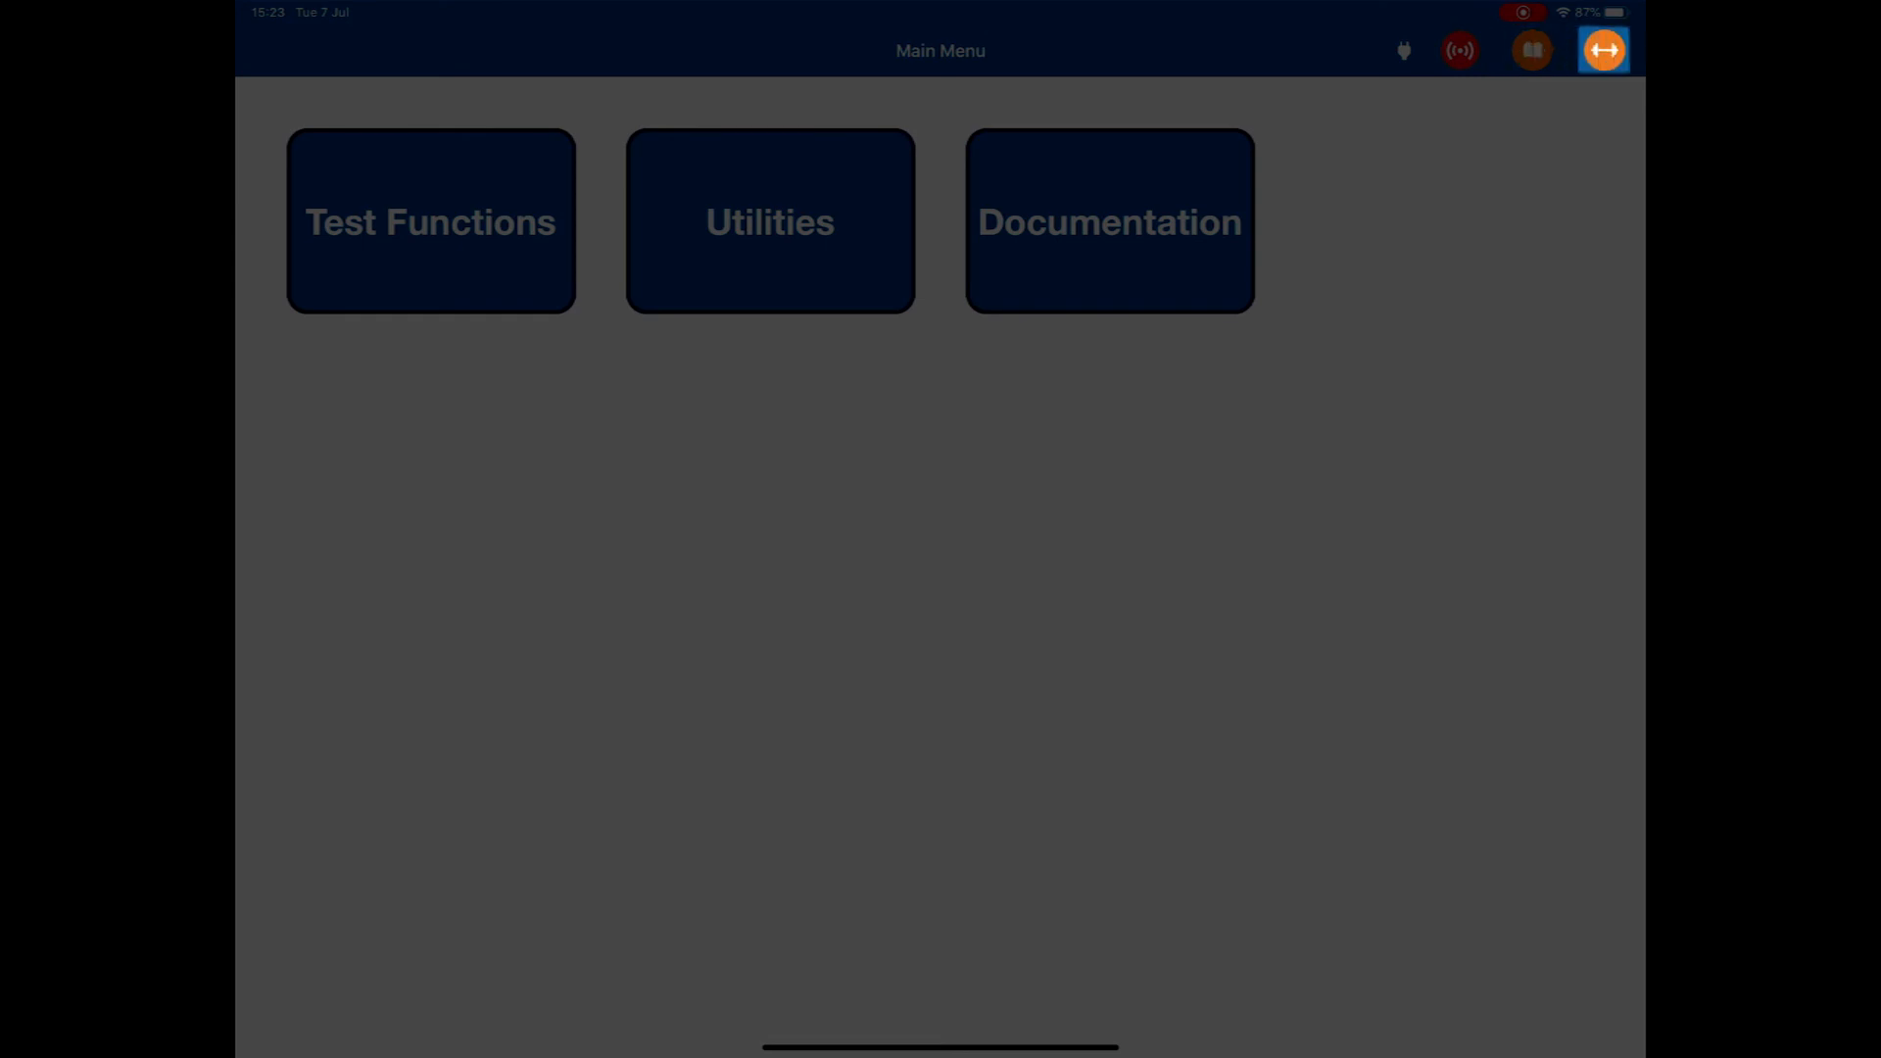